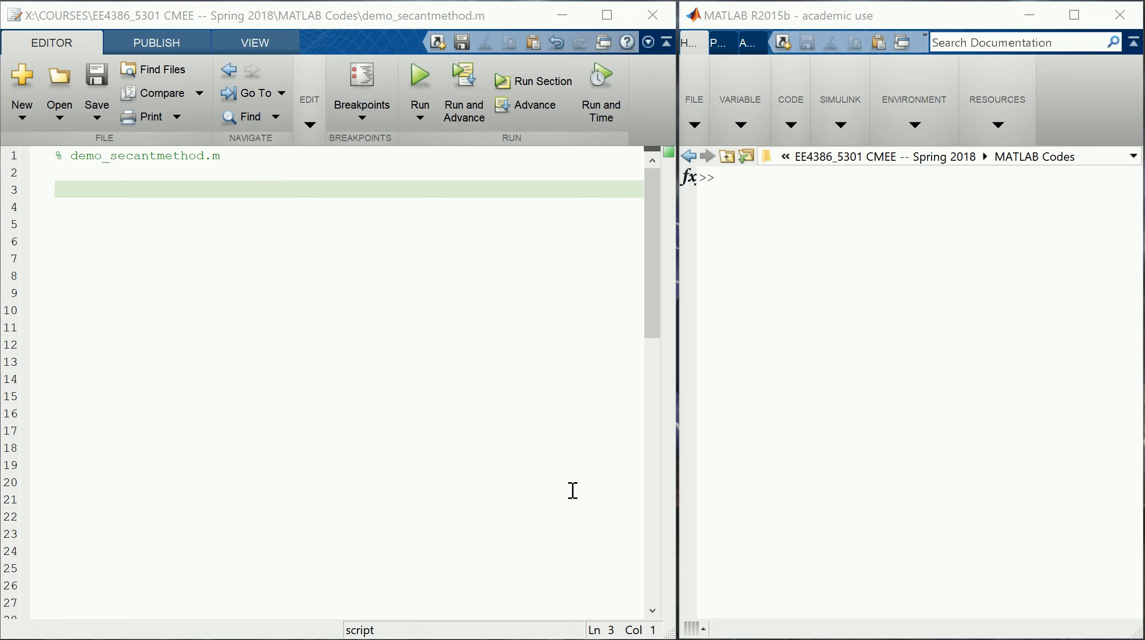
mouse_move(180, 218)
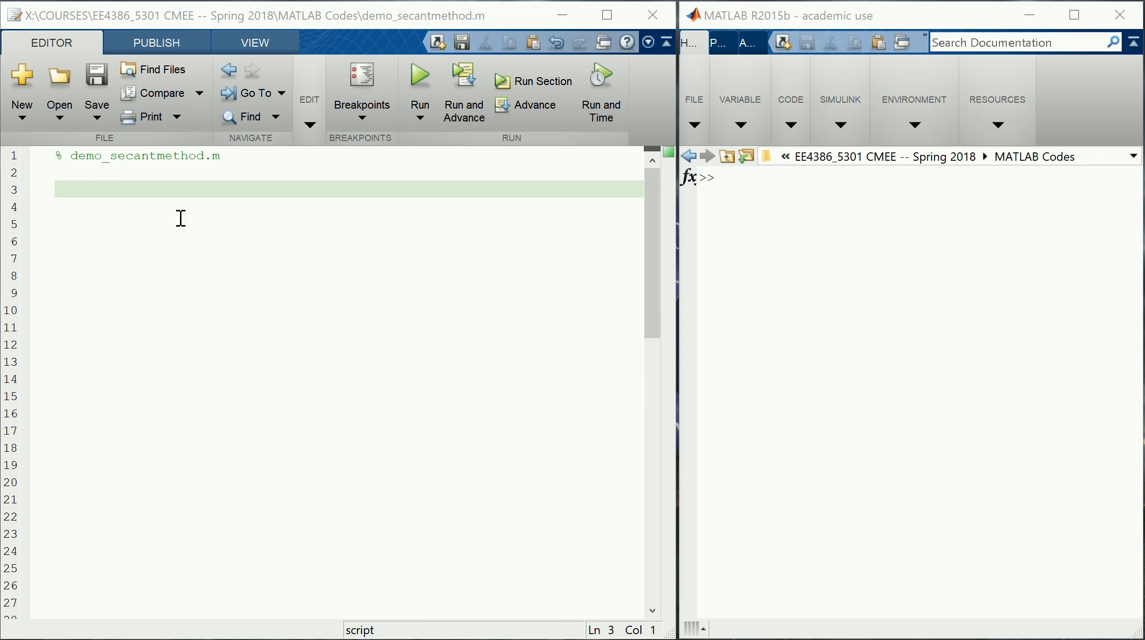
mouse_move(112, 185)
type("% INITI")
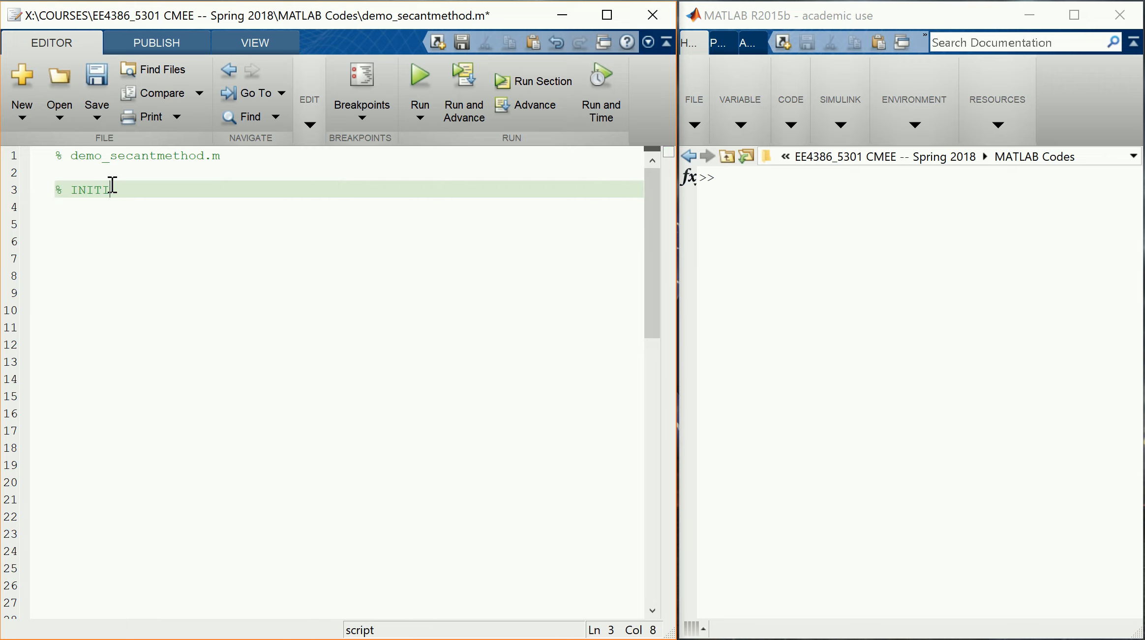
Write the % INITIALIZE MATLAB block with close all; clc; clear all; and a % divider.
type("ALIZE MATLAB")
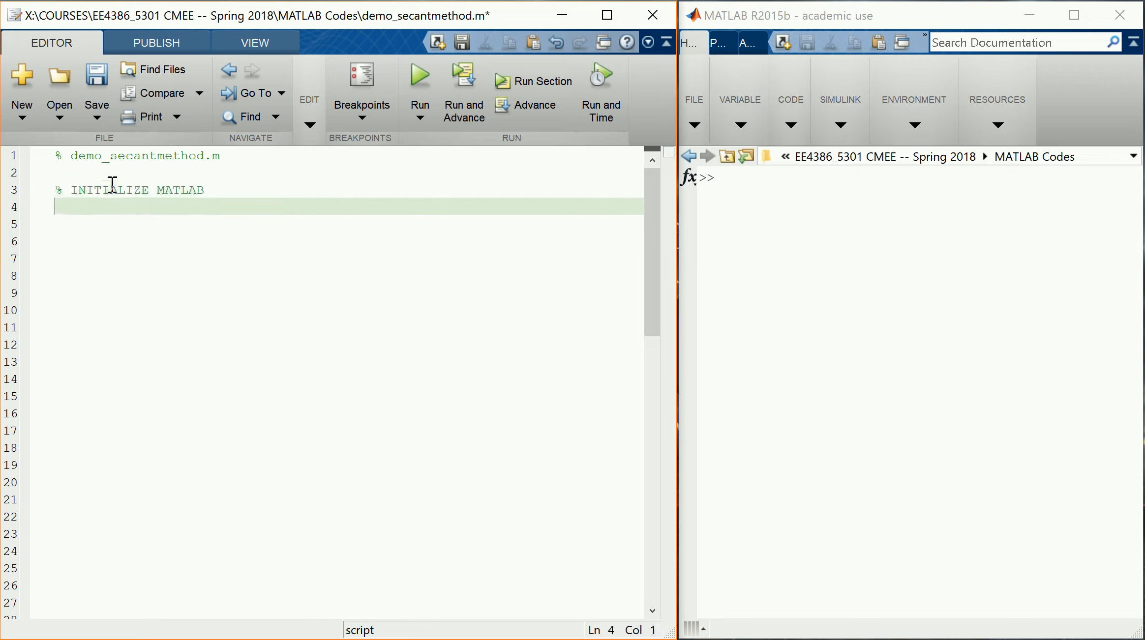
type("close all;")
left_click(337, 223)
type("clc;")
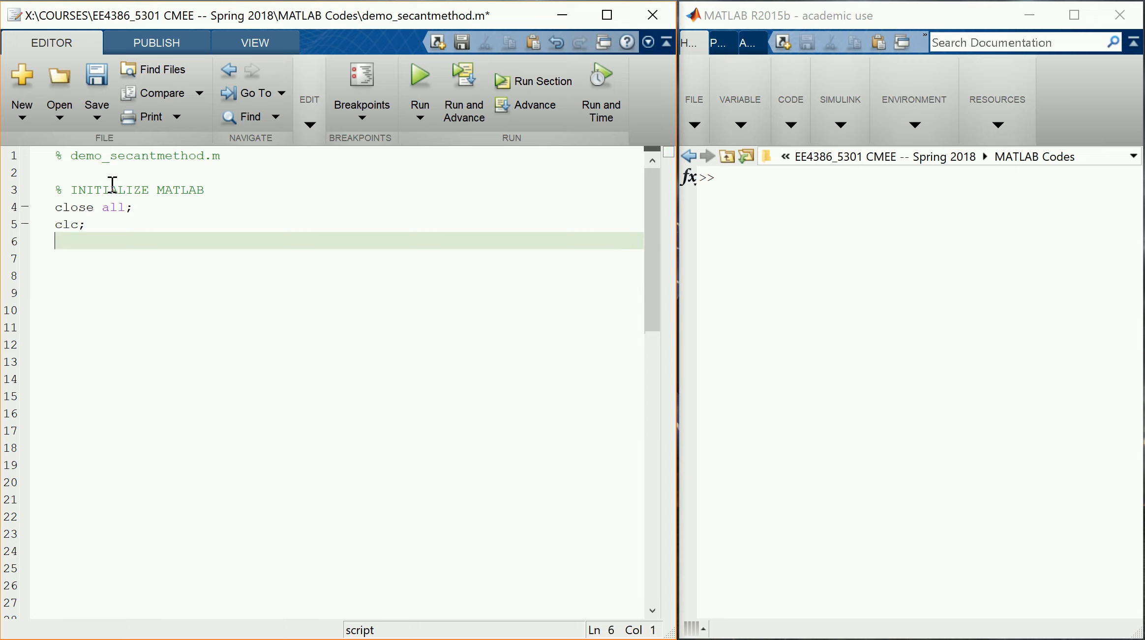
type("clear all;")
left_click(337, 275)
type("%%%%%%%%%%%%%%%%%%%%%%%%%%%%%%%%%%%%%%%%%%%%%%%%%%%%%%%%%%%%%%%%%%%%%%")
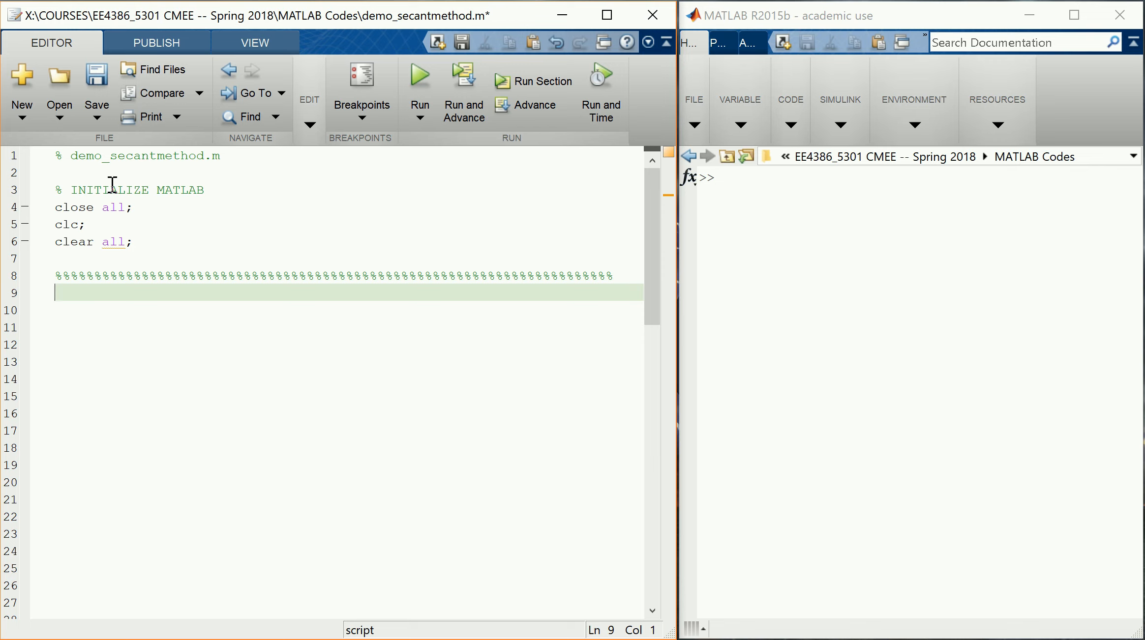
Add the %% DASHBOARD section header framed by percent-sign dividers.
type("%% DASH")
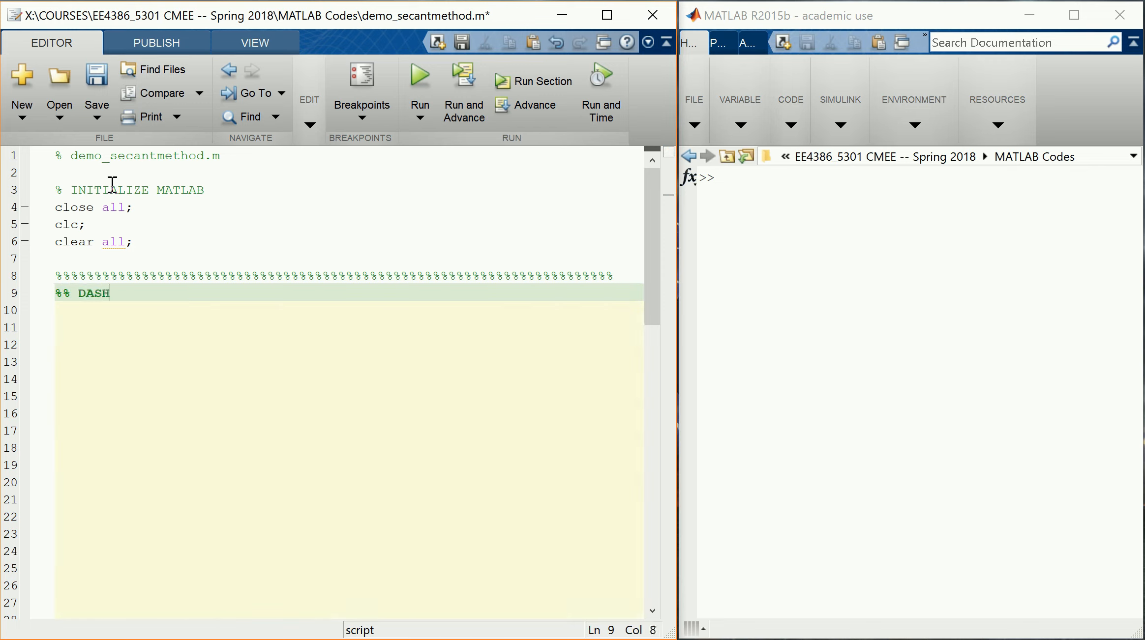
type("BOARD")
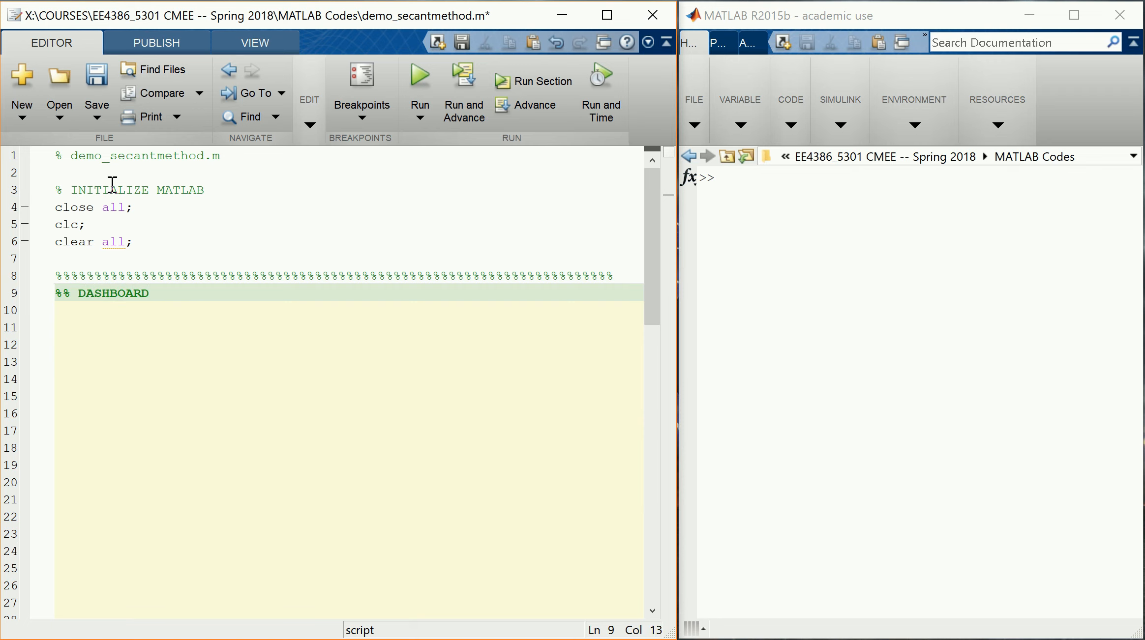
left_click(45, 276)
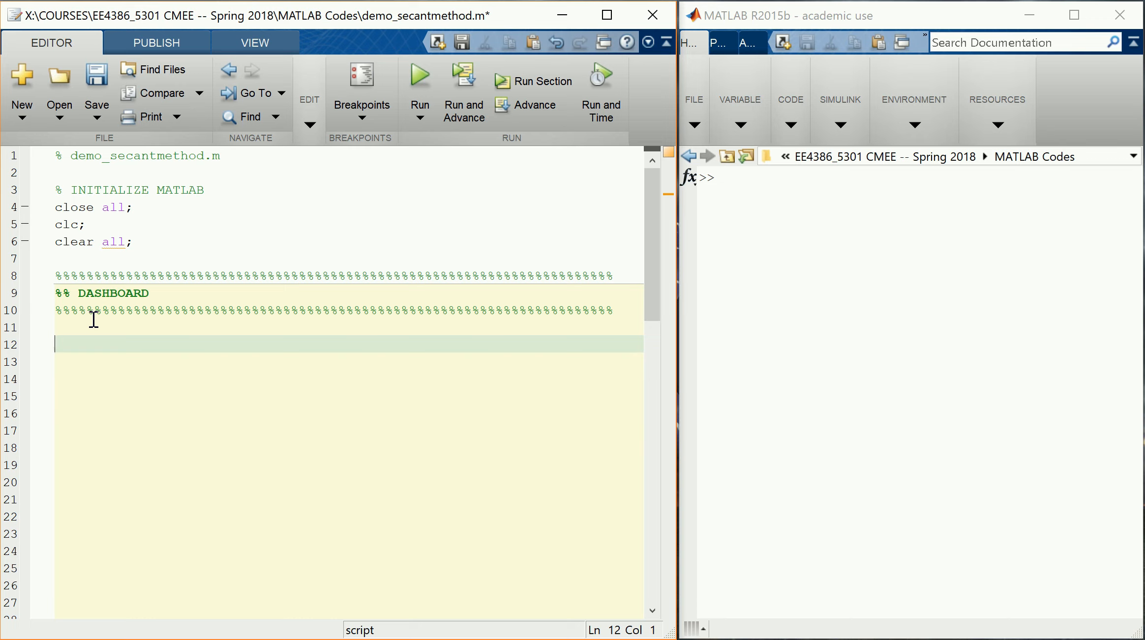
type("% DEFINE FUNCTION")
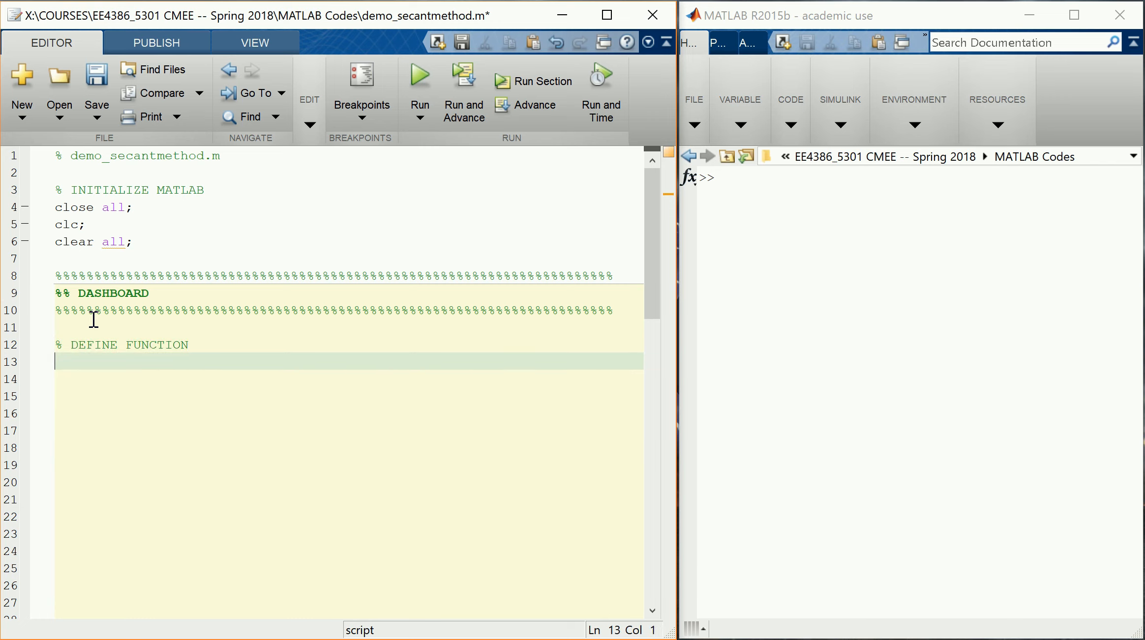
type("func")
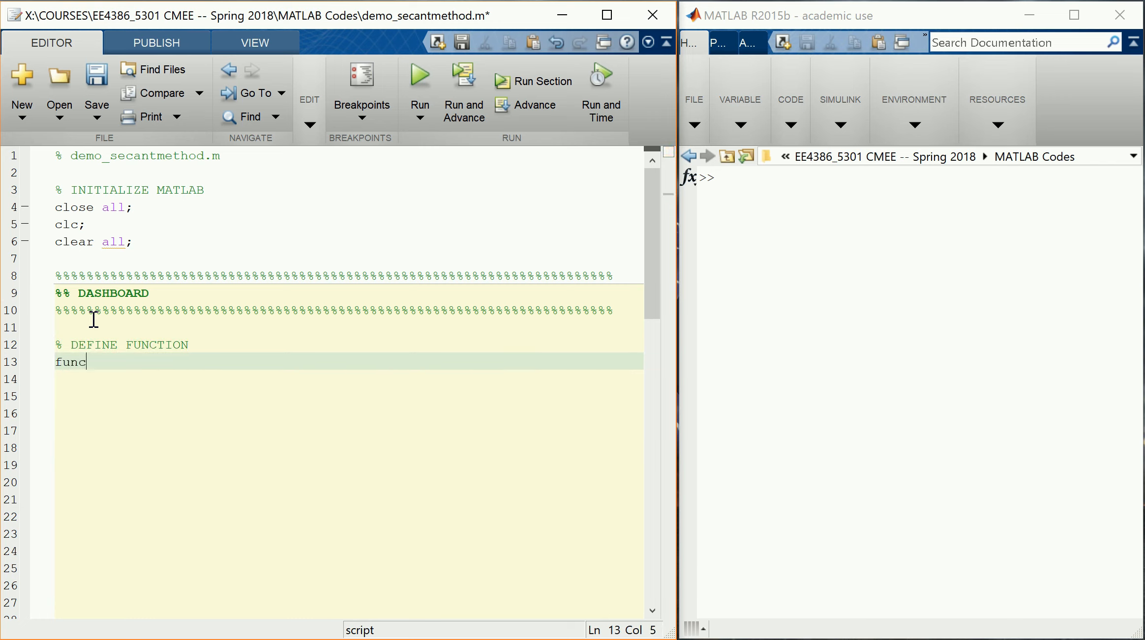
type("= @sin;")
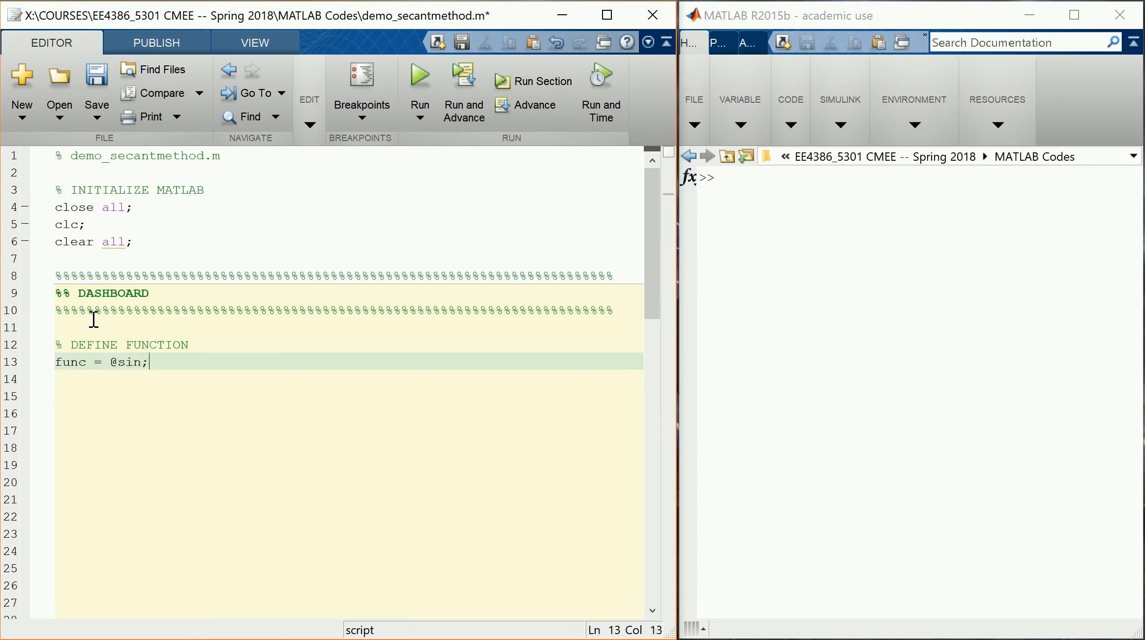
mouse_move(185, 345)
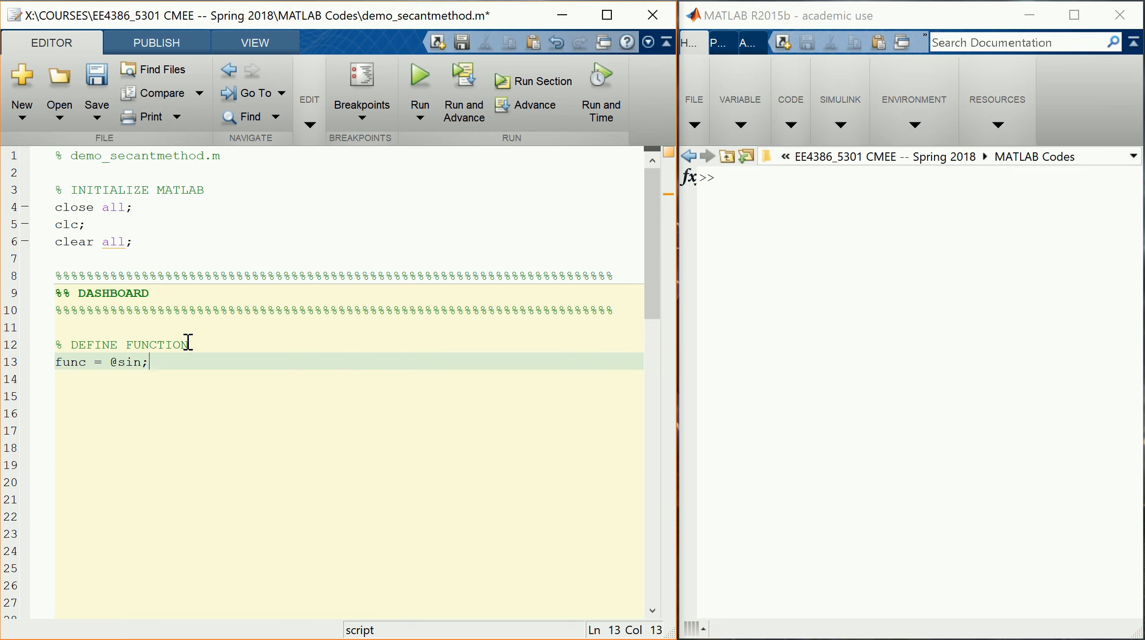
mouse_move(408, 177)
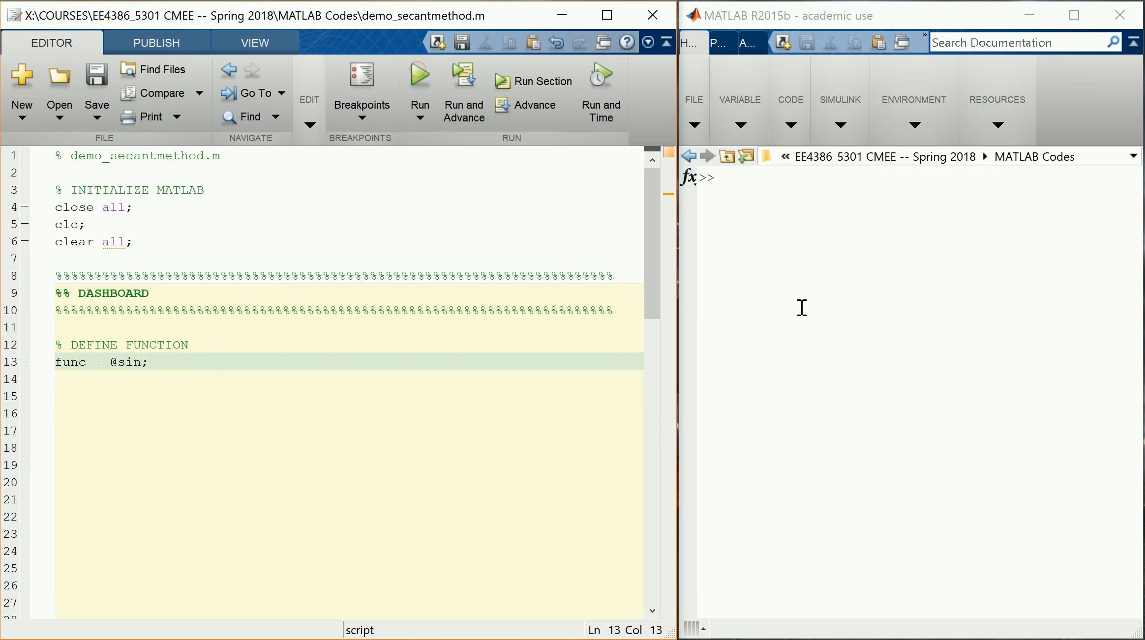
Evaluate sin(0.1) and func(0.1) in the Command Window, both giving 0.0998.
type("sin(0.1")
type("func(")
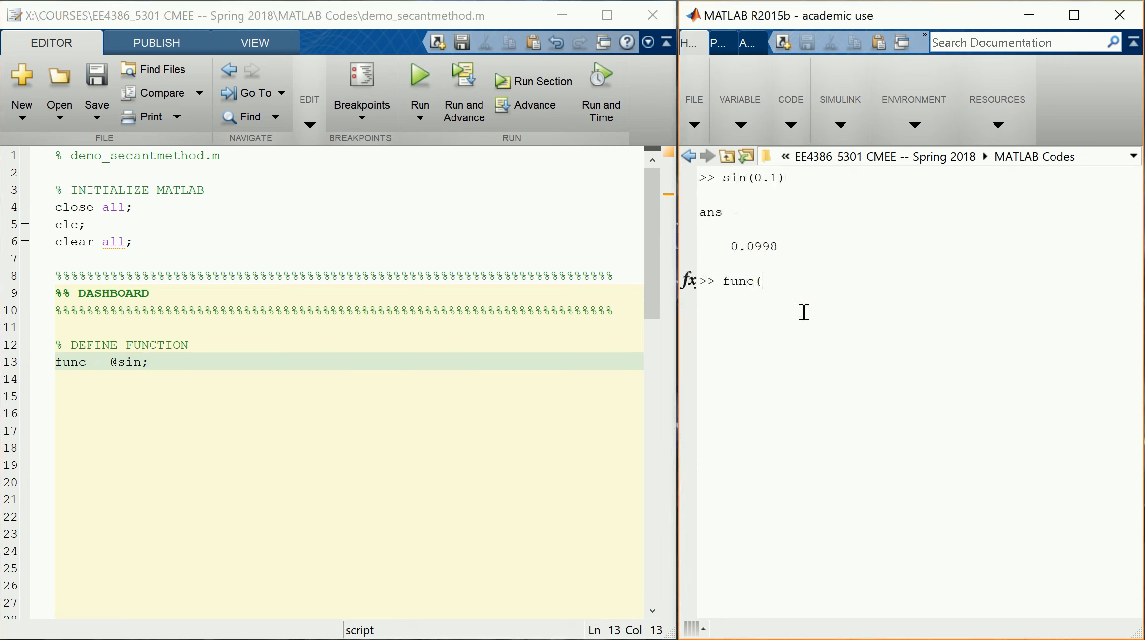
type("0.1")
key("Return")
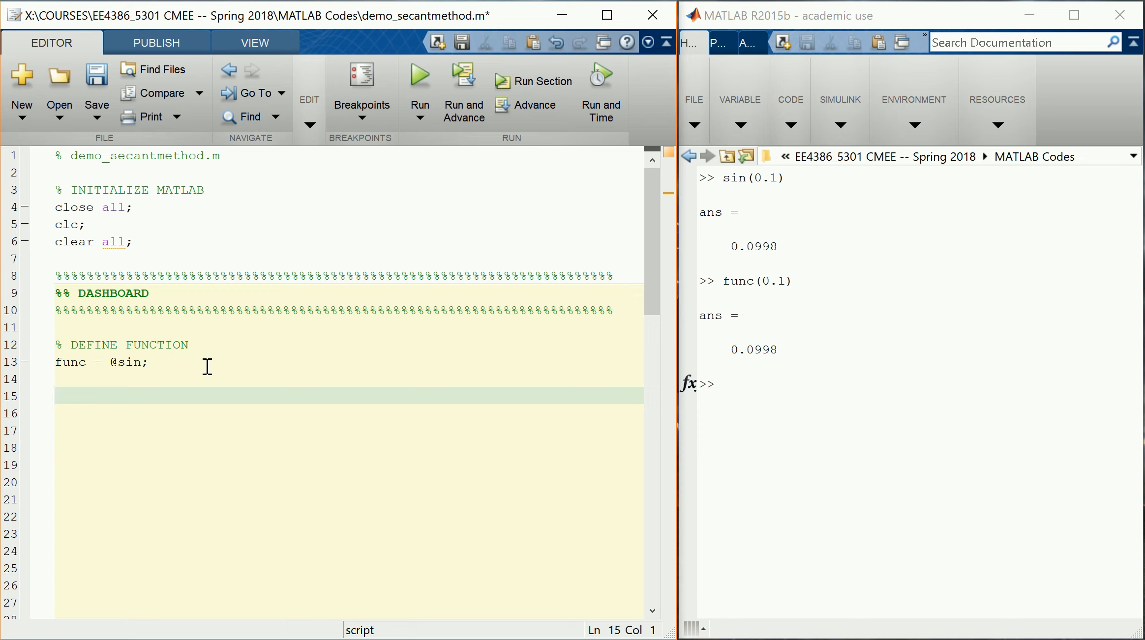
Add an % INITIAL GUESS section with x1 = 4.0; and x2 = 3.9;.
type("% INITIA")
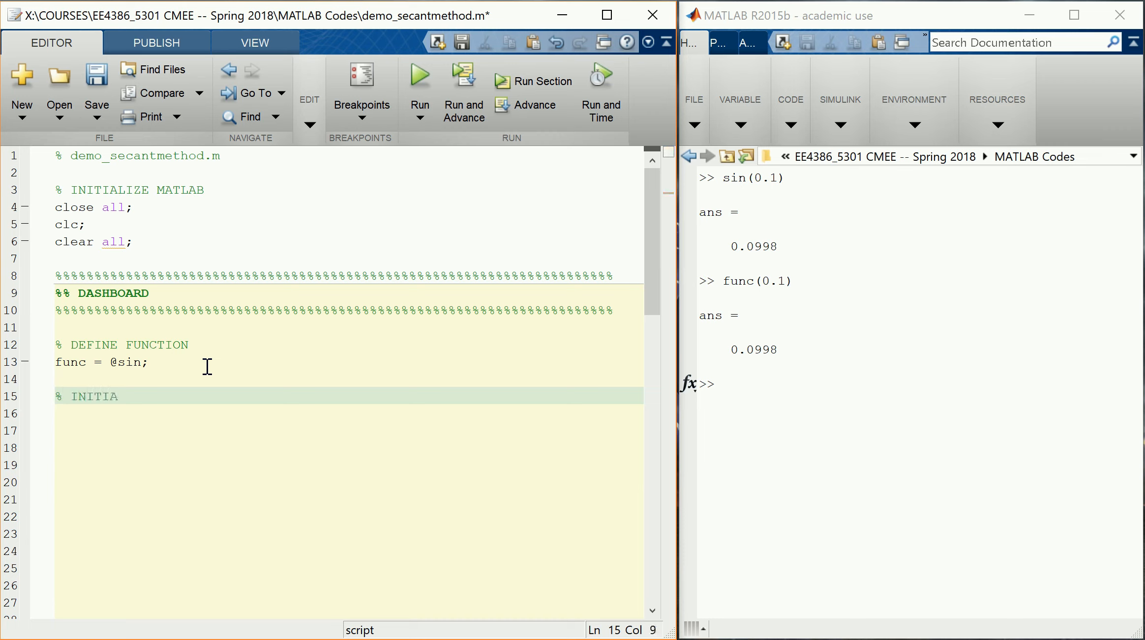
type("L GUESS")
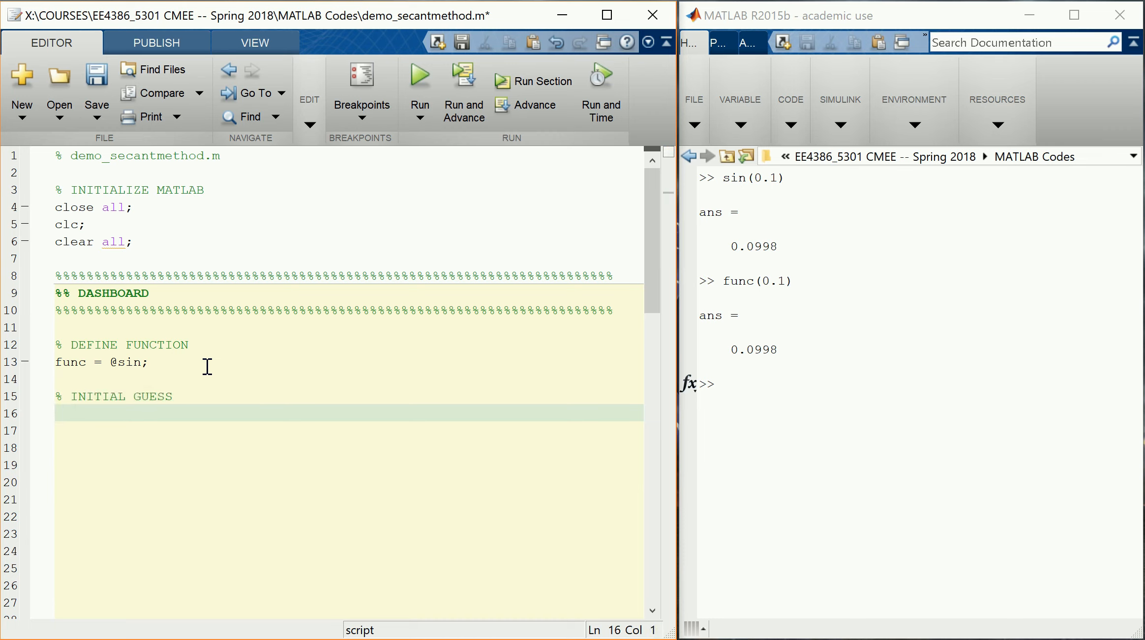
type("x1")
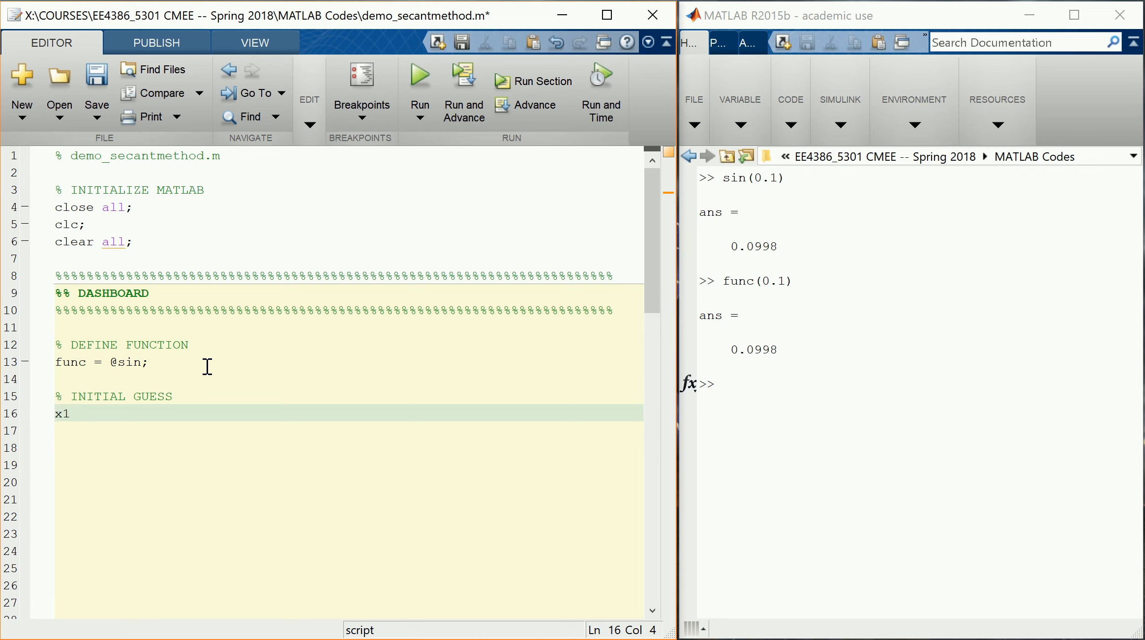
type("=")
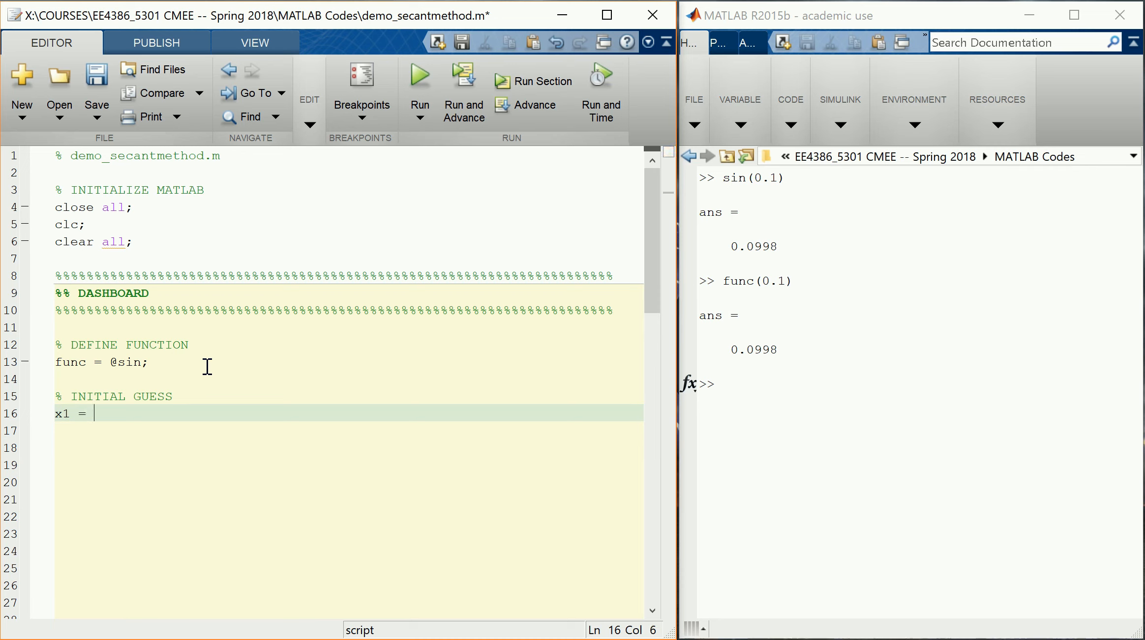
type("3.9;")
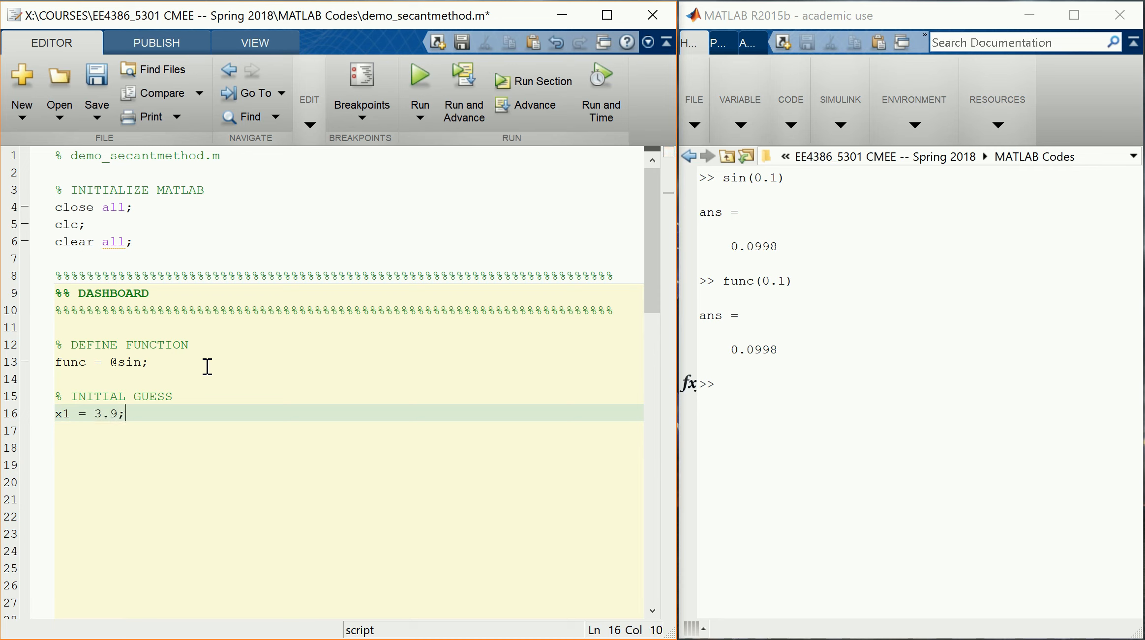
type("x2")
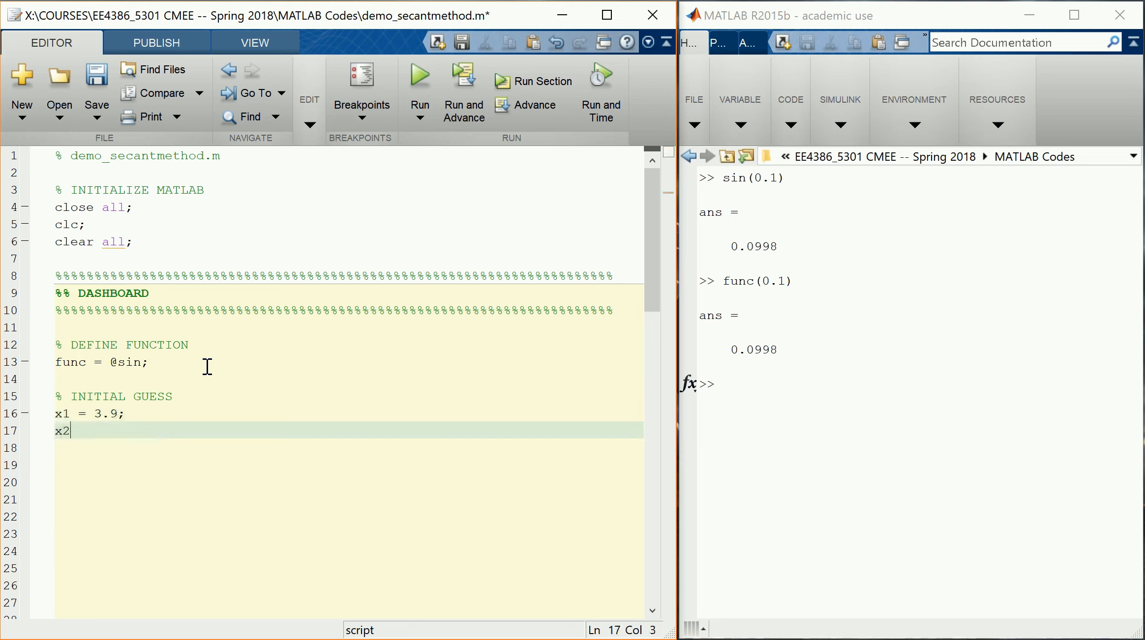
type("=")
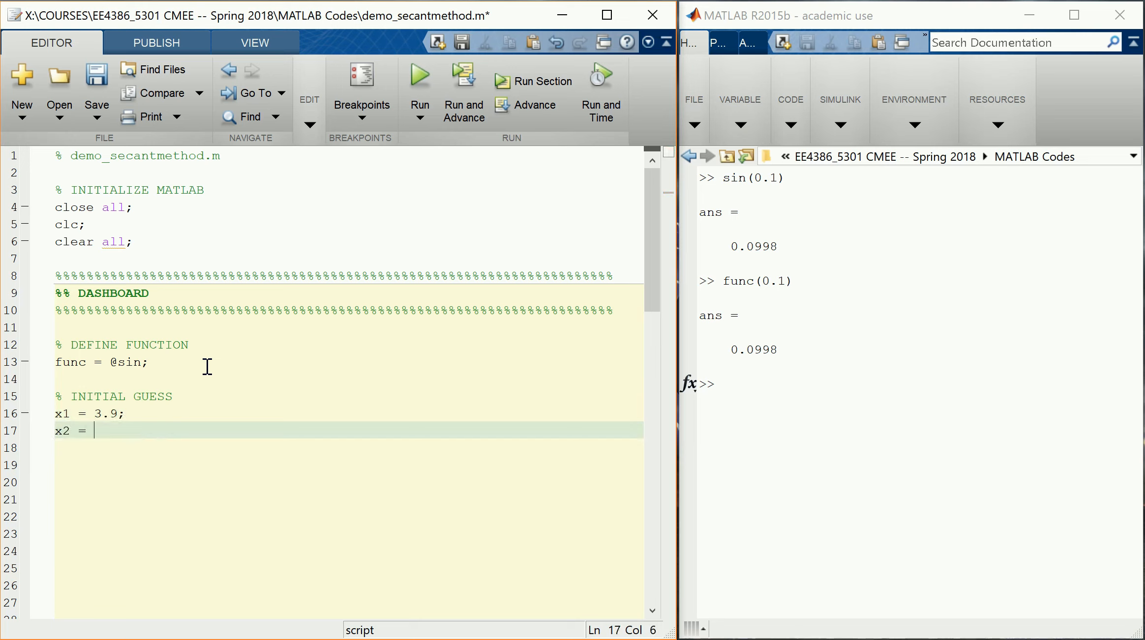
type("3.9;")
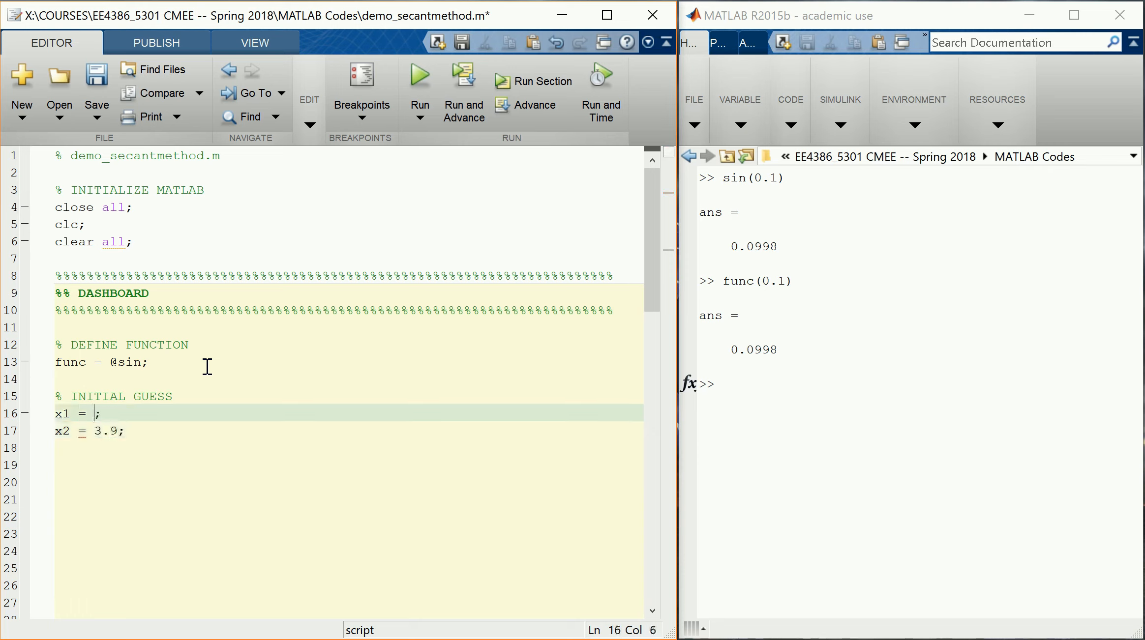
type("4.0")
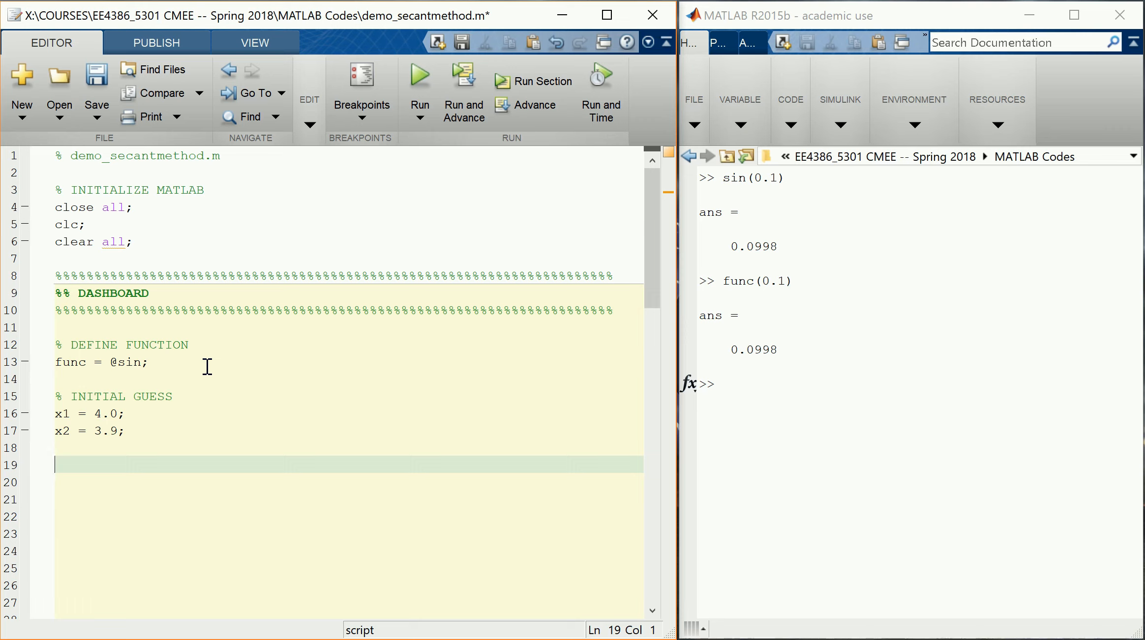
Add a % TOLERANCE section setting tol = 1e-6;.
type("% R")
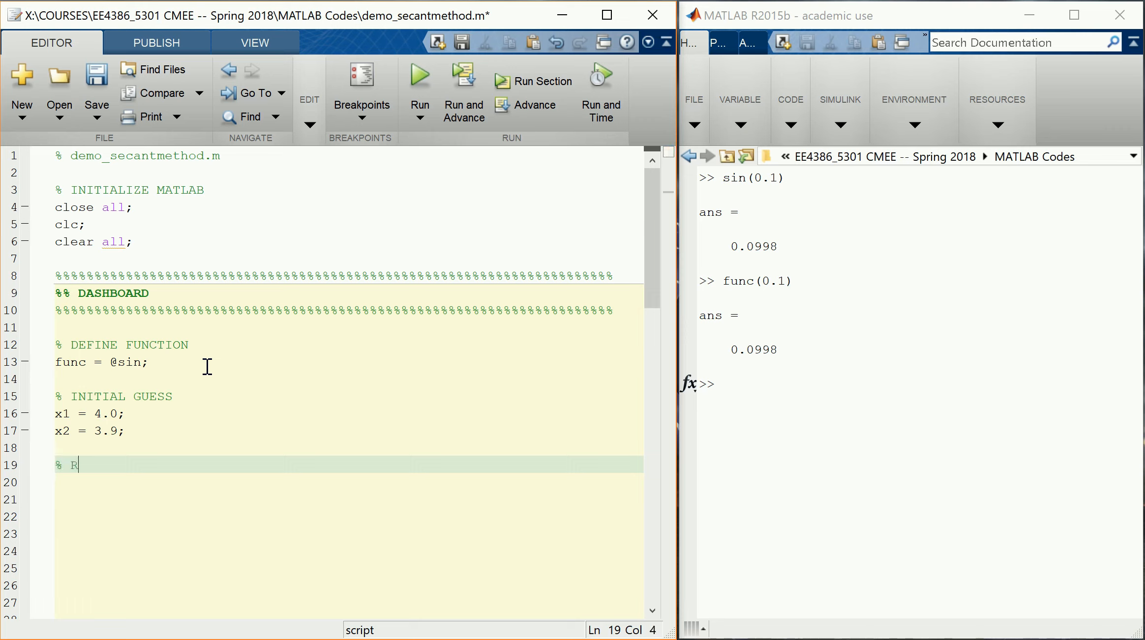
type("OLERANCE")
left_click(349, 482)
type("tol =")
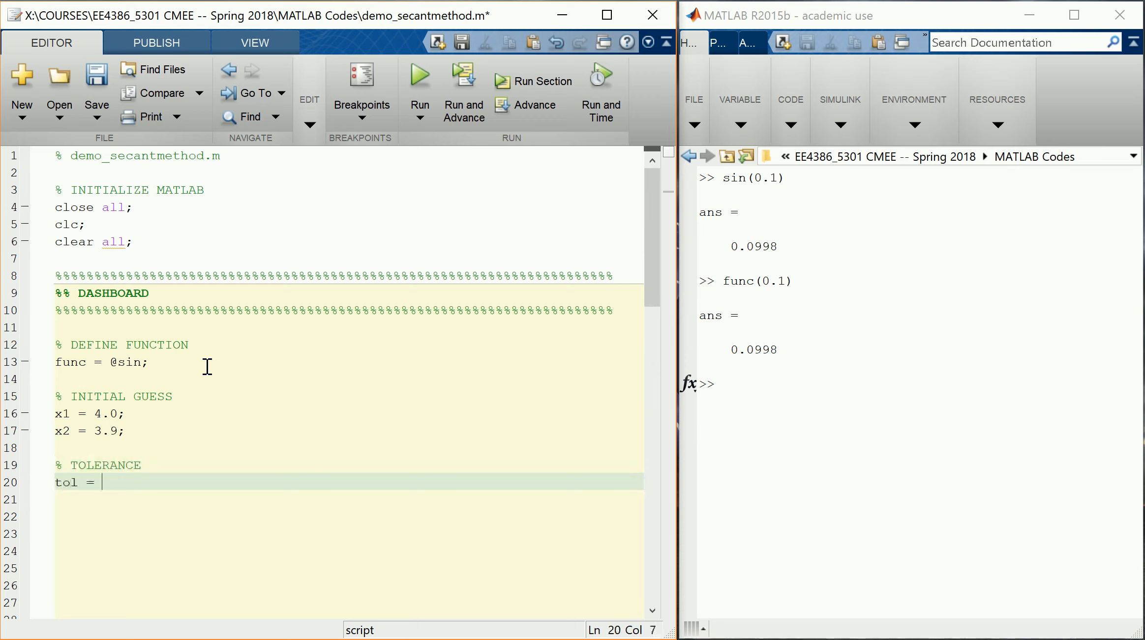
type("1`")
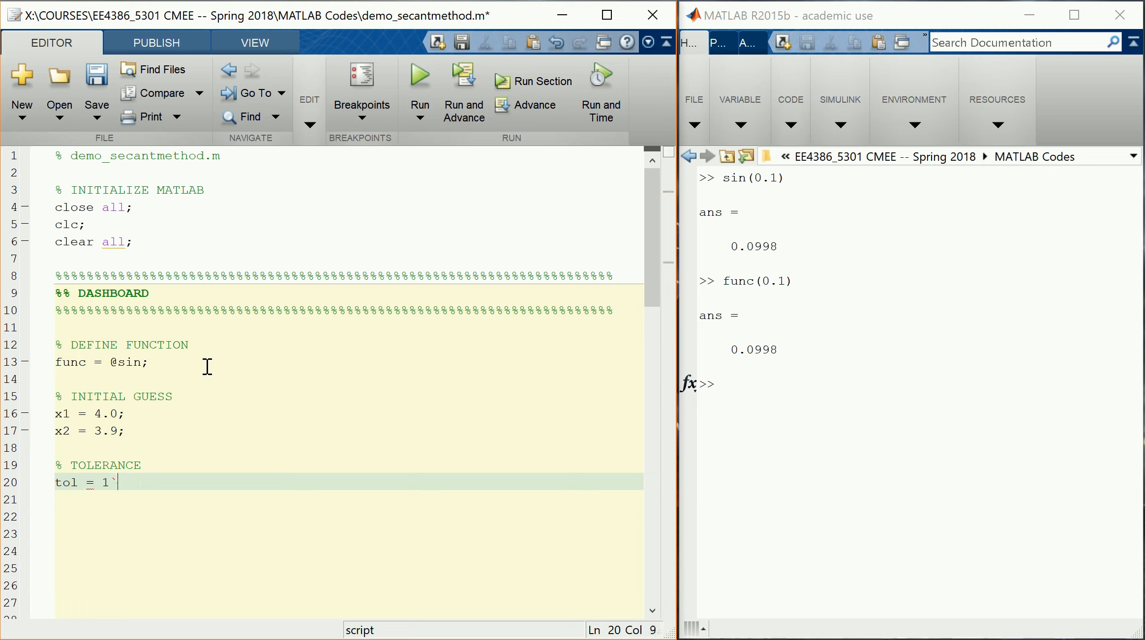
type("e-6;")
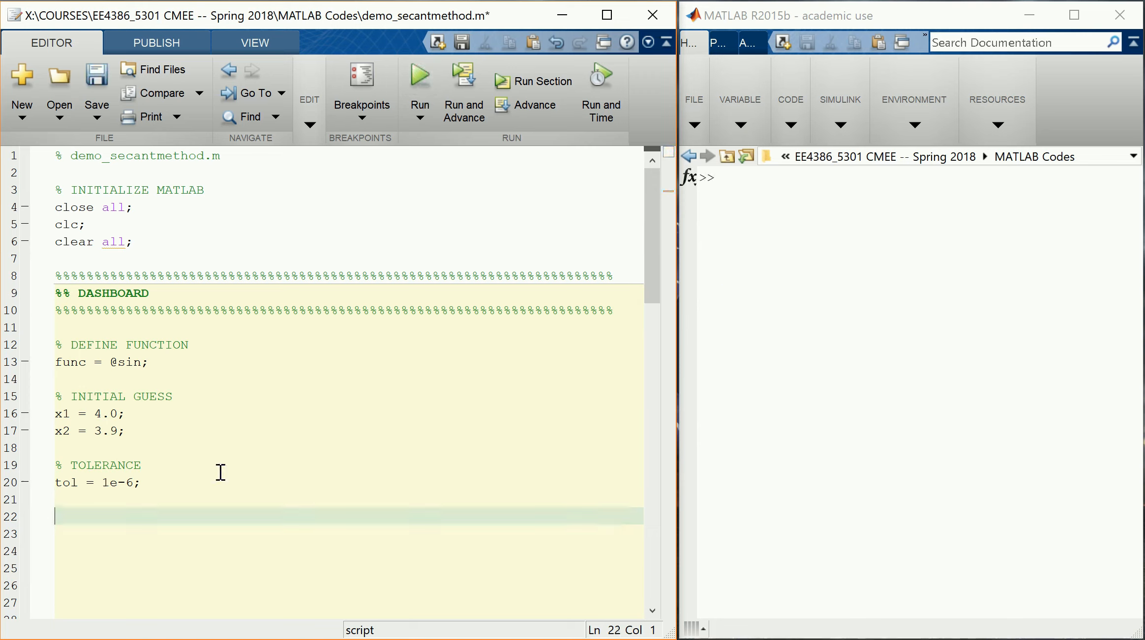
mouse_move(55, 276)
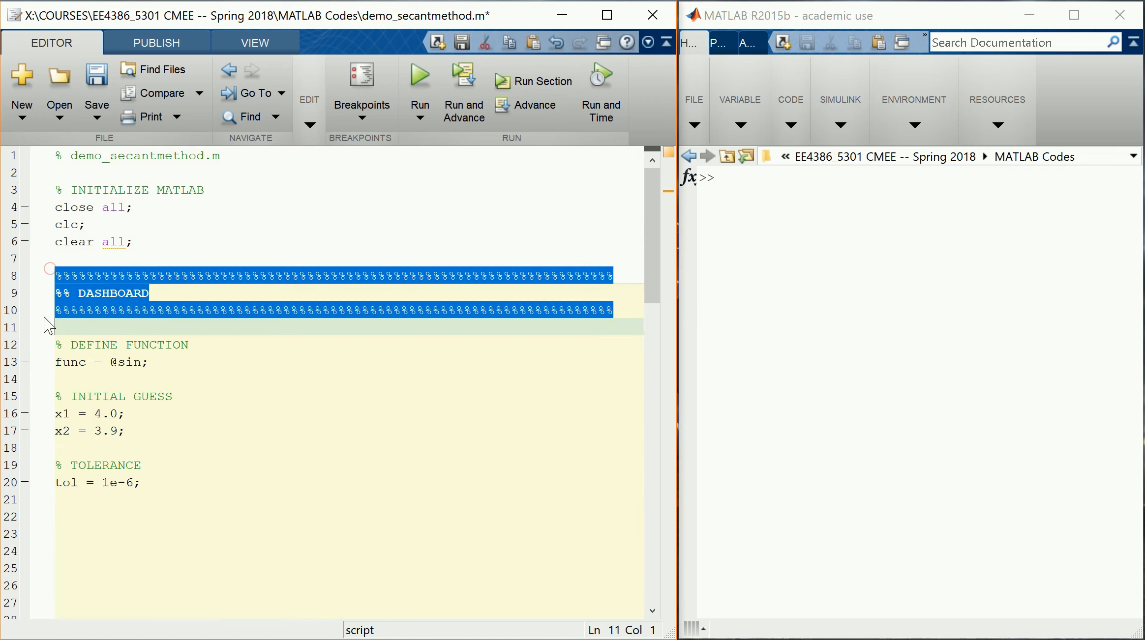
Paste the banner and rename it to %% IMPLEMENT SECANT METHOD.
key("ctrl+v")
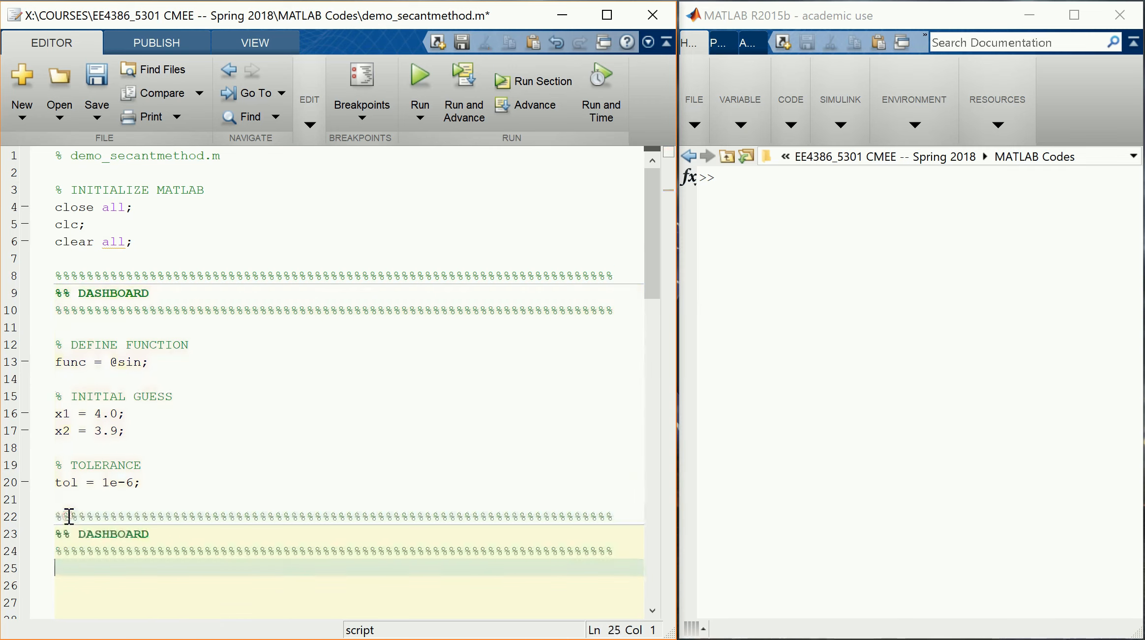
double_click(113, 534)
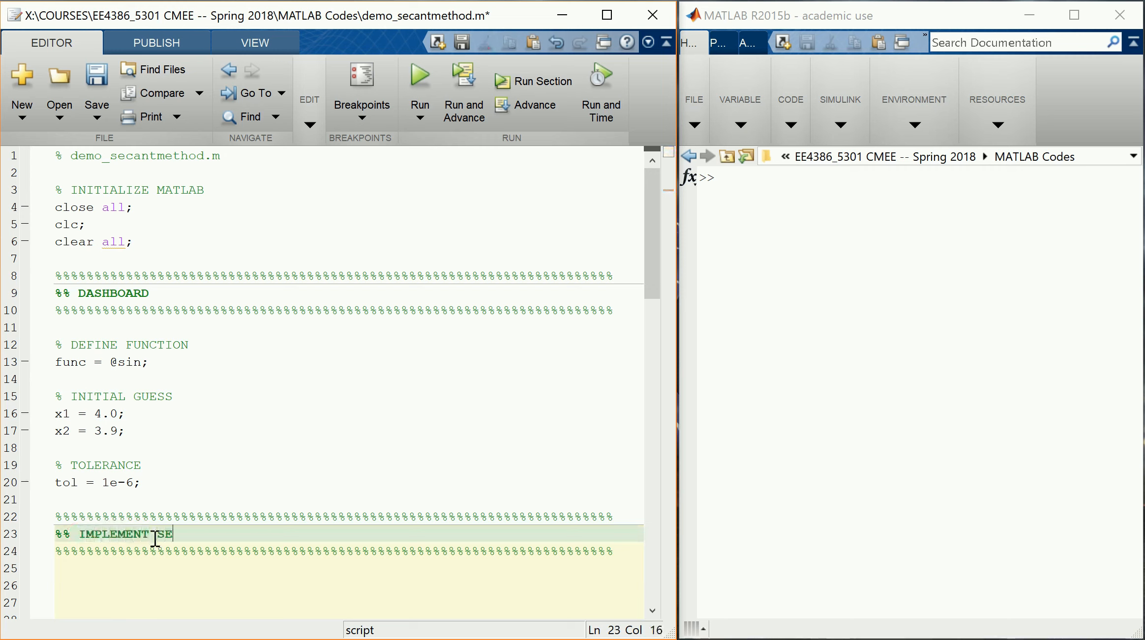
type("SECANT METHOD")
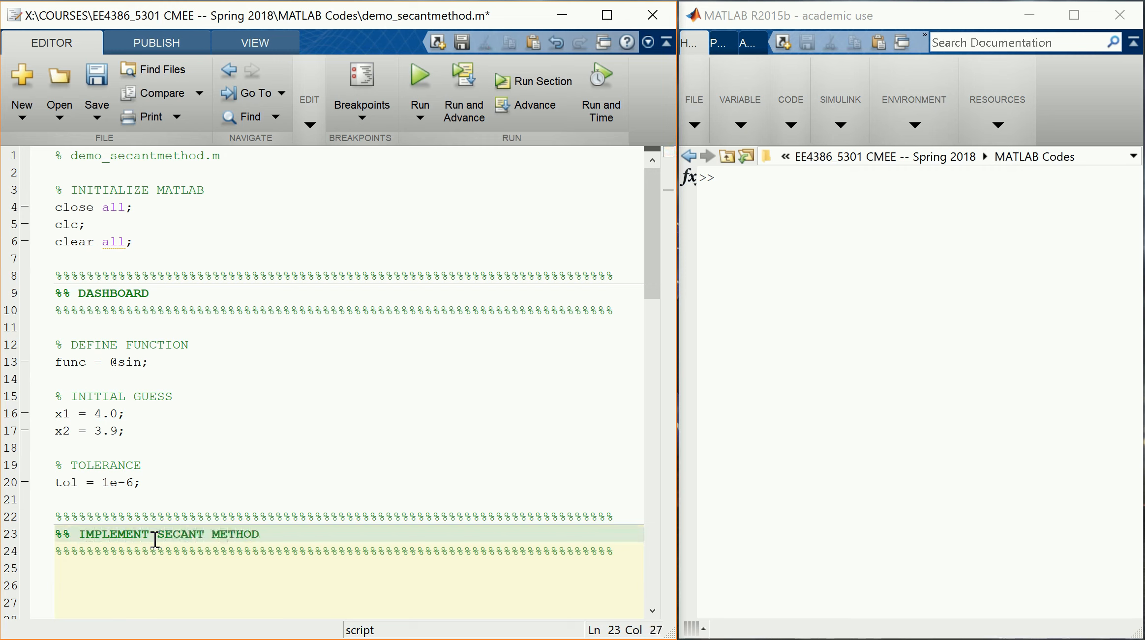
left_click(164, 582)
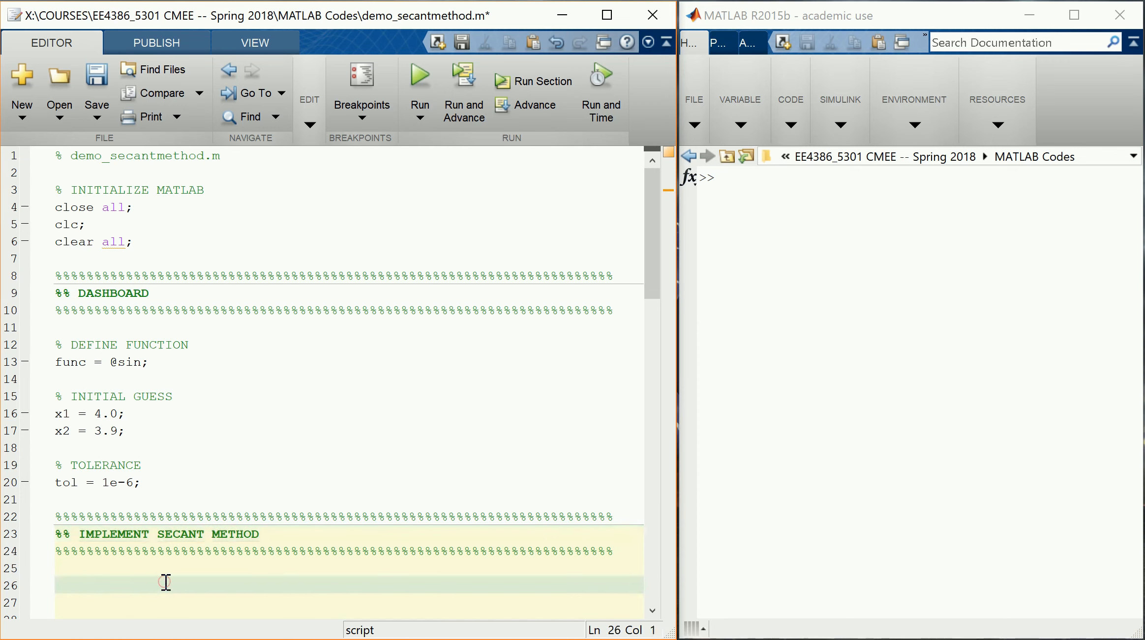
scroll("down", 3)
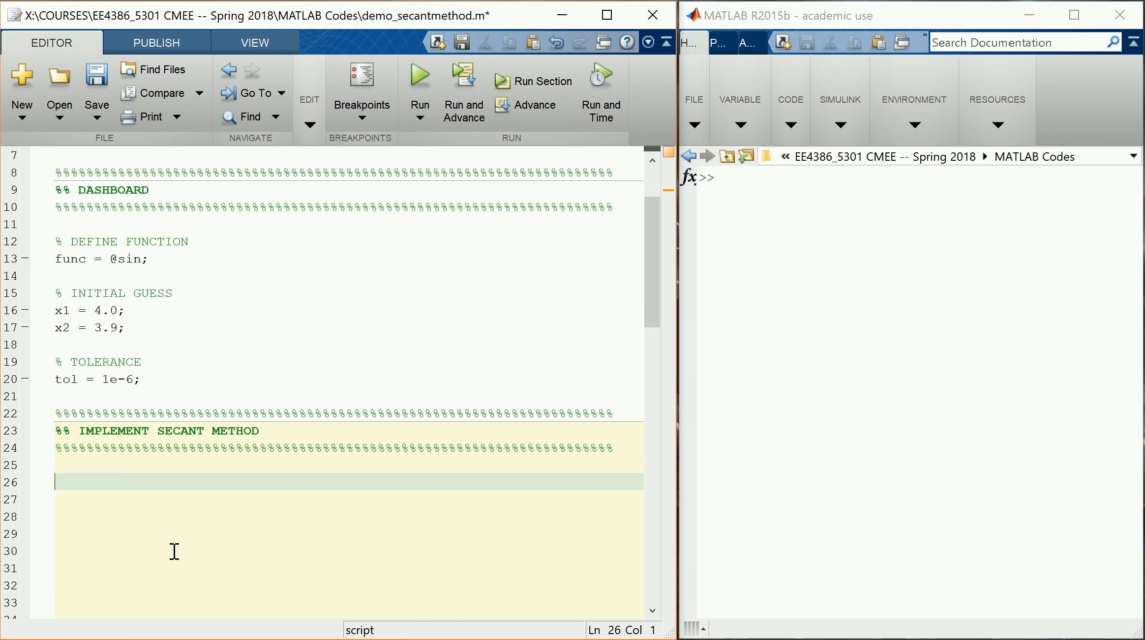
Evaluate f1 = func(x1); under an % EVALUATE FUNCTION comment.
type("% EVA")
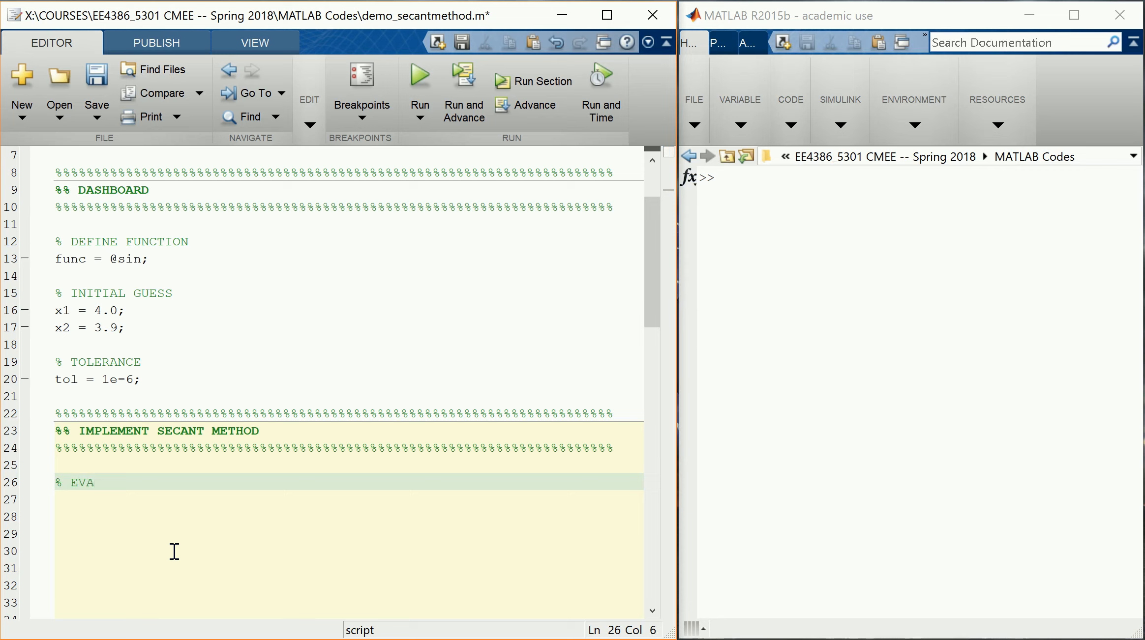
type("LUATE FUNCTION AT x1")
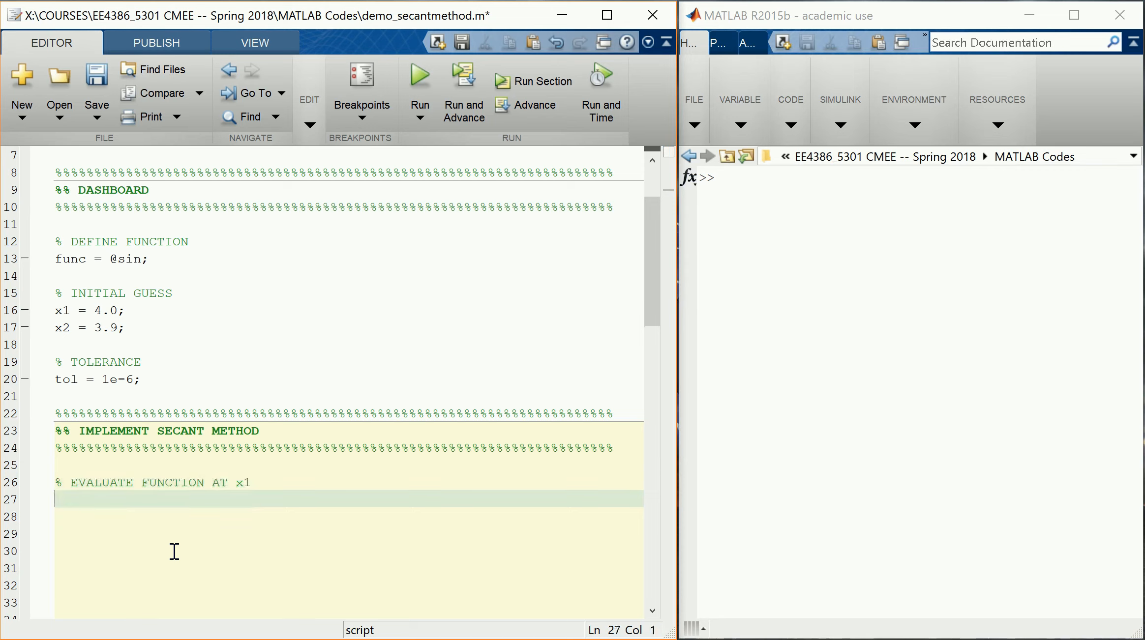
type("f1 = func(")
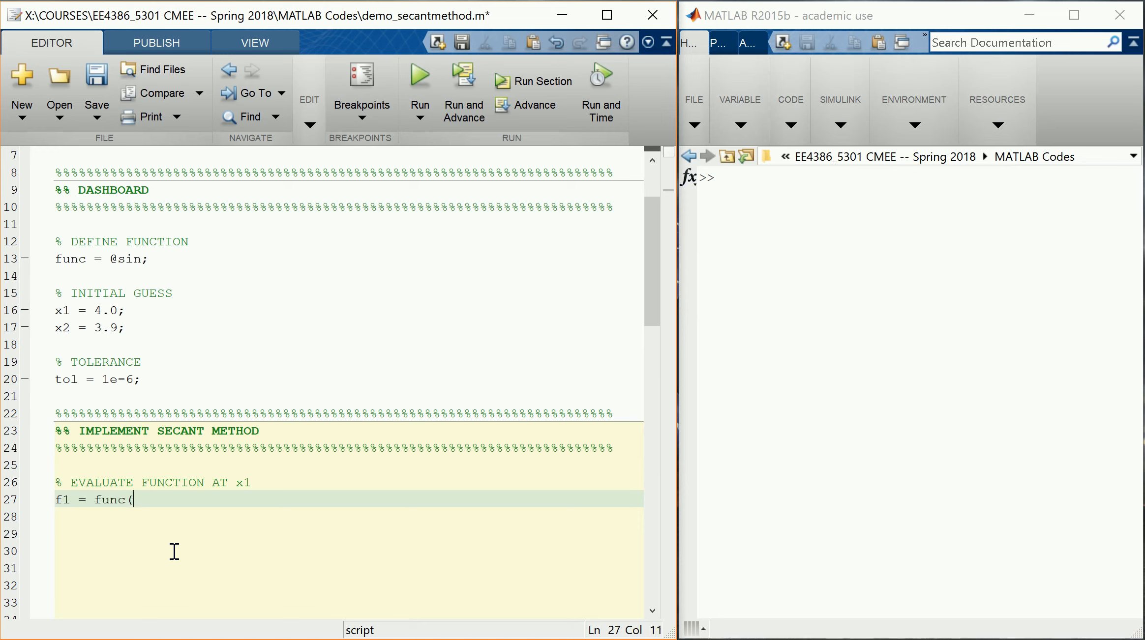
type("x1)")
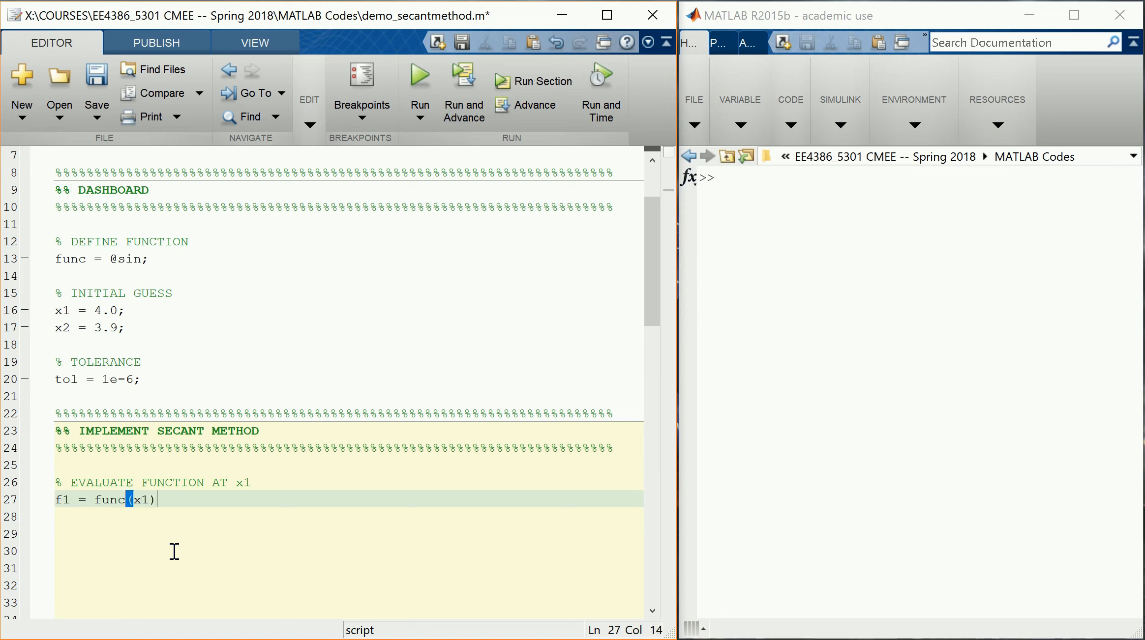
type(";")
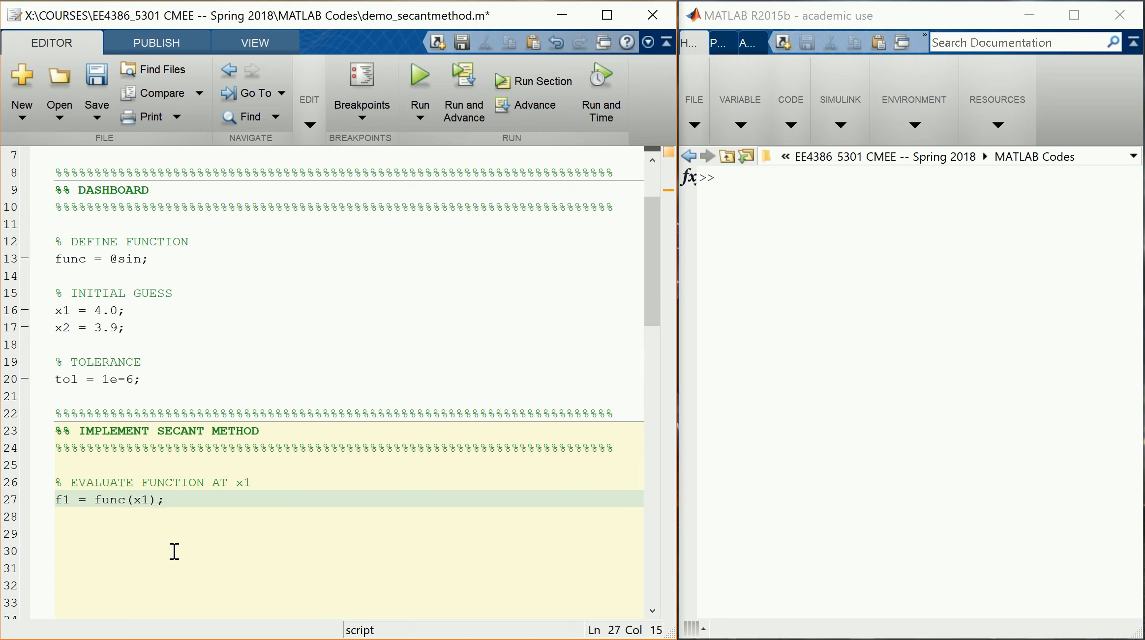
left_click(164, 499)
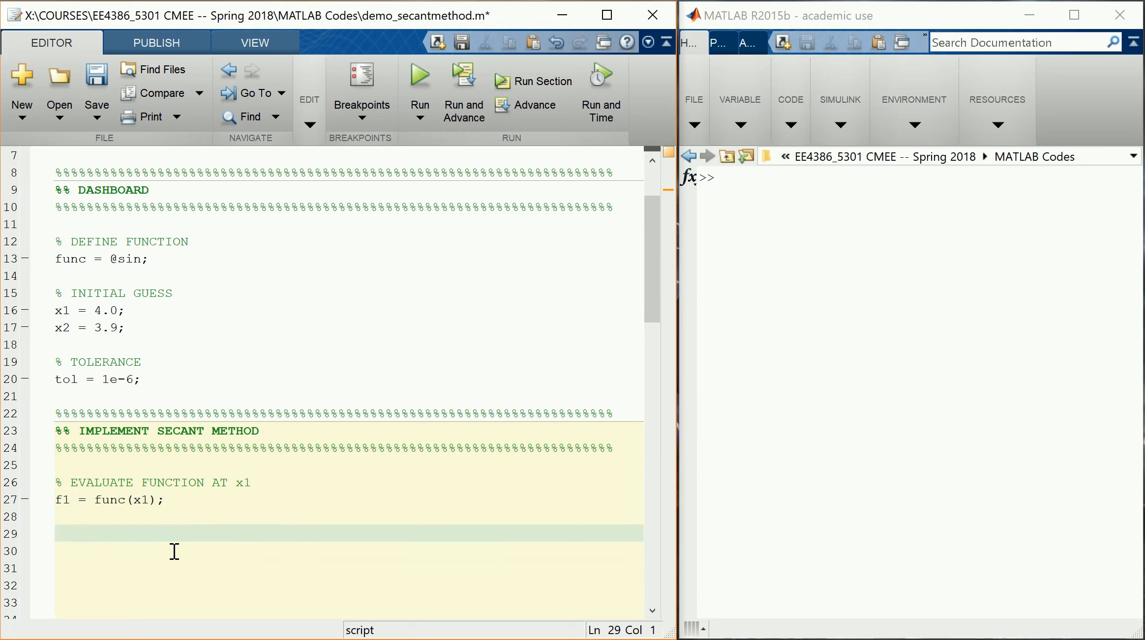
Add a MAIN LOOP comment and start the loop while abs(dx) > tol.
type("%")
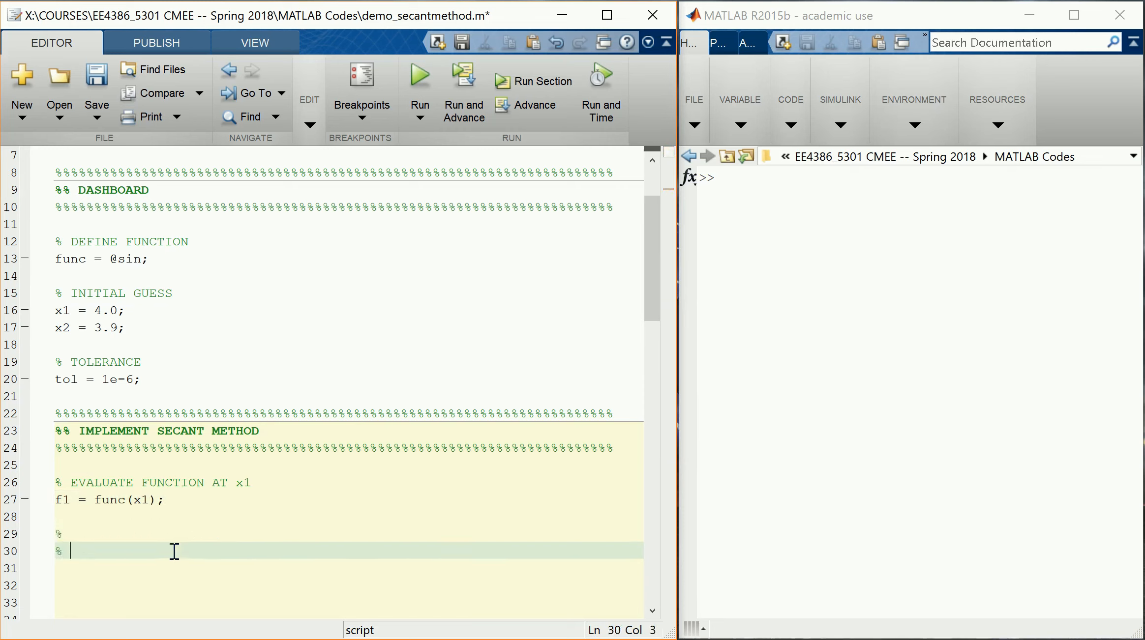
type("MAIN LOOP")
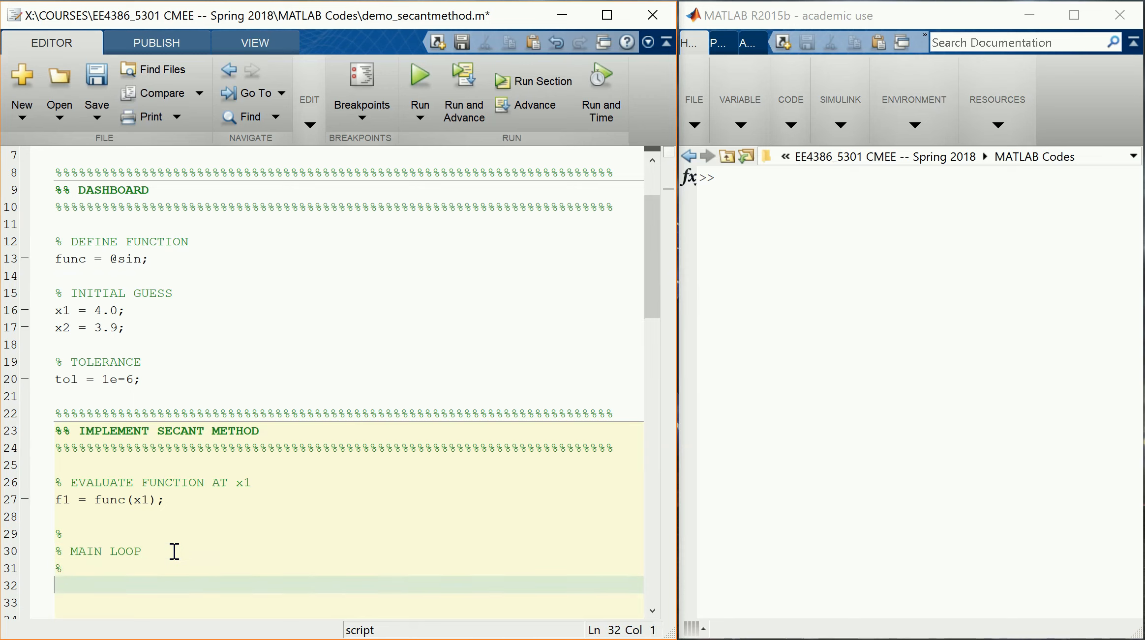
scroll("down", 3)
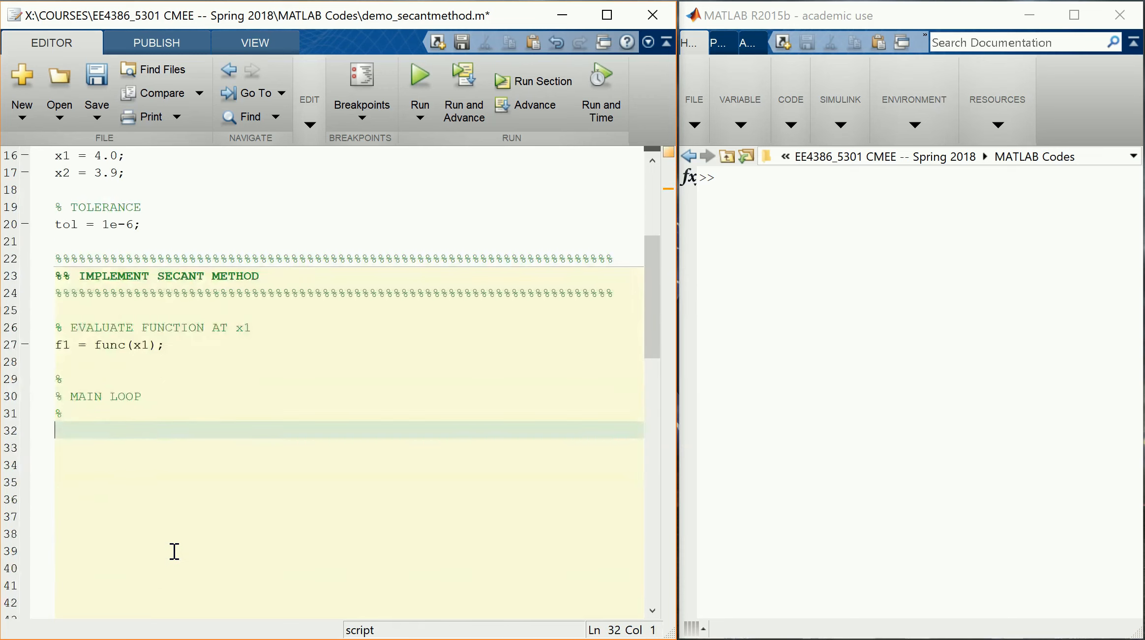
type("wh")
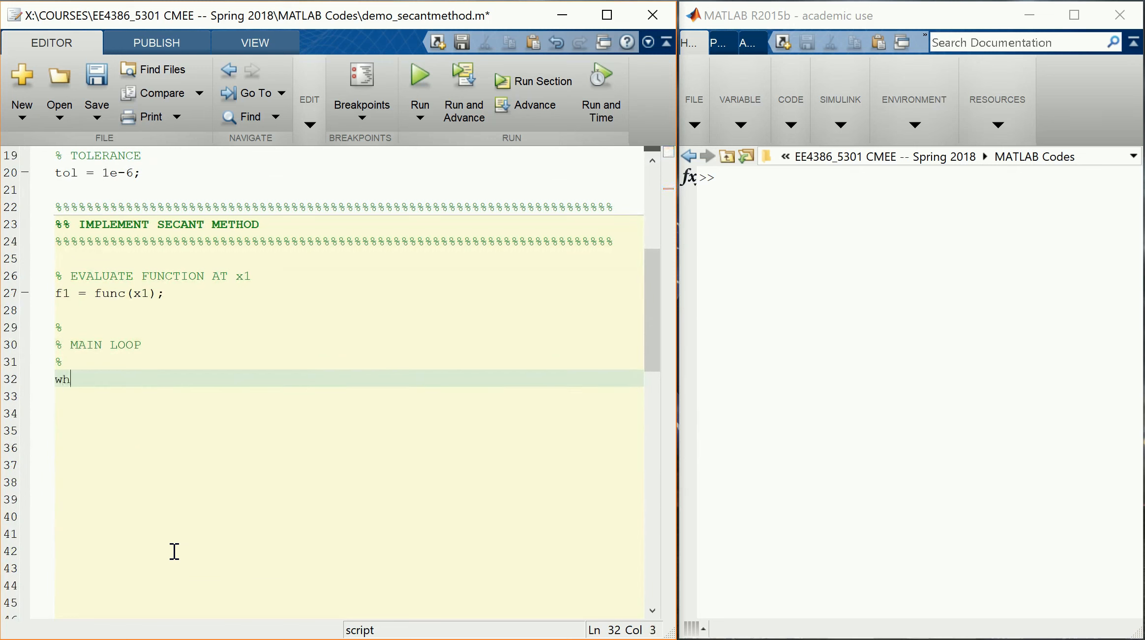
type("ile")
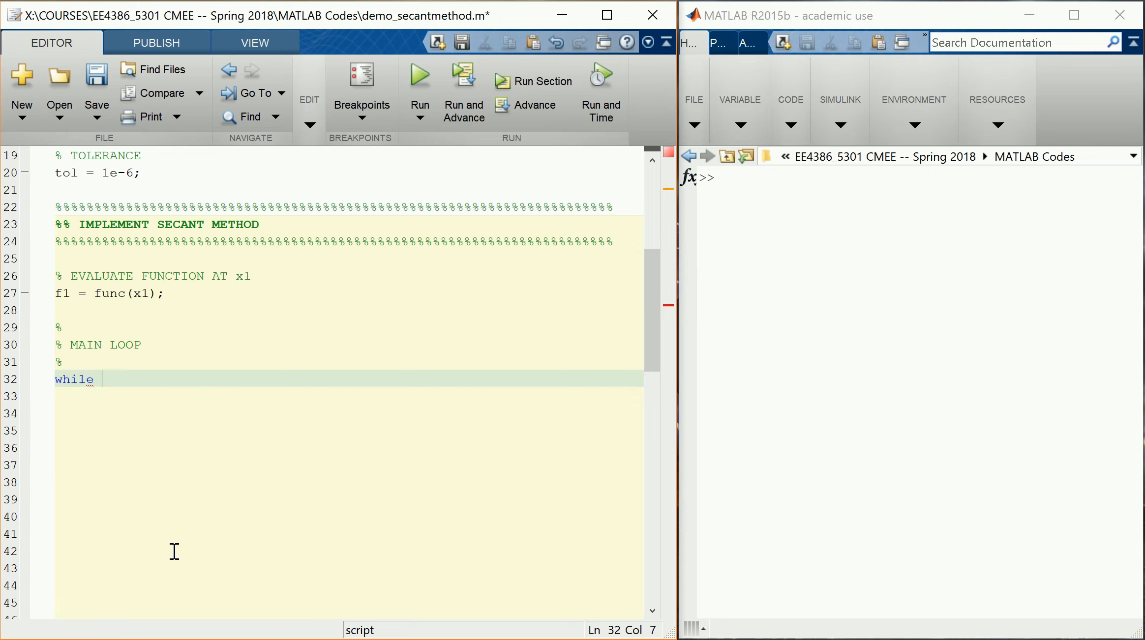
type("abs(")
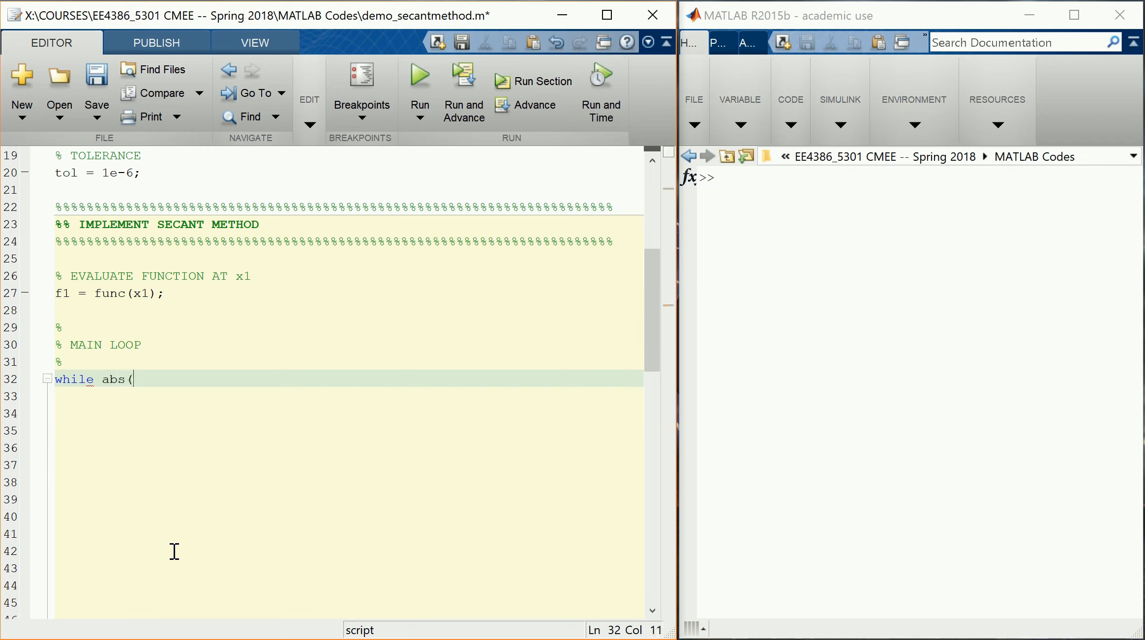
type("dx)")
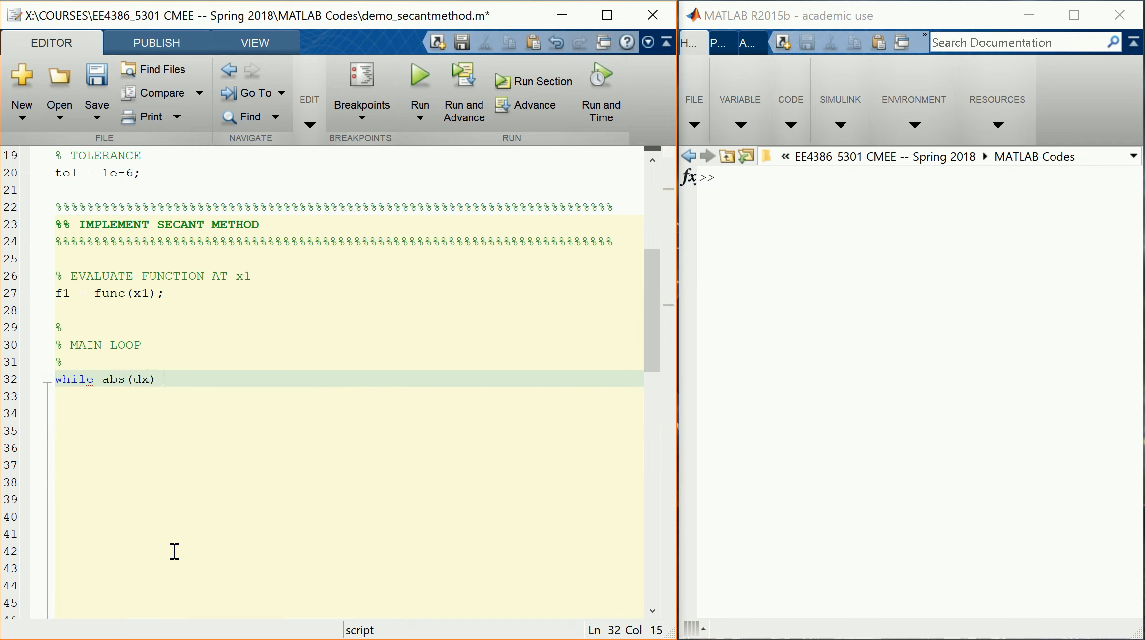
type(">")
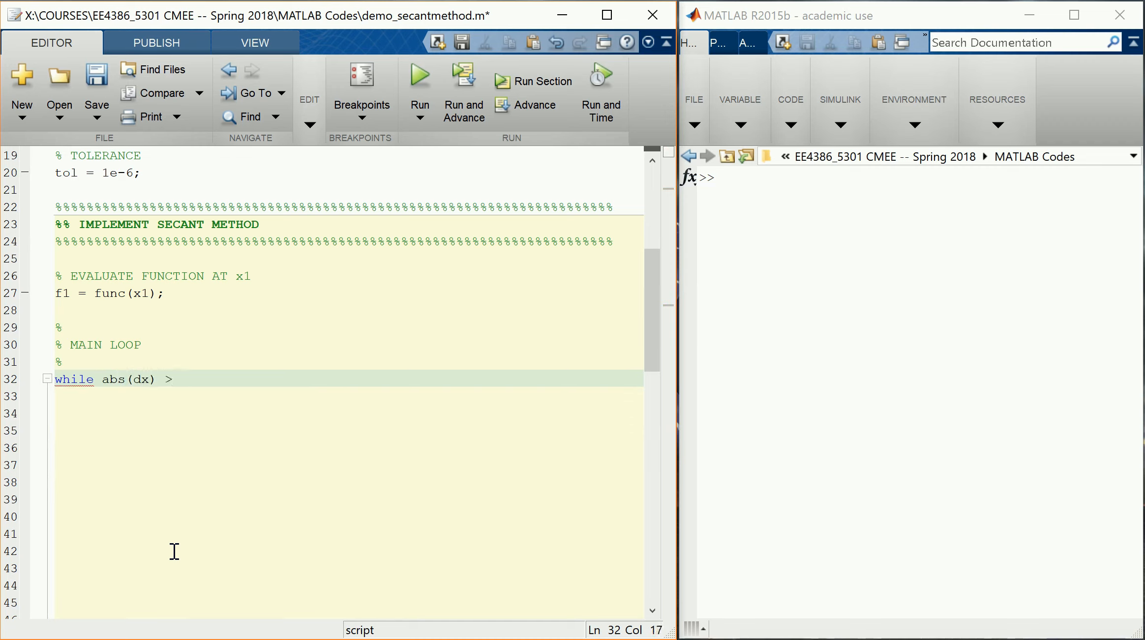
type("tol")
left_click(346, 412)
type("end")
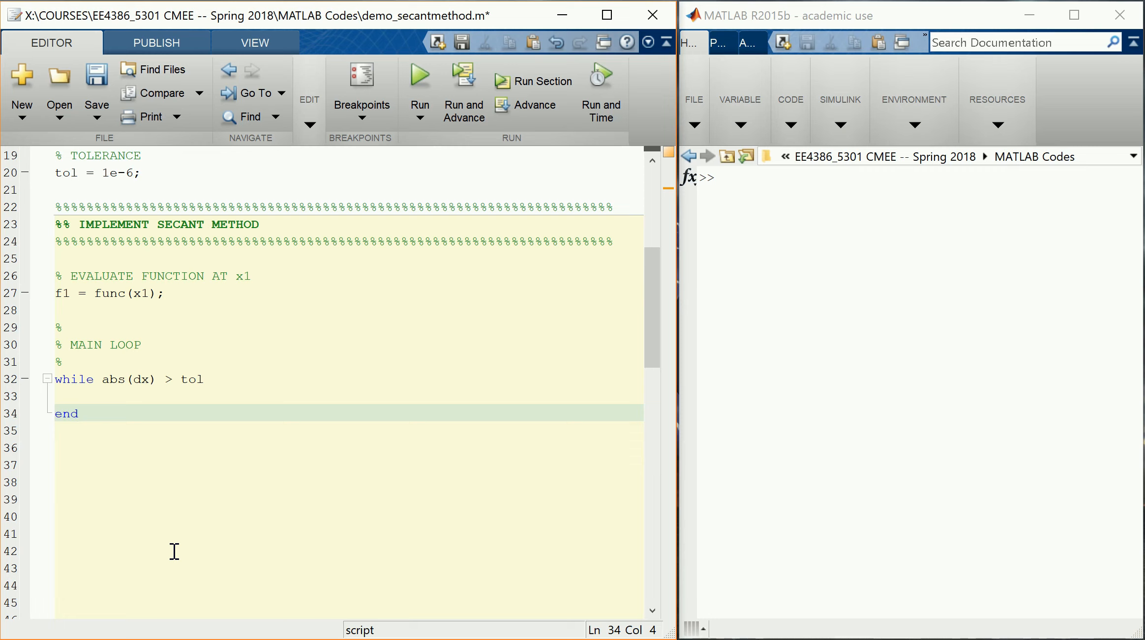
mouse_move(146, 378)
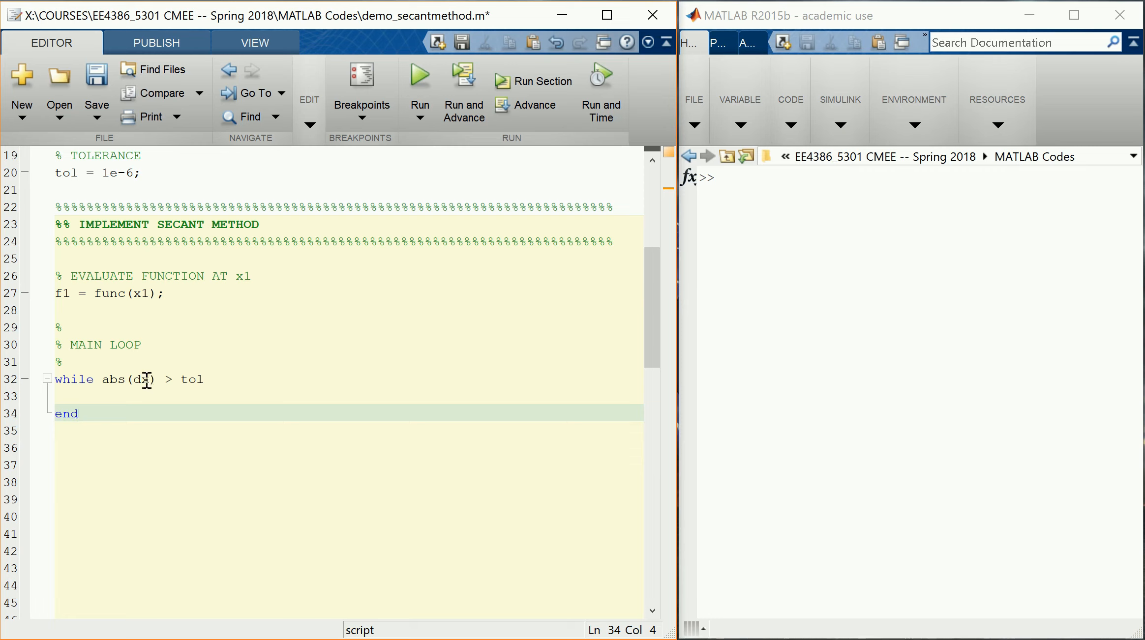
Initialize dx = inf; on a new line just before the while loop.
double_click(141, 378)
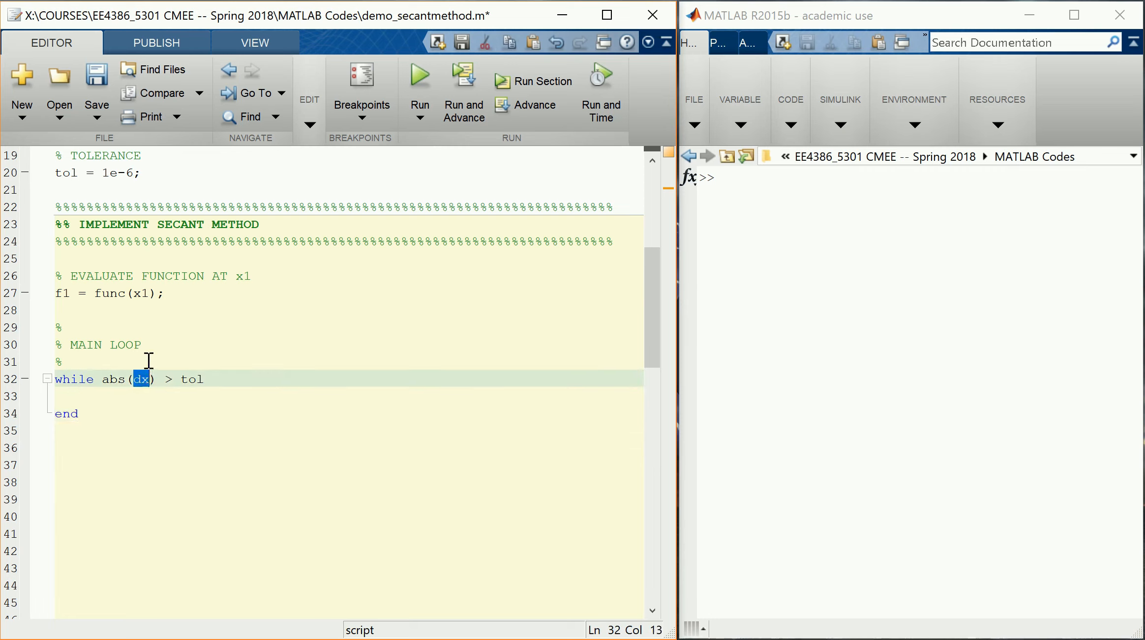
mouse_move(98, 390)
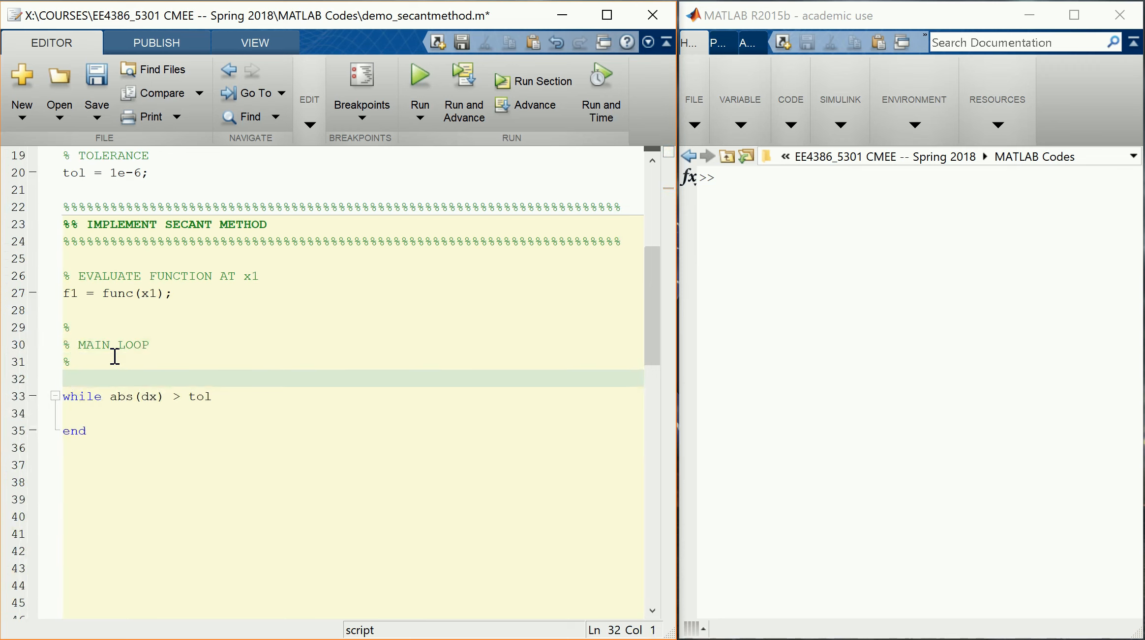
type("d")
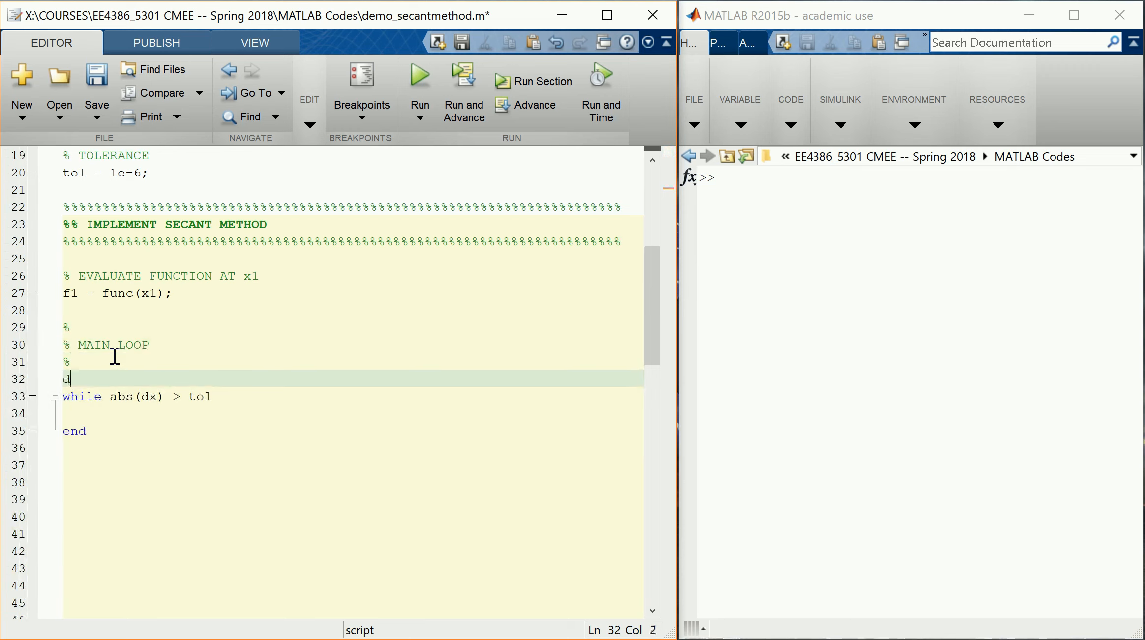
type("x = inf;")
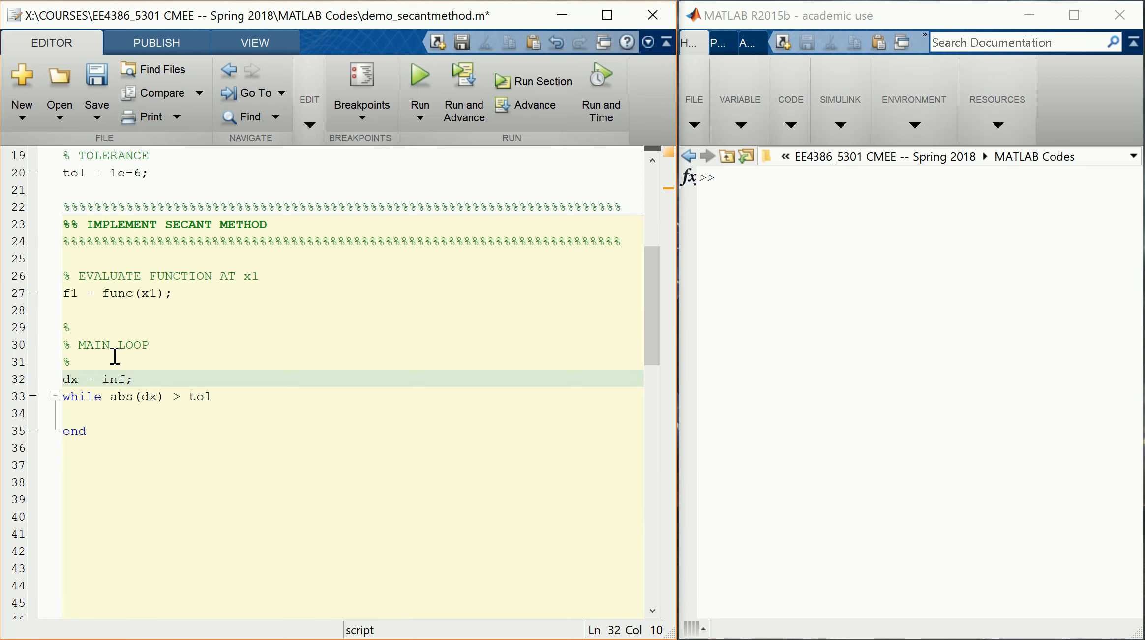
left_click(239, 413)
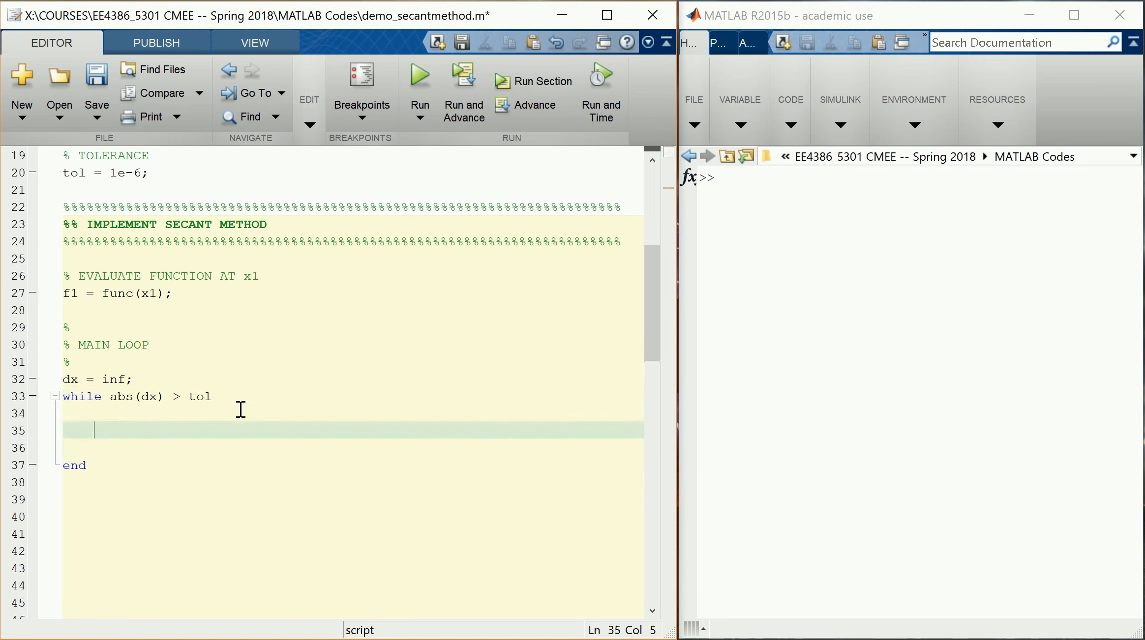
mouse_move(269, 413)
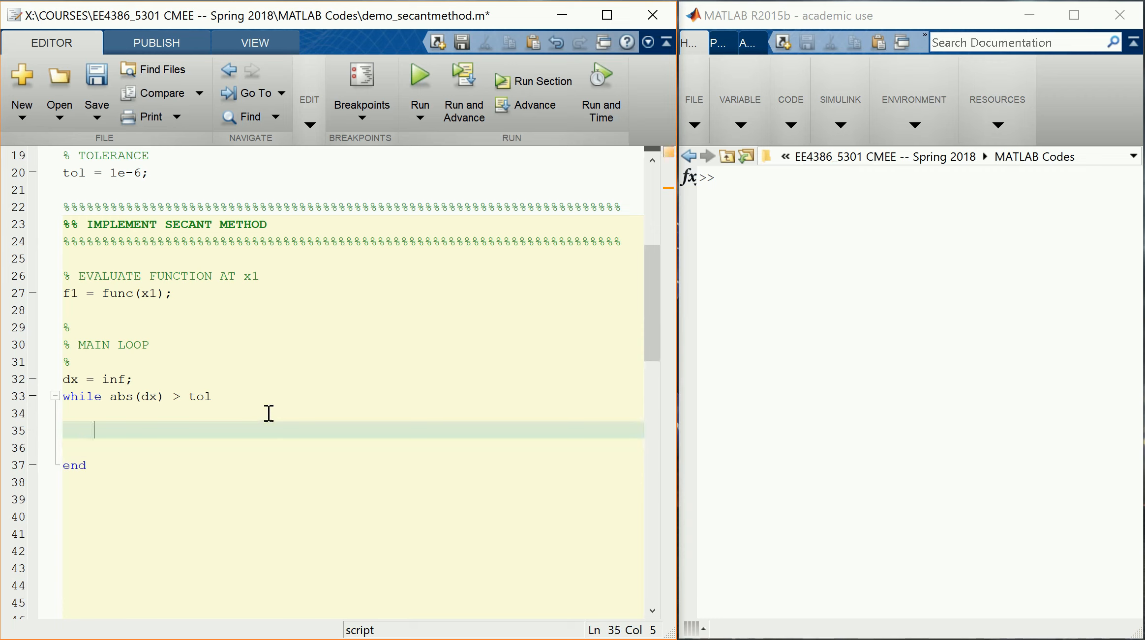
Initialize iter = 0; before the while loop.
left_click(134, 379)
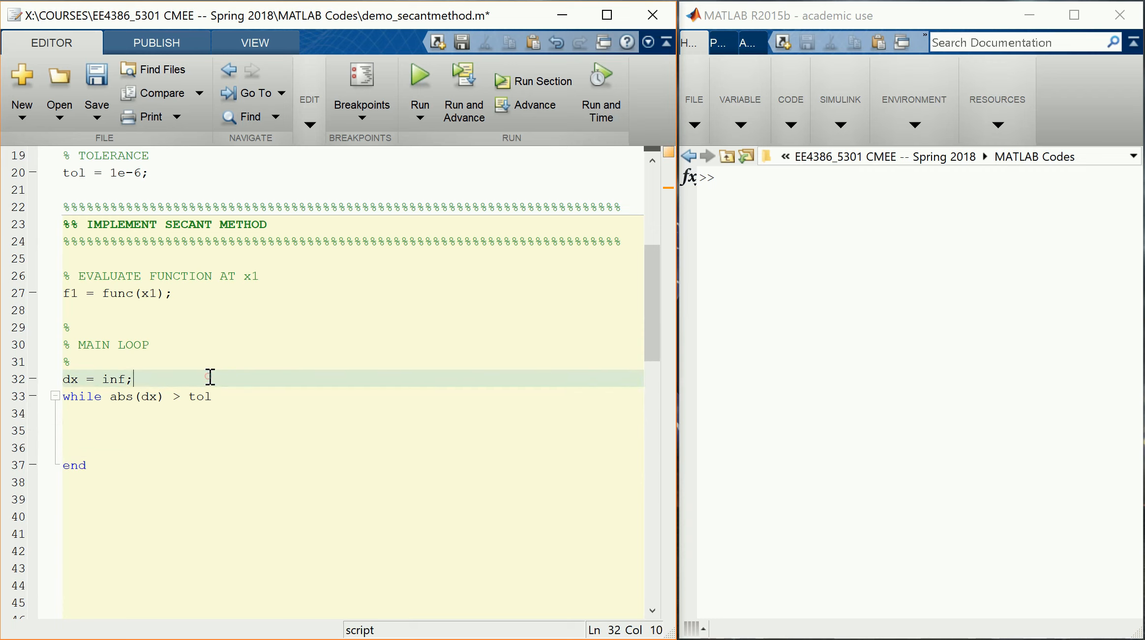
type("iter")
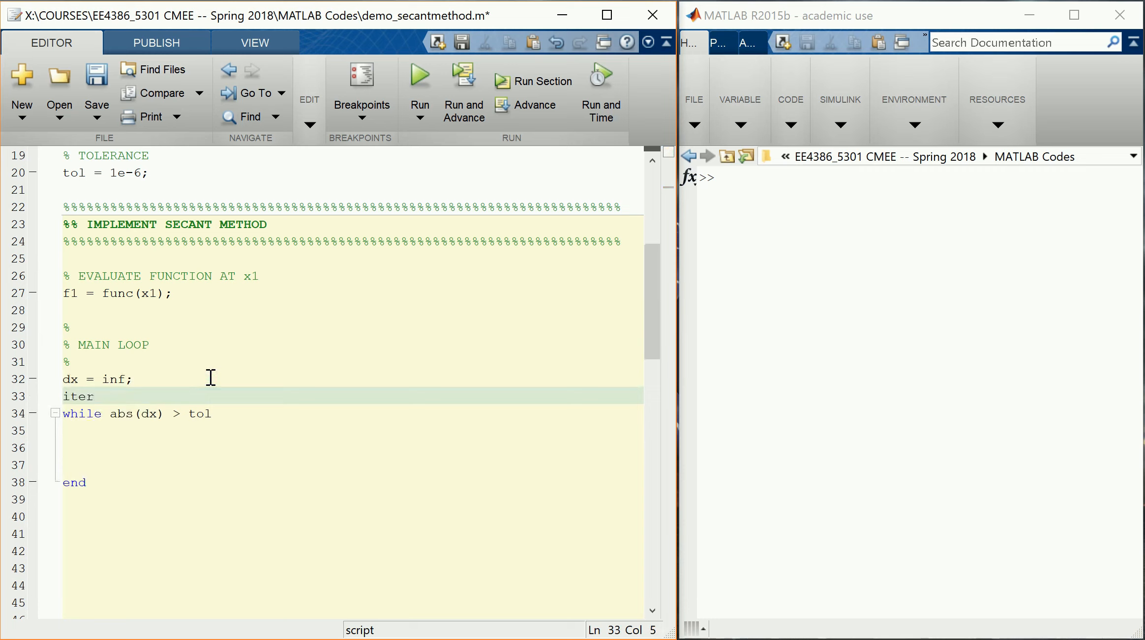
type("= 0;")
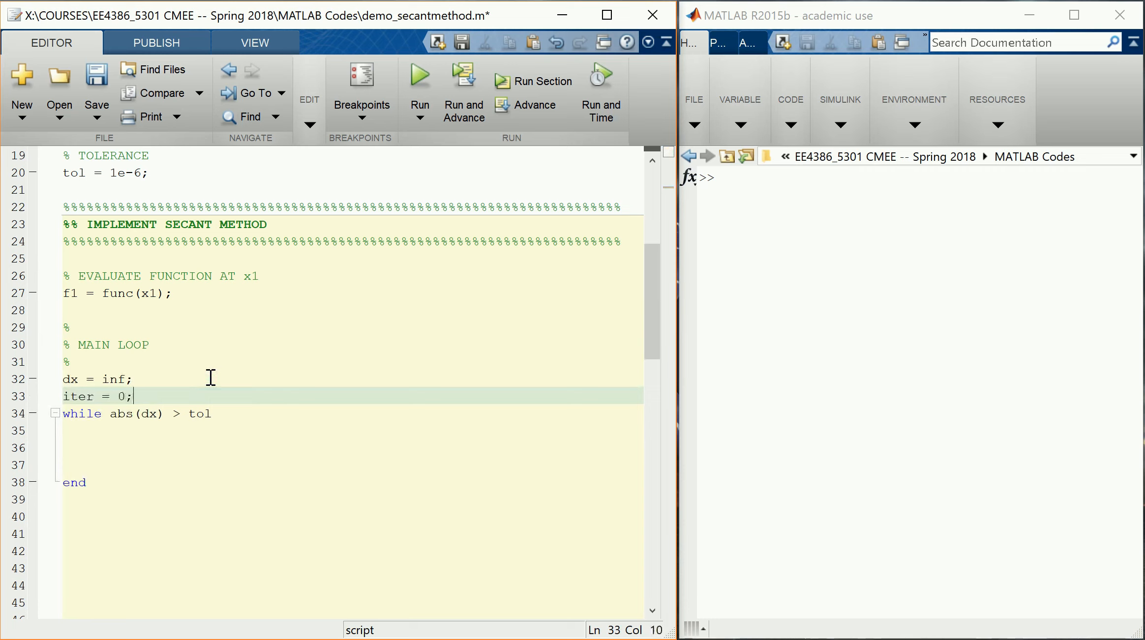
left_click(209, 447)
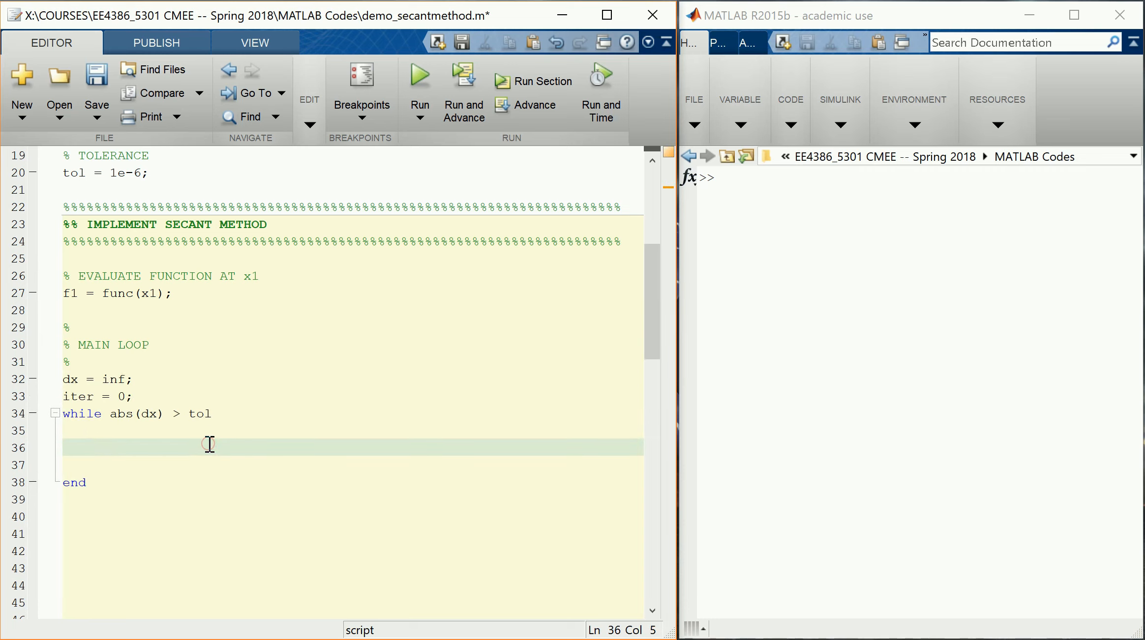
Inside the loop, count iterations with iter = iter + 1; and set dx = 0;.
type("% Count")
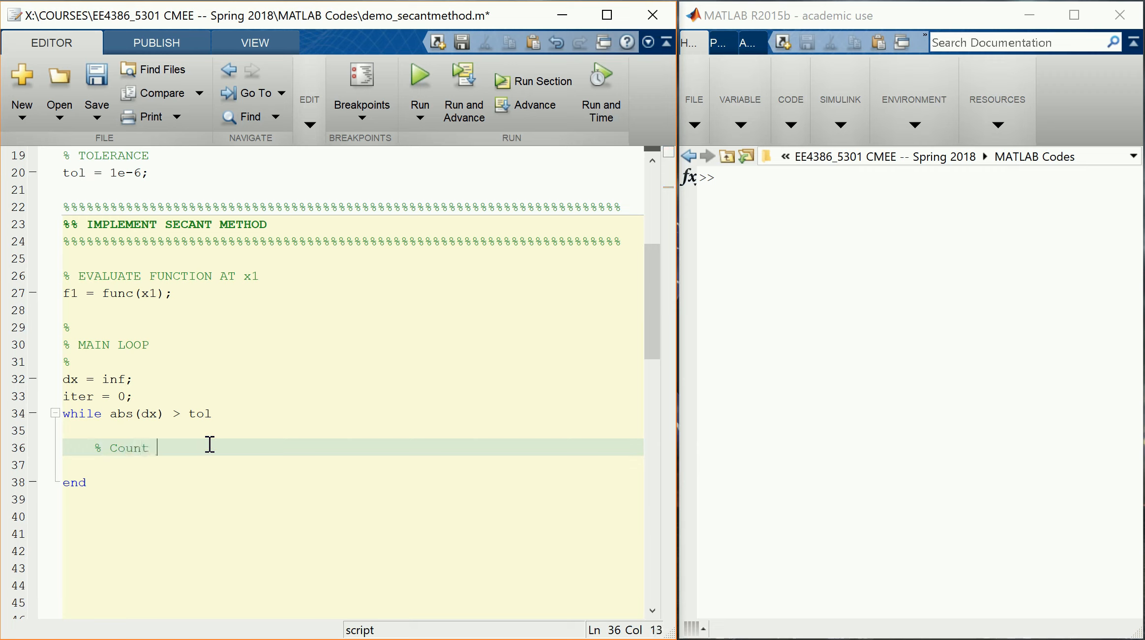
type("Iterations")
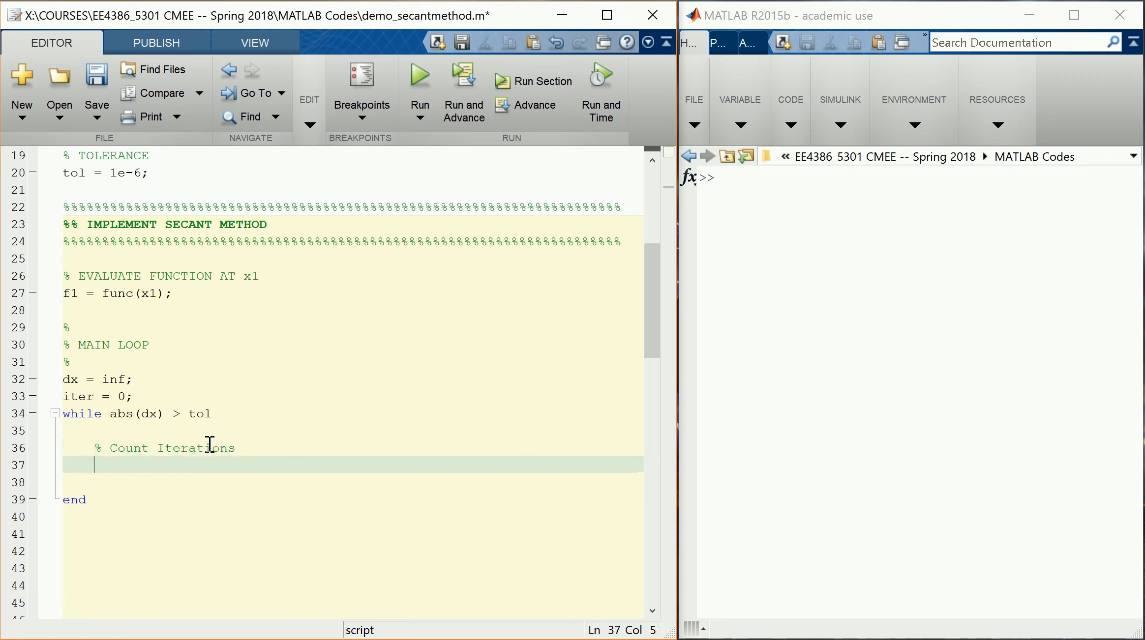
type("iter = iter + 1;")
type("d")
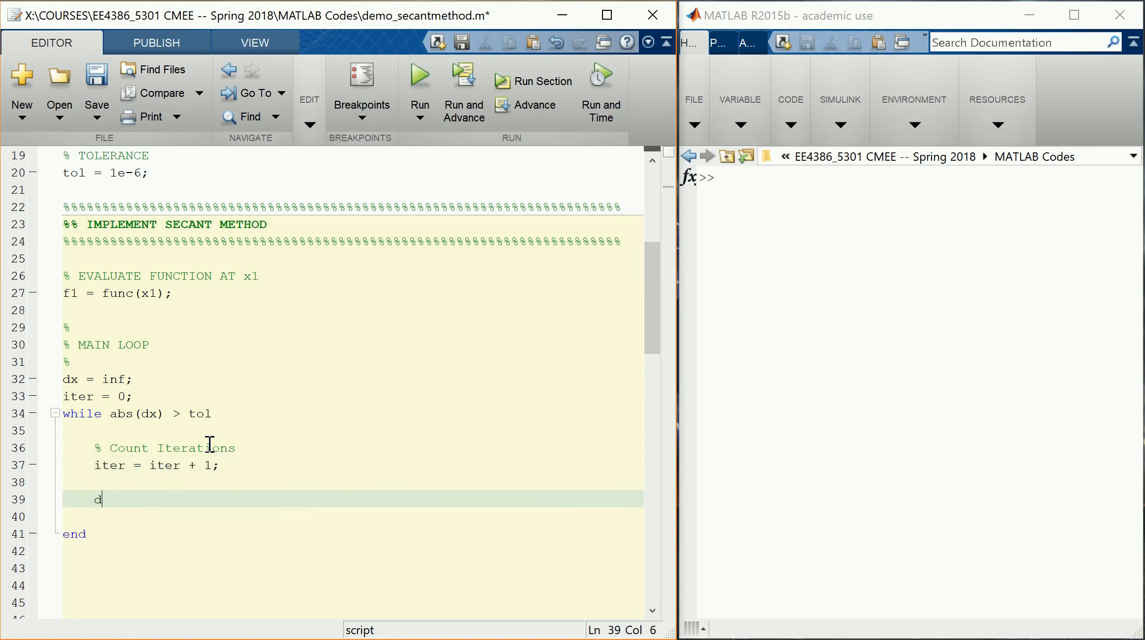
type("x = 0;")
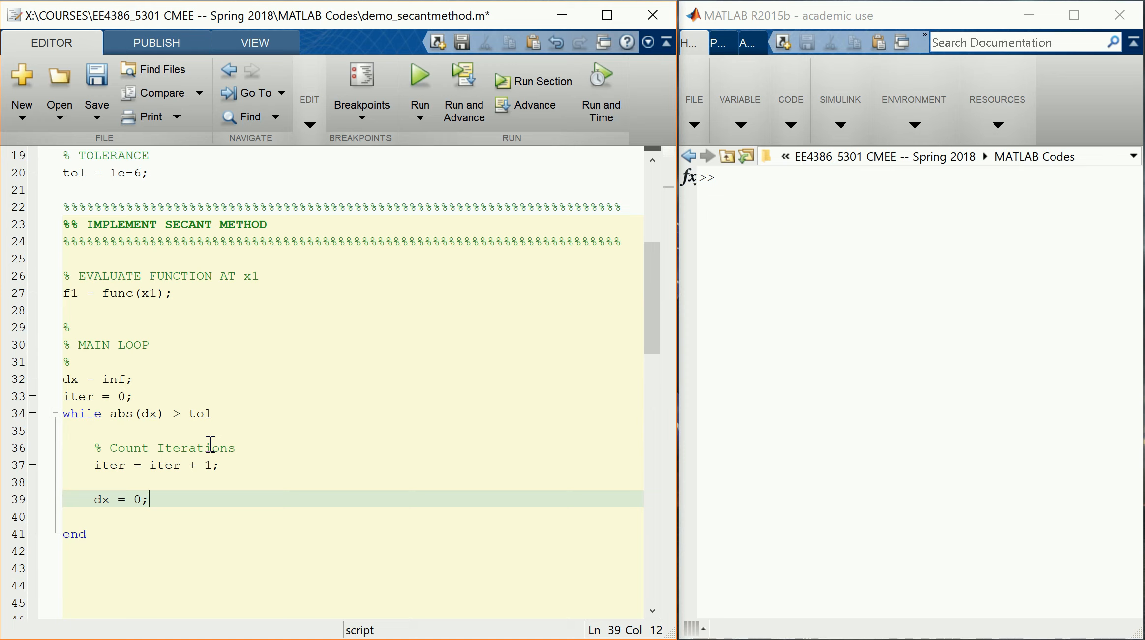
mouse_move(285, 295)
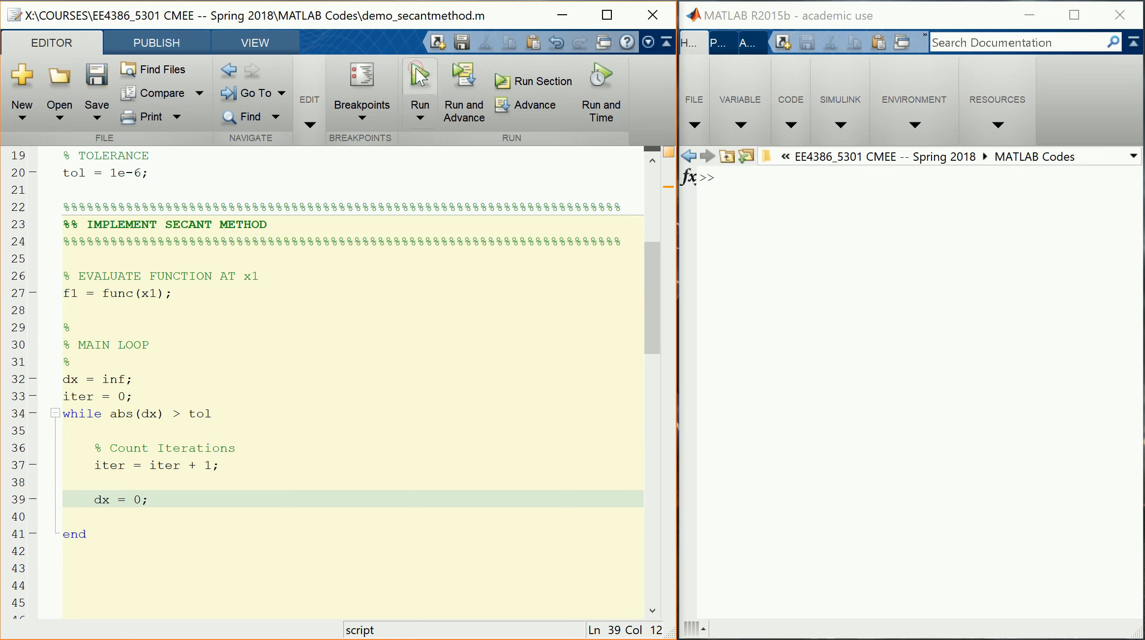
Display iter in the Command Window to confirm it equals 1 after the run.
type("i")
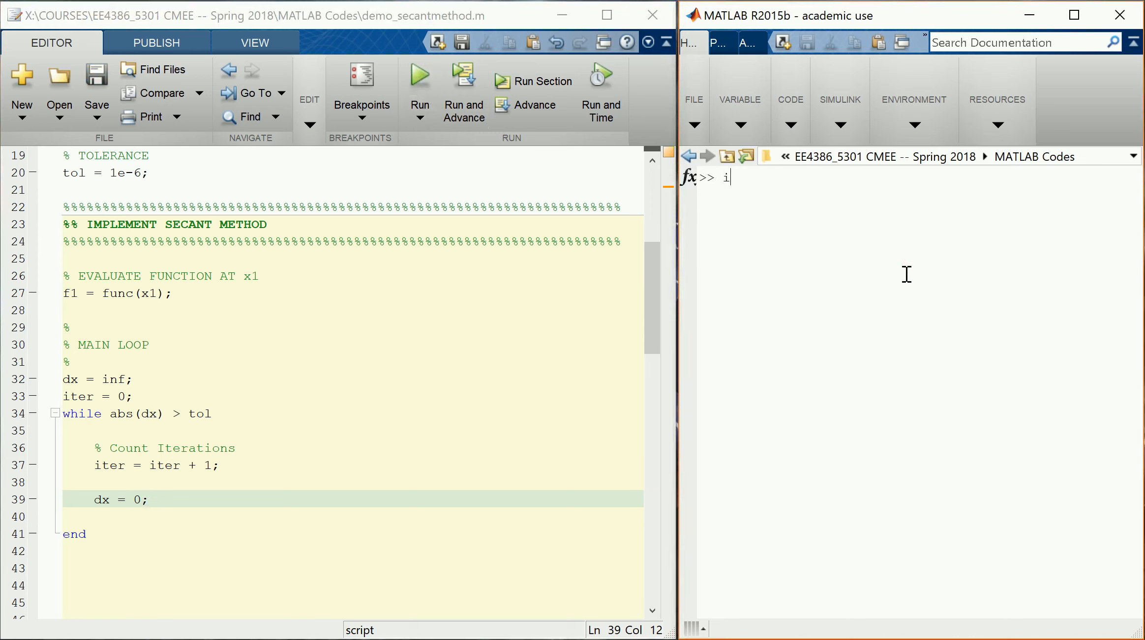
key("Return")
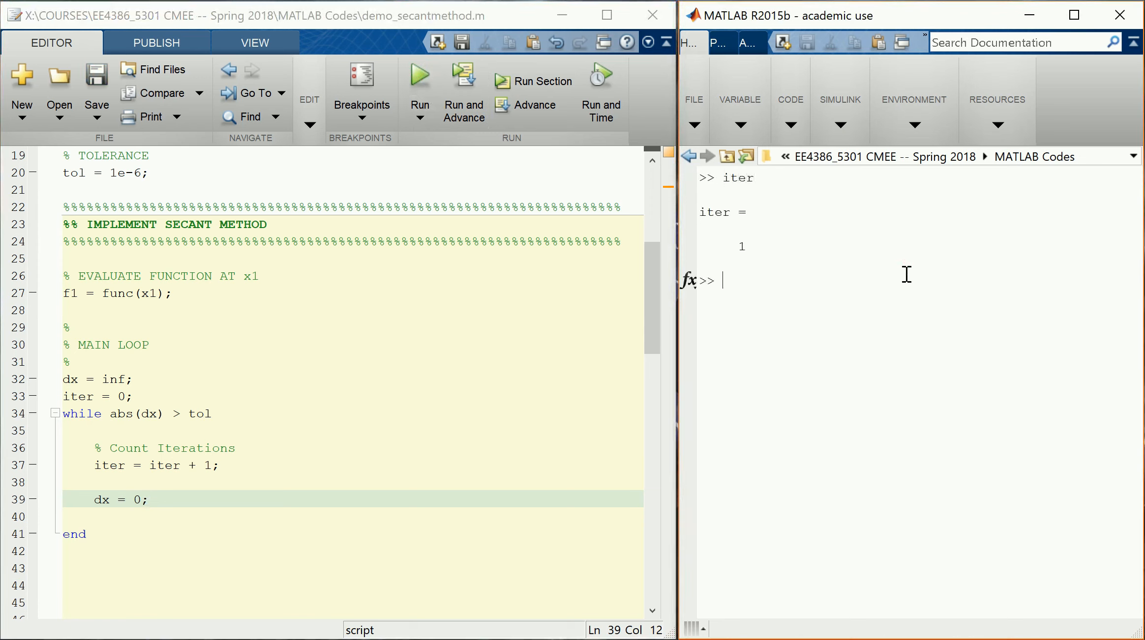
mouse_move(895, 262)
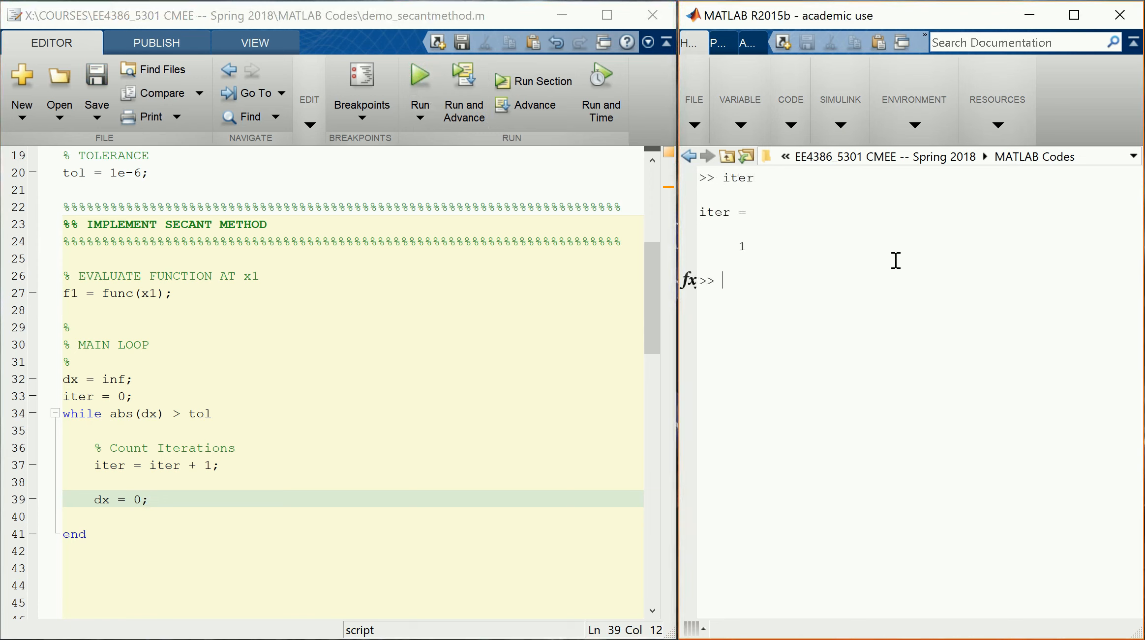
left_click(219, 465)
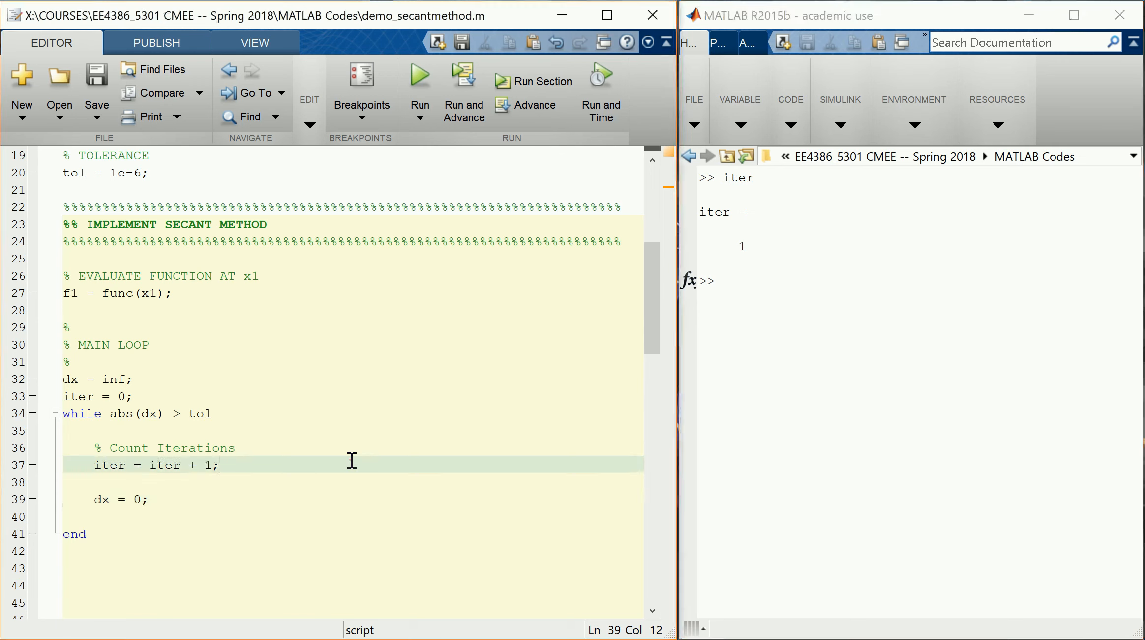
In the loop, evaluate f2 = func(x2); under an % Evaluate Function at x2 comment.
key("enter")
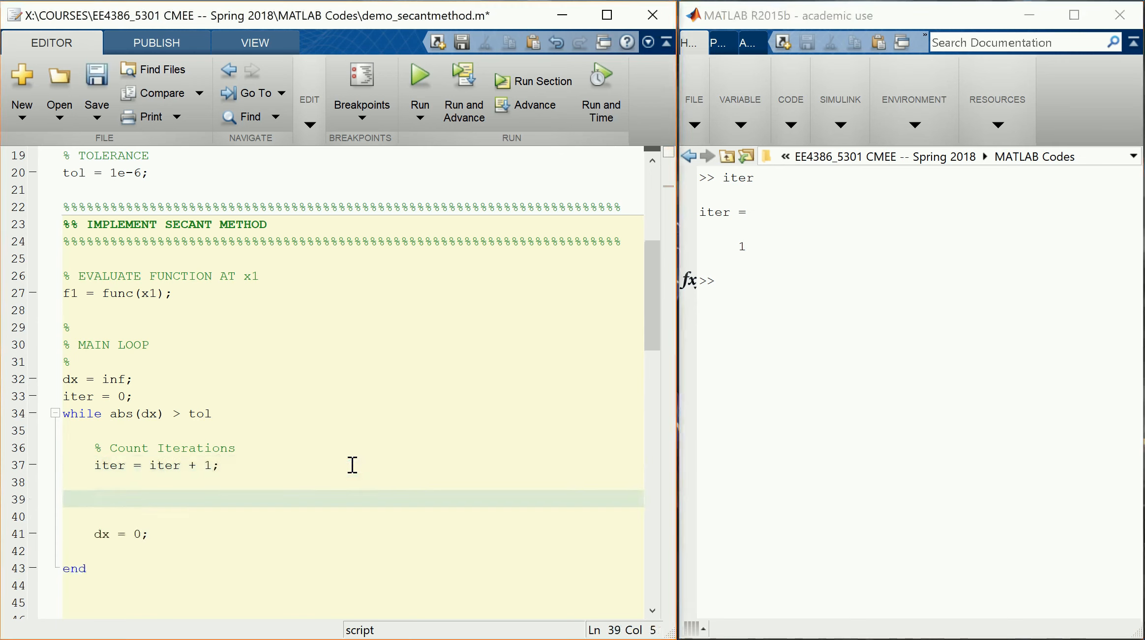
type("% C")
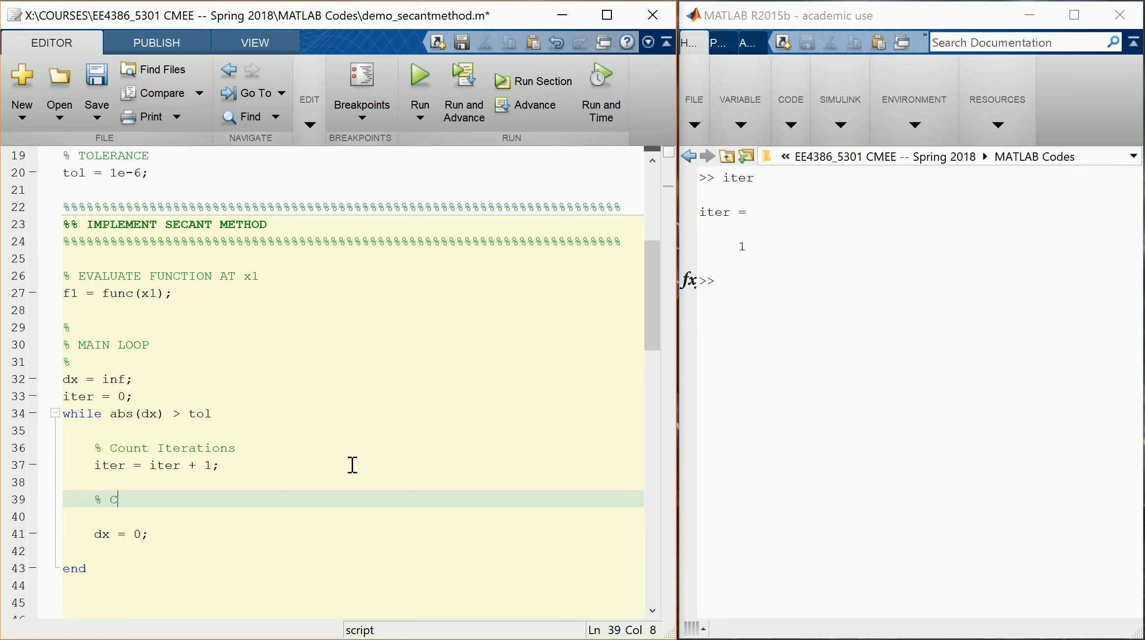
type("v")
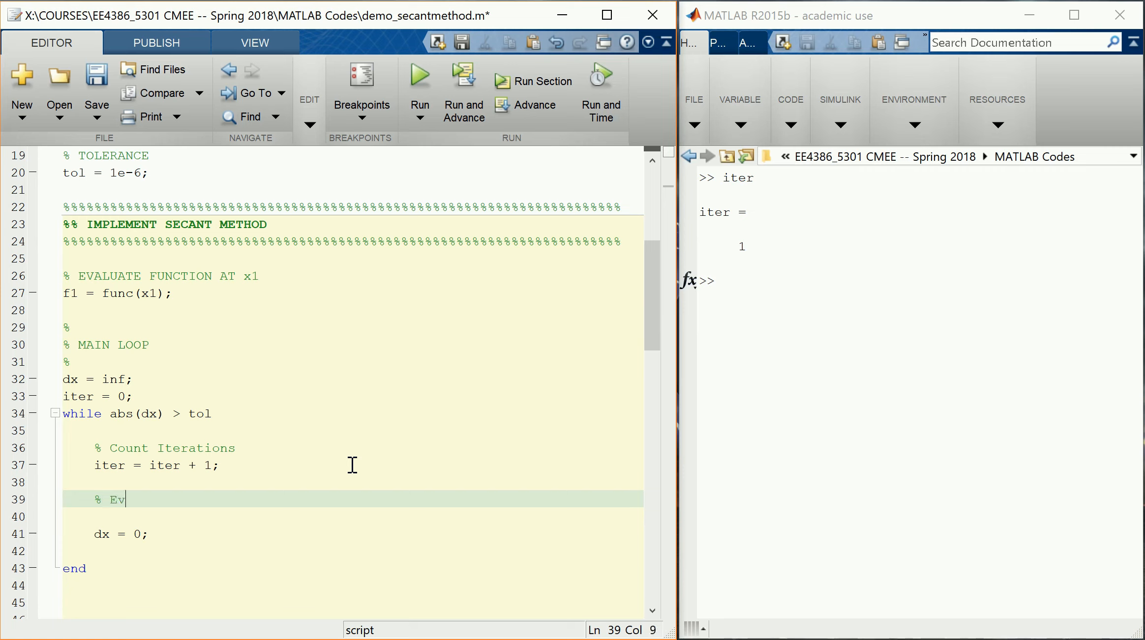
type("aluate Function")
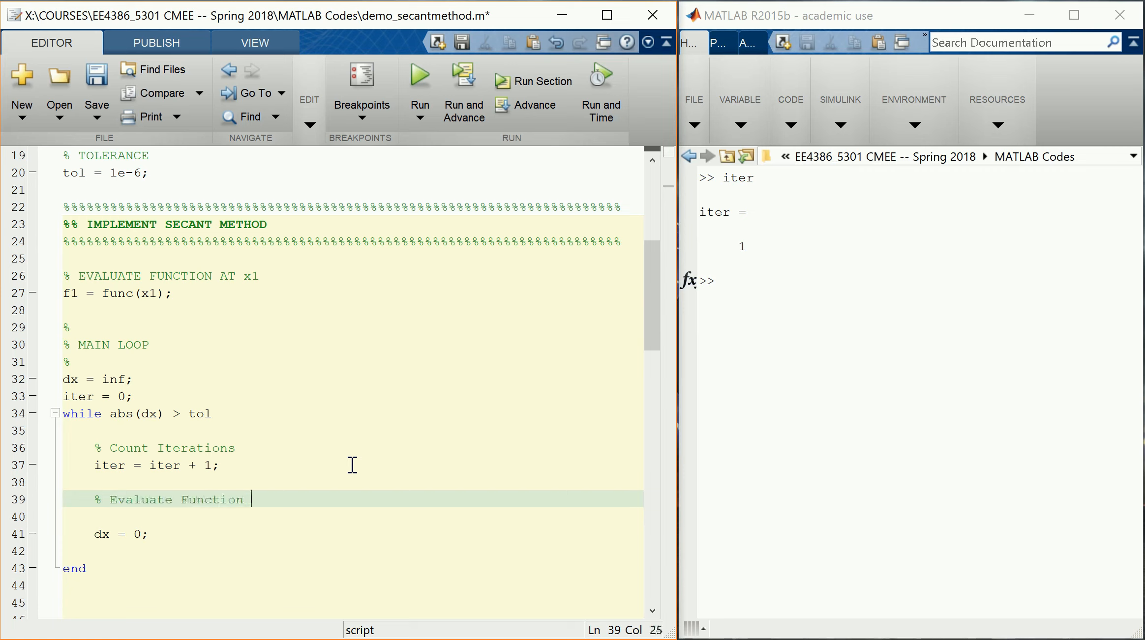
type("at x2")
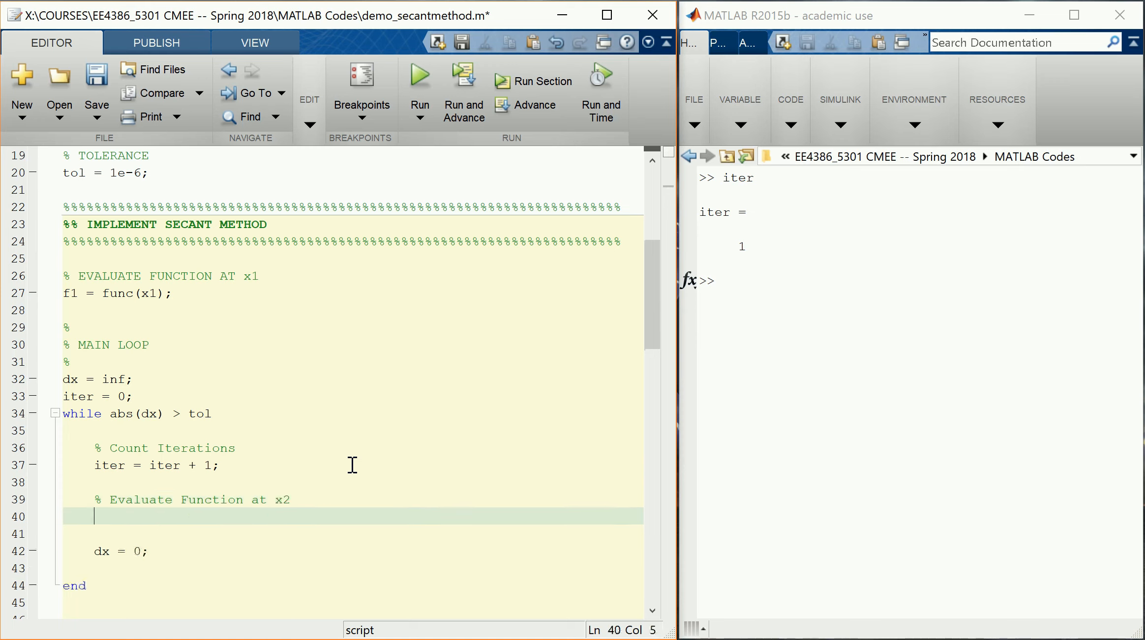
type("f2 =")
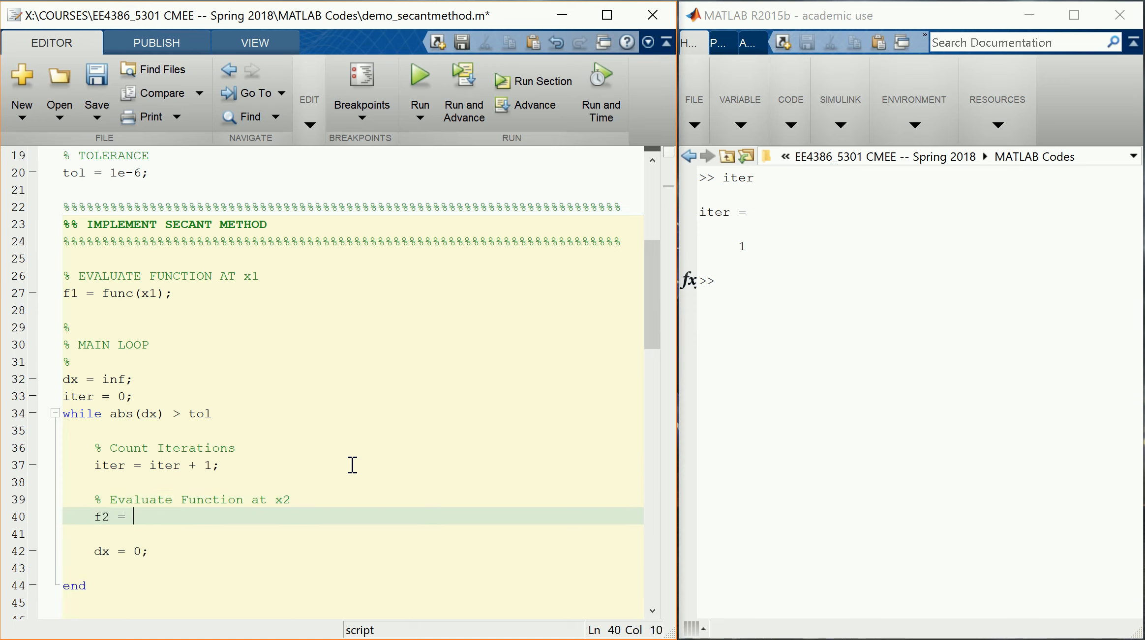
type("func(x2);")
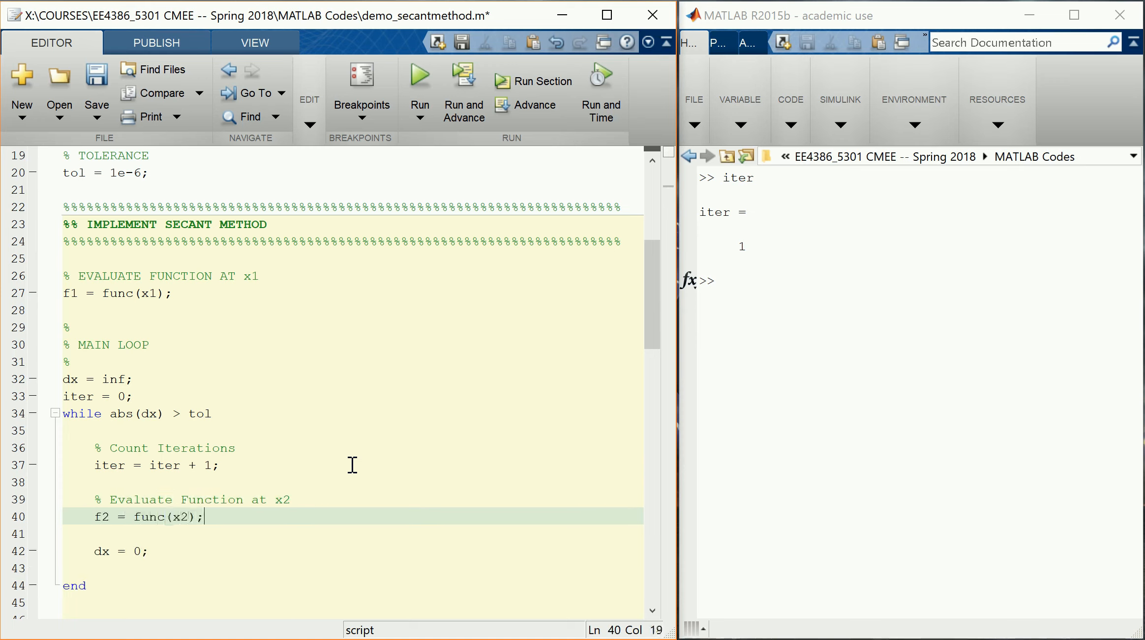
mouse_move(281, 498)
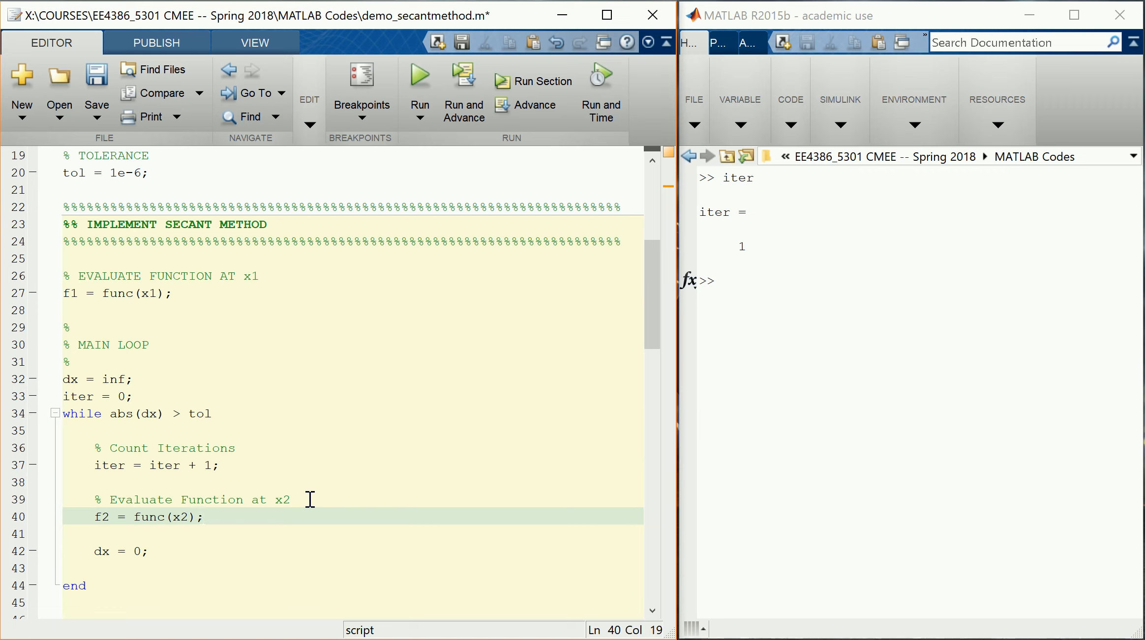
type("% Calculate Chan")
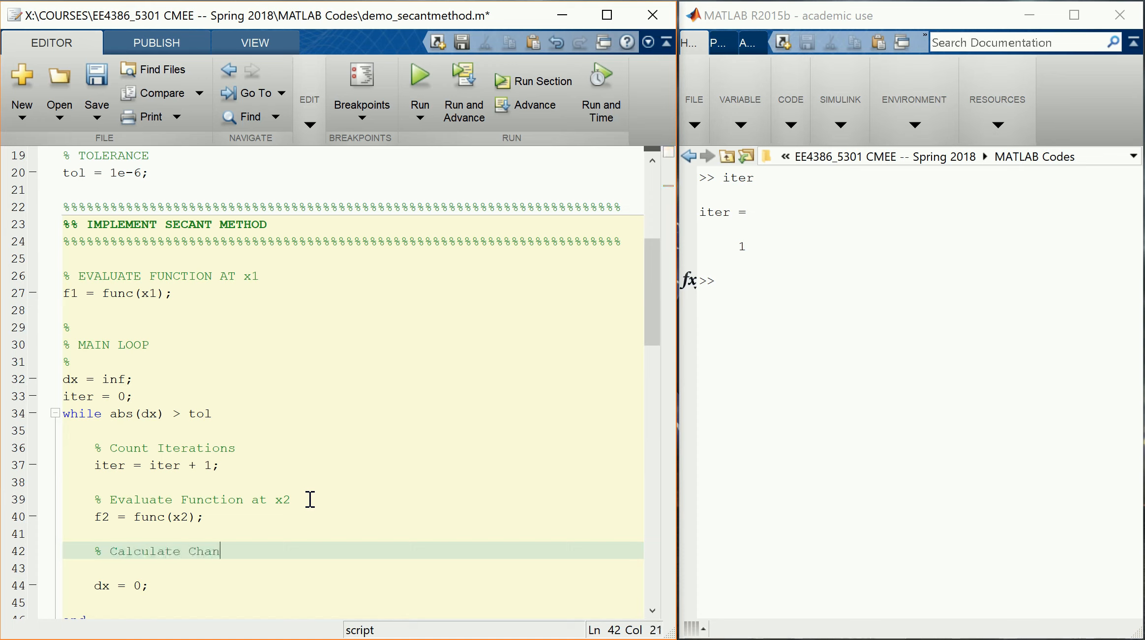
Write the secant step dx = (x2 - x1)*f2/(f2 - f1); under the '% Calculate Change in x' comment.
type("ge in x")
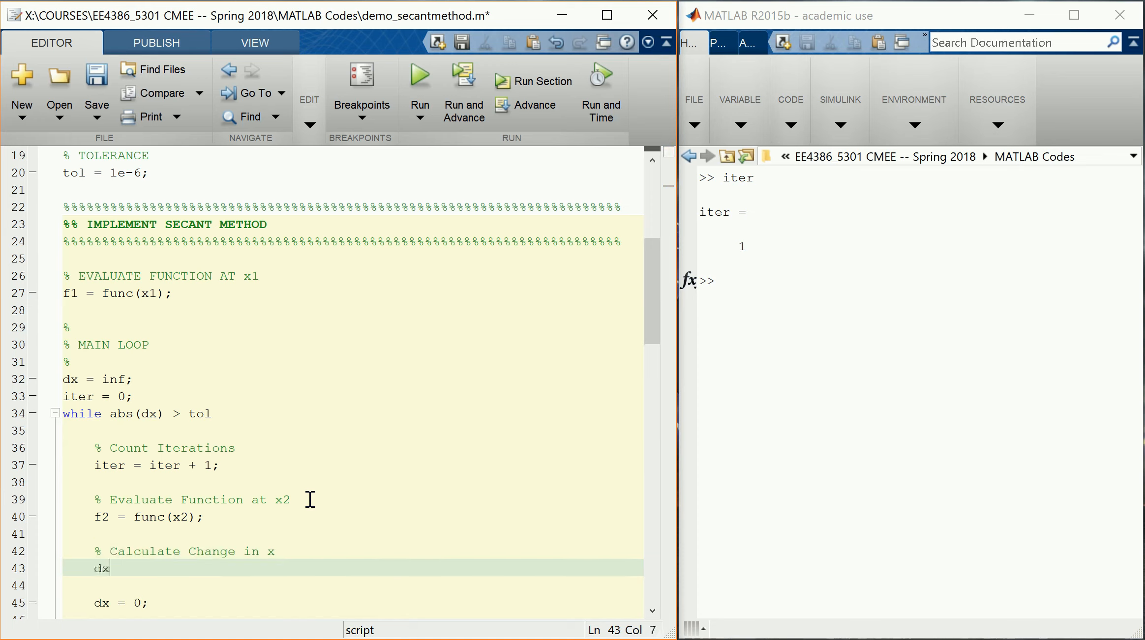
type("= (")
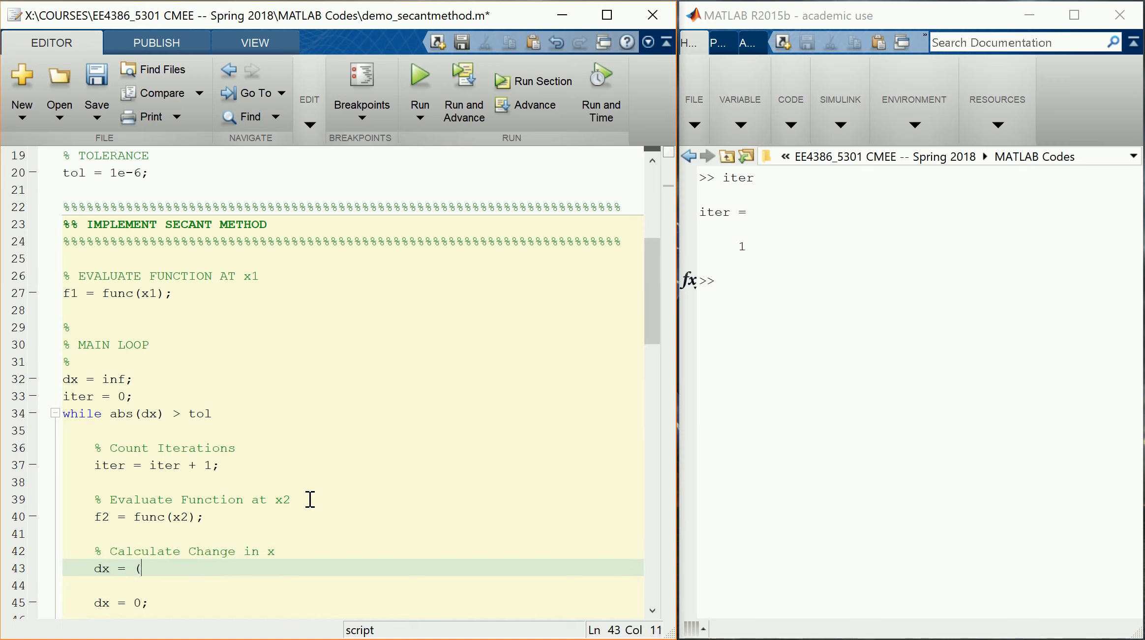
type("x2 -")
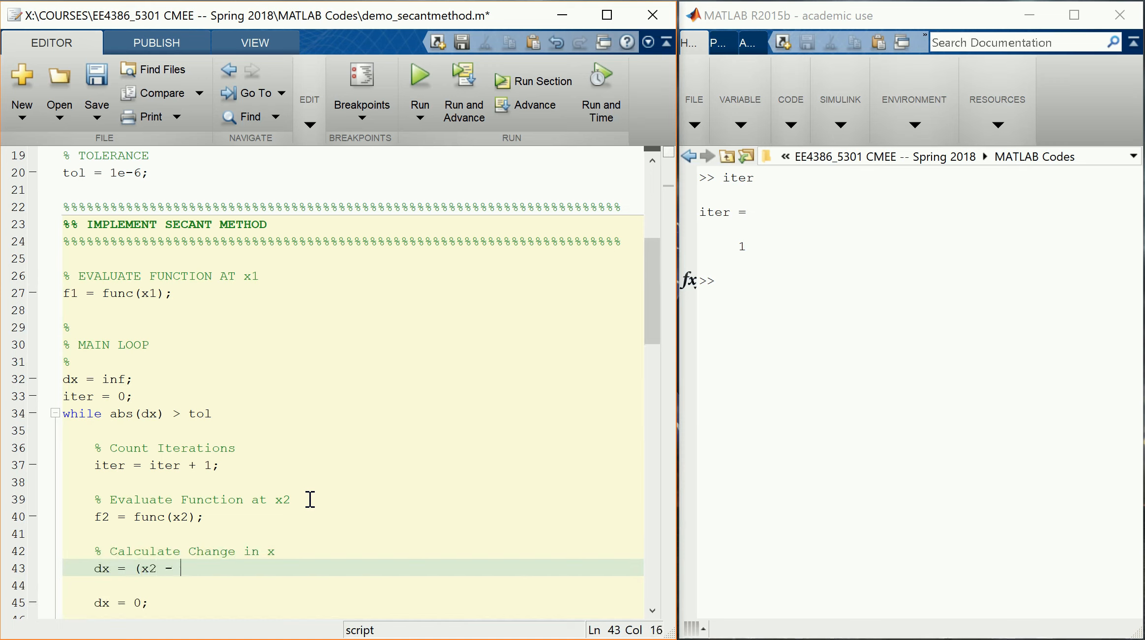
type("x1)*f")
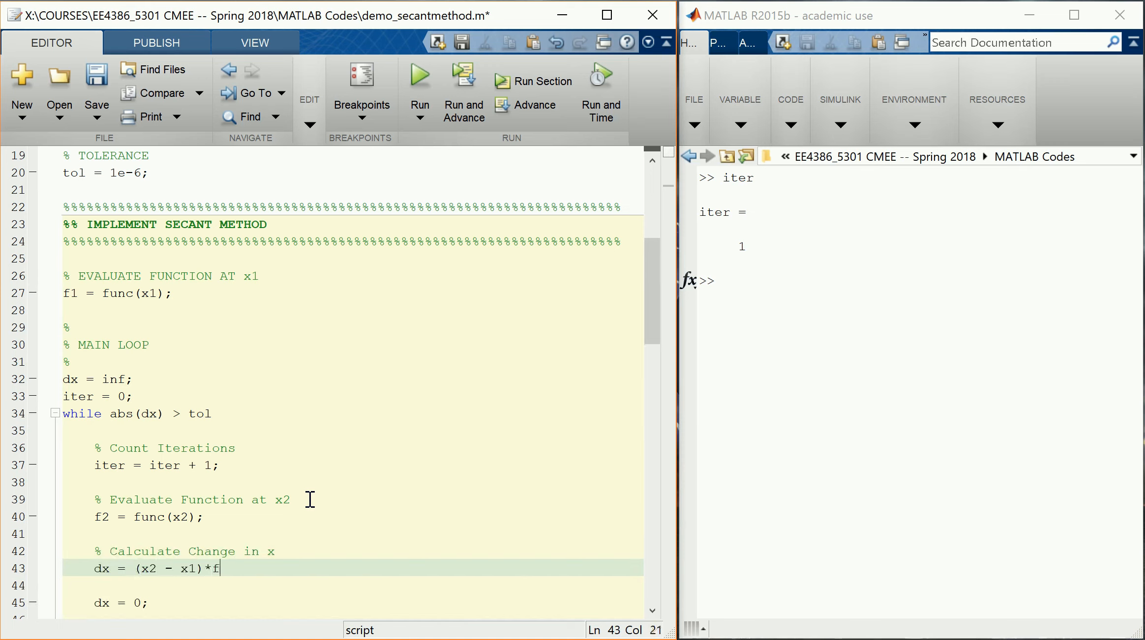
type("2(")
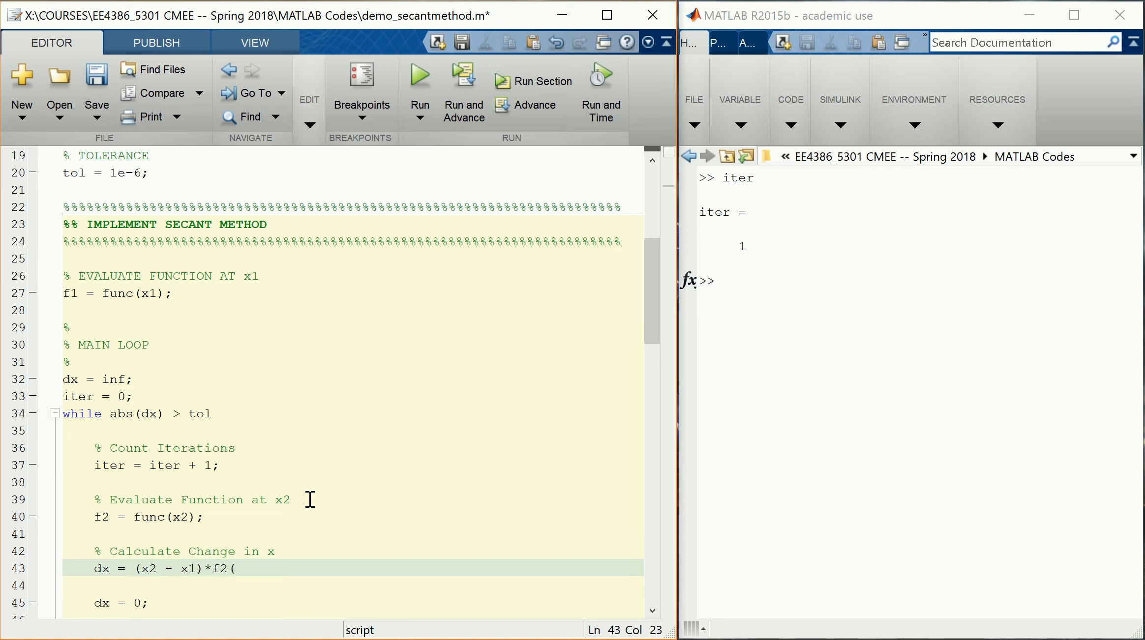
type("/(f")
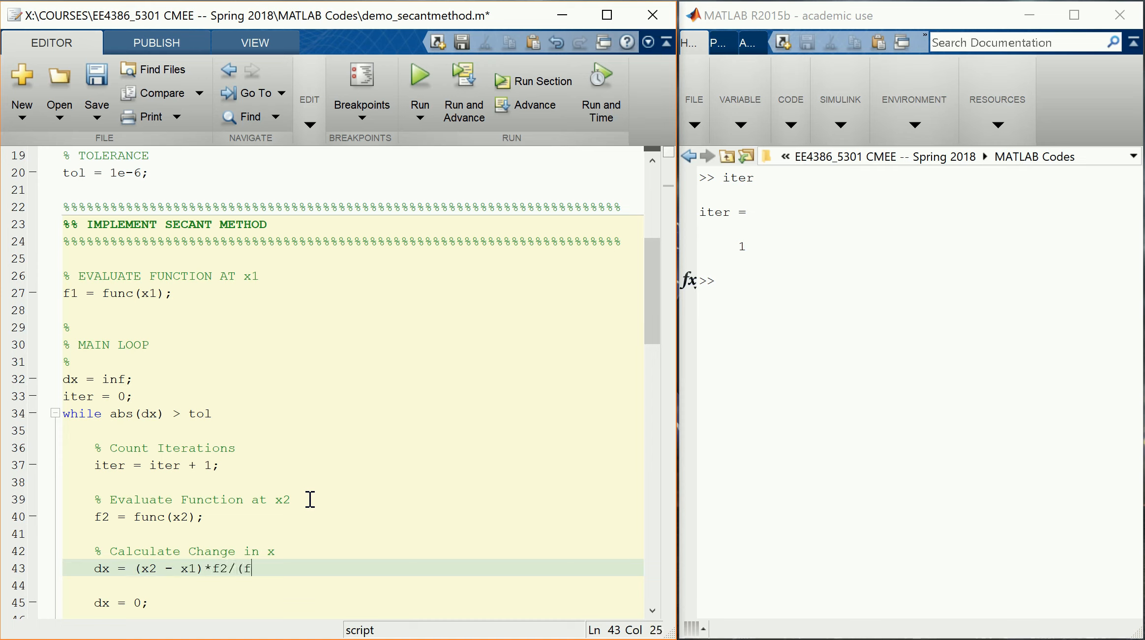
type("f2 - f1);")
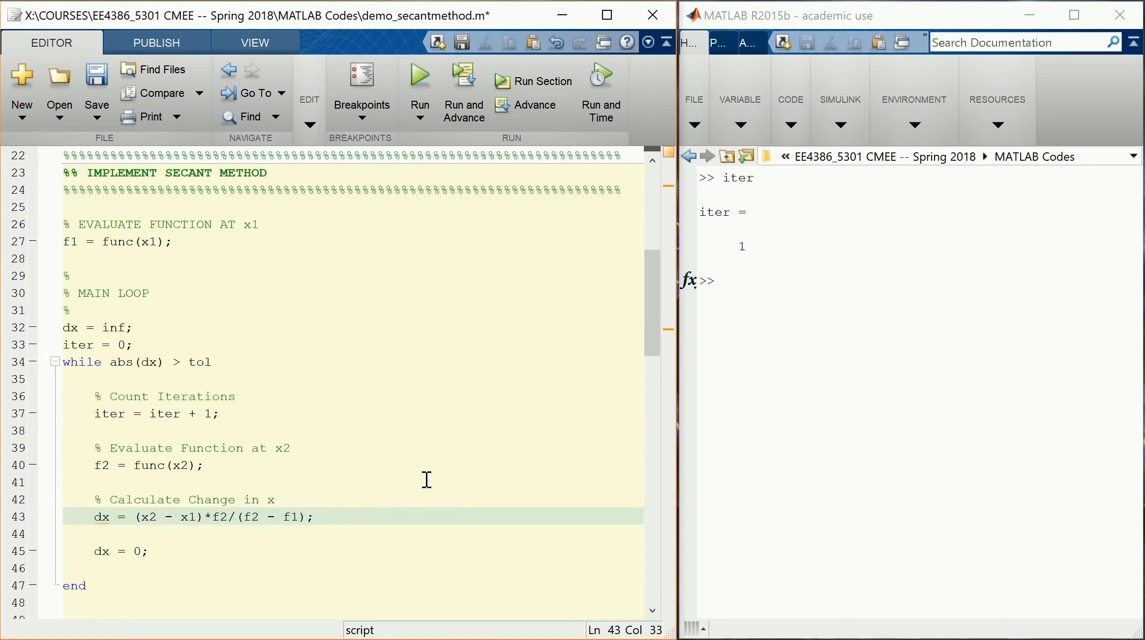
mouse_move(409, 484)
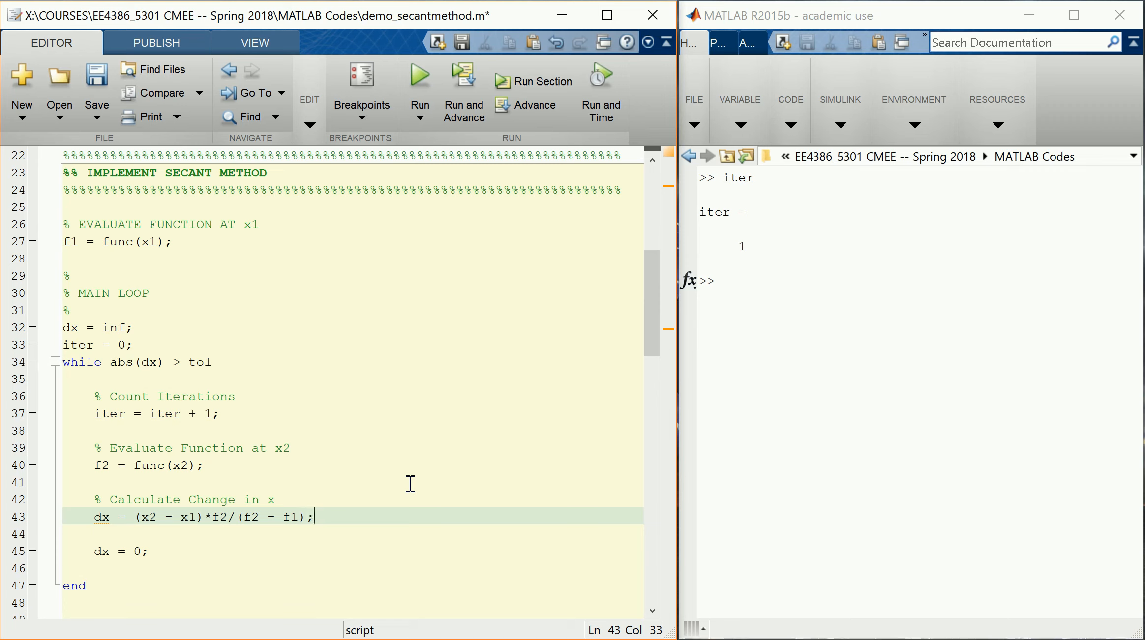
Run the script with the dx line unsuppressed so the Command Window prints dx = 0.9962.
scroll("down", 3)
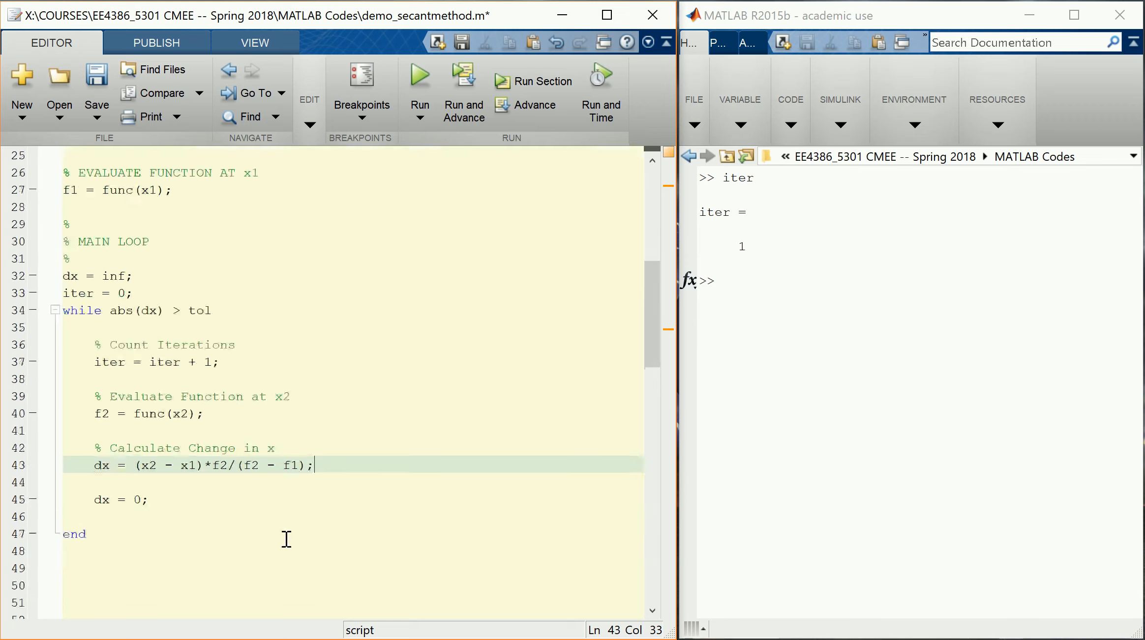
scroll("down", 3)
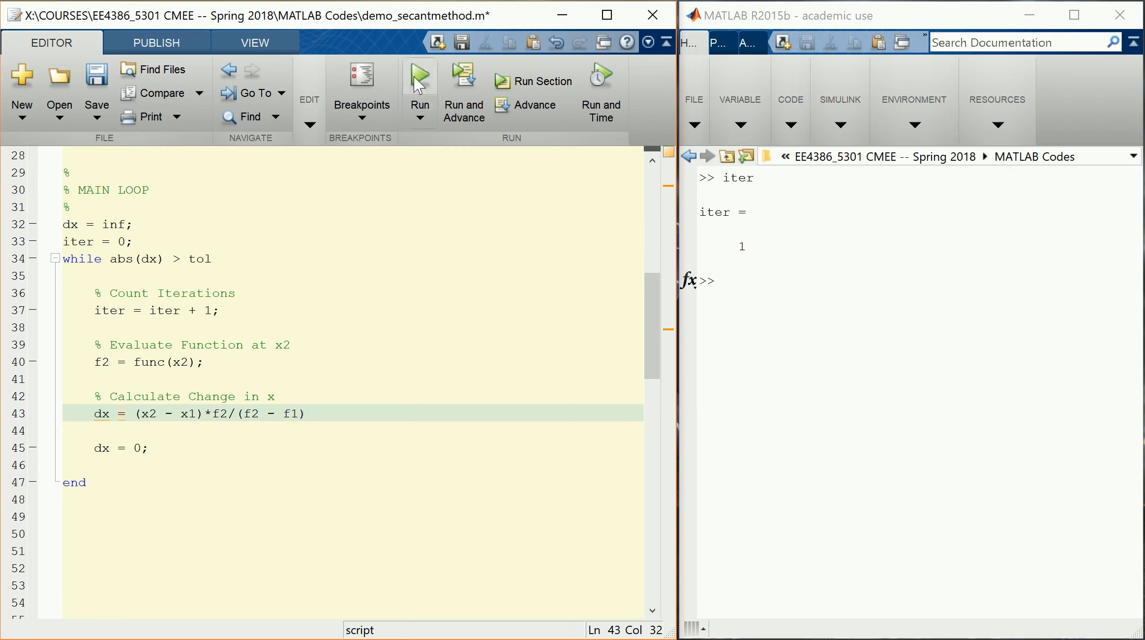
left_click(419, 75)
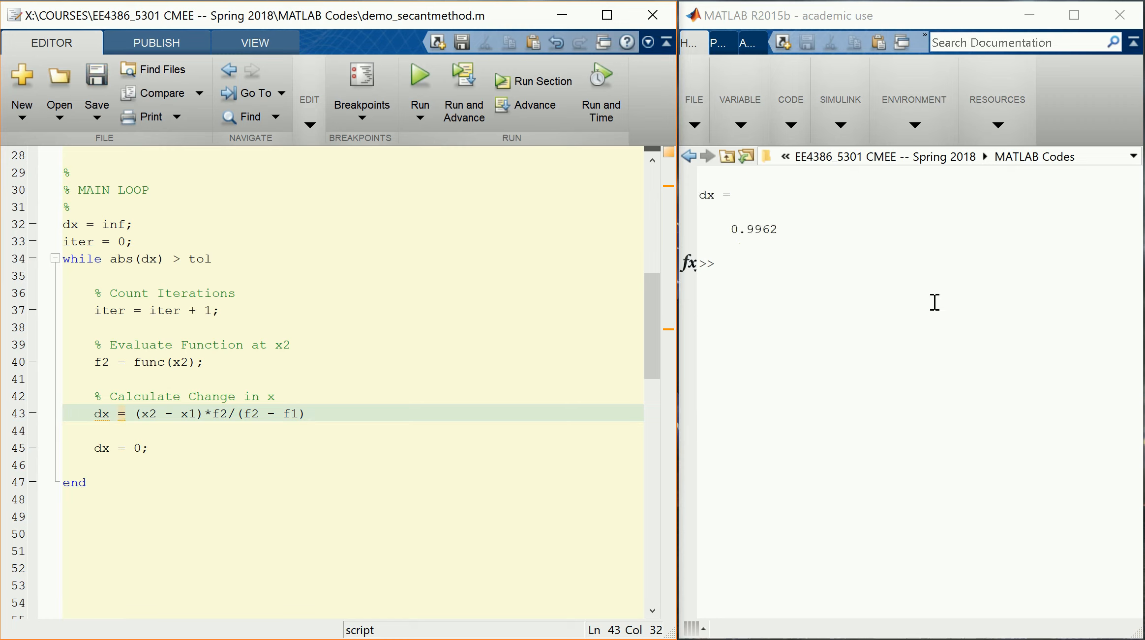
left_click(306, 414)
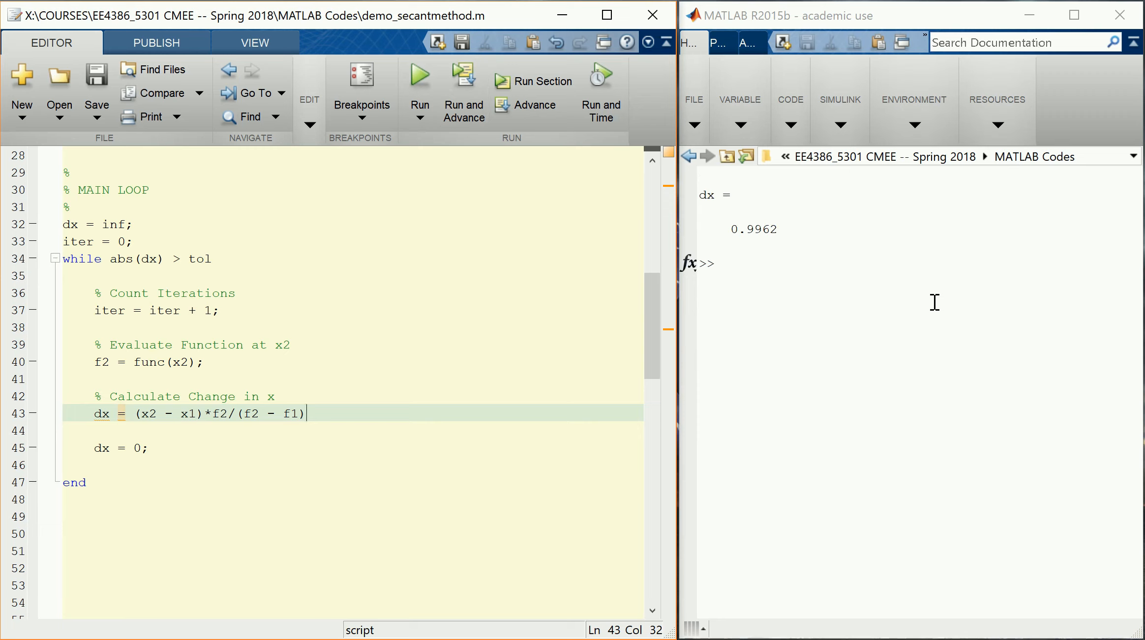
mouse_move(562, 427)
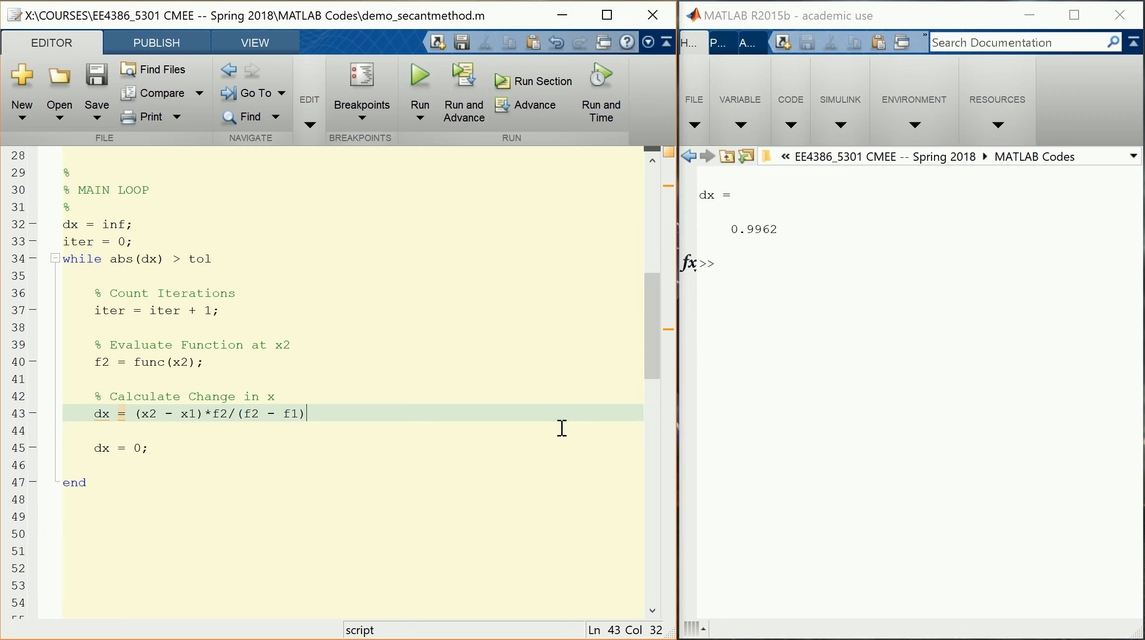
mouse_move(531, 409)
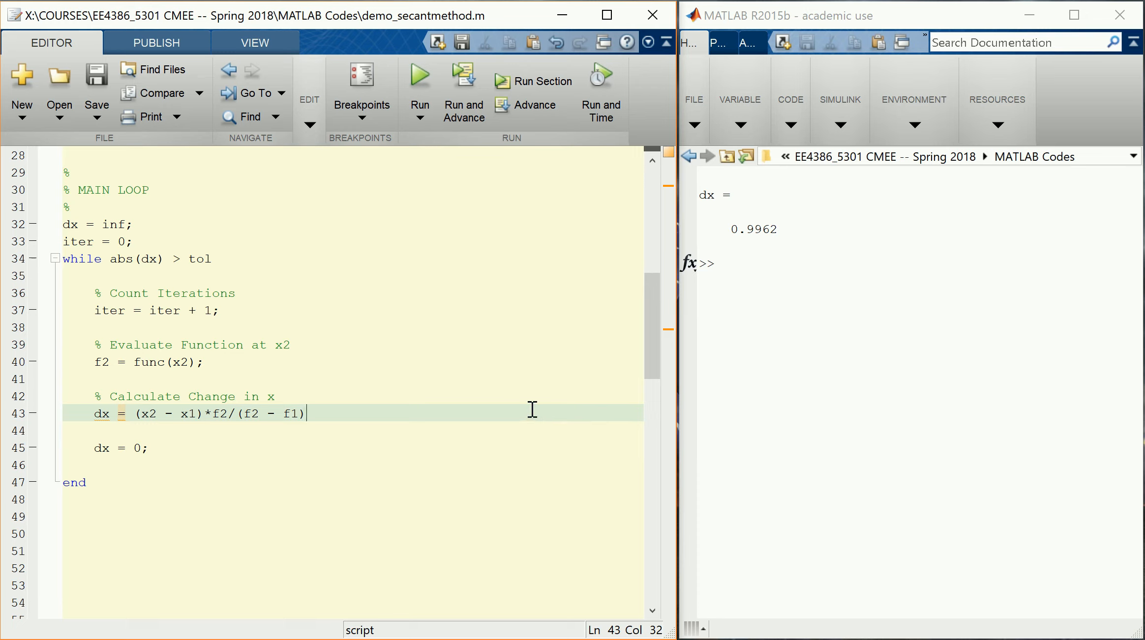
type(";")
key("enter")
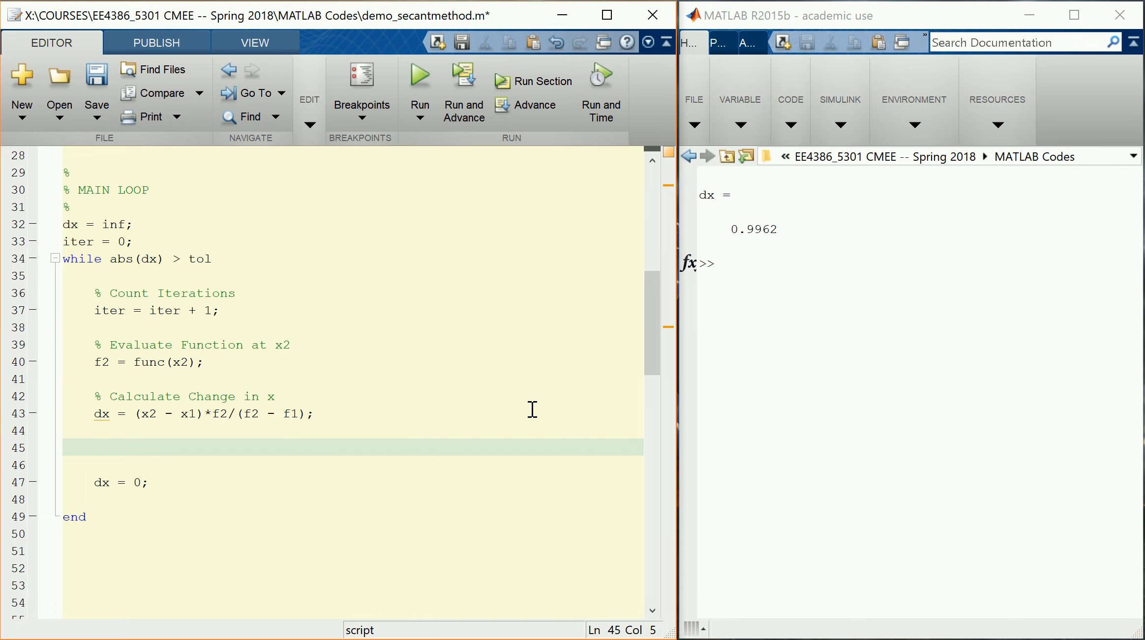
Write '% Second Point is Now First Point' followed by x1 = x2; and f1 = f2; in the loop.
type("% Second")
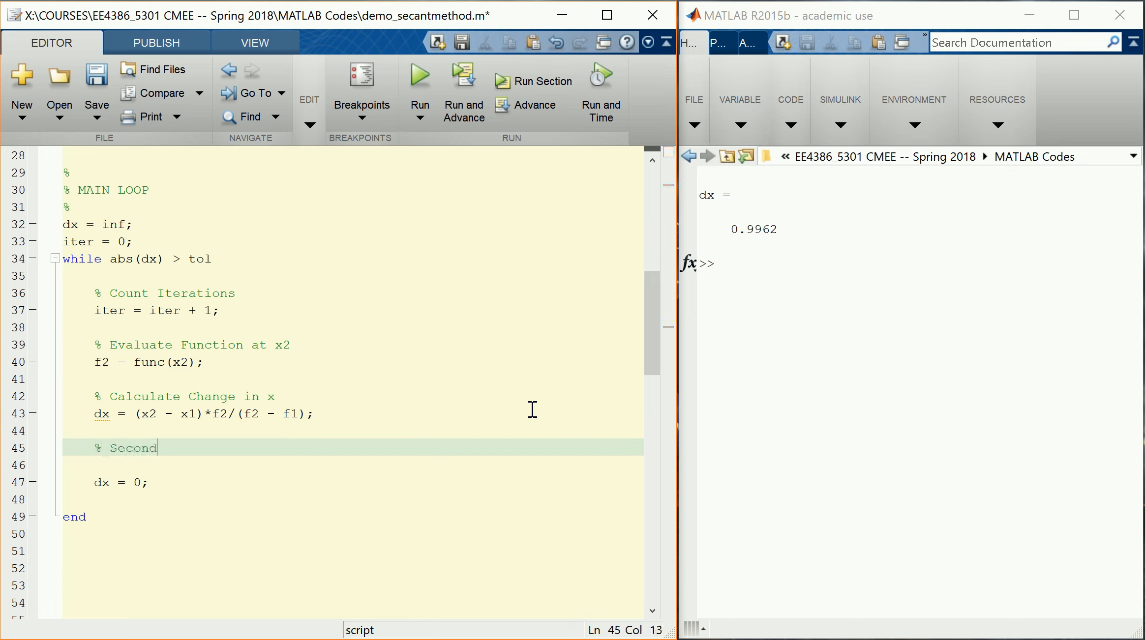
type("Point")
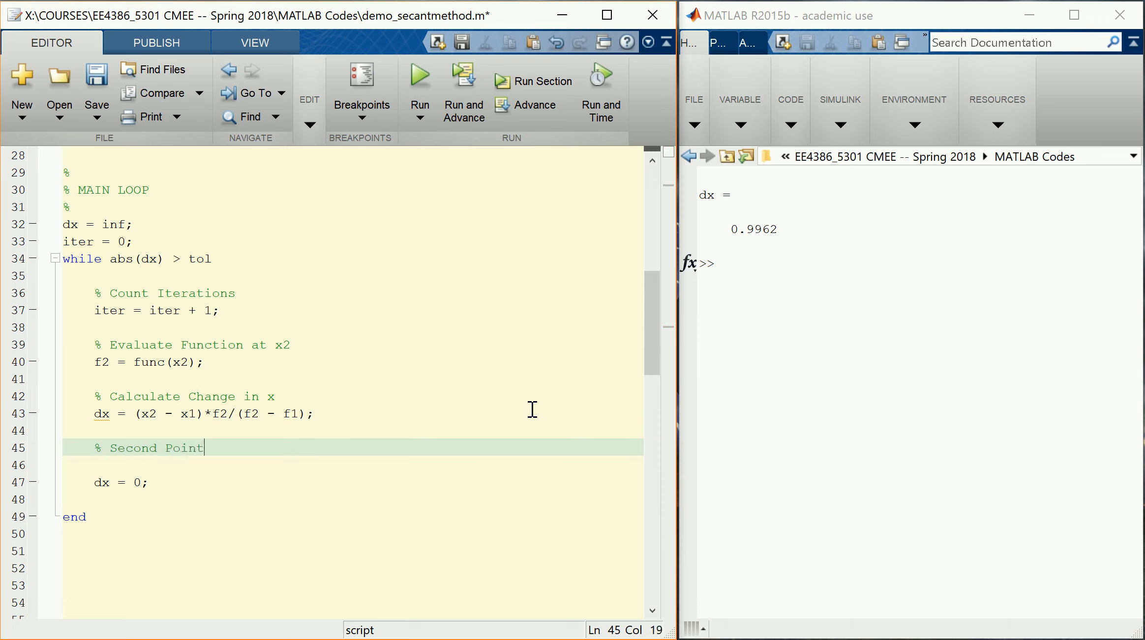
type("is Now Fir")
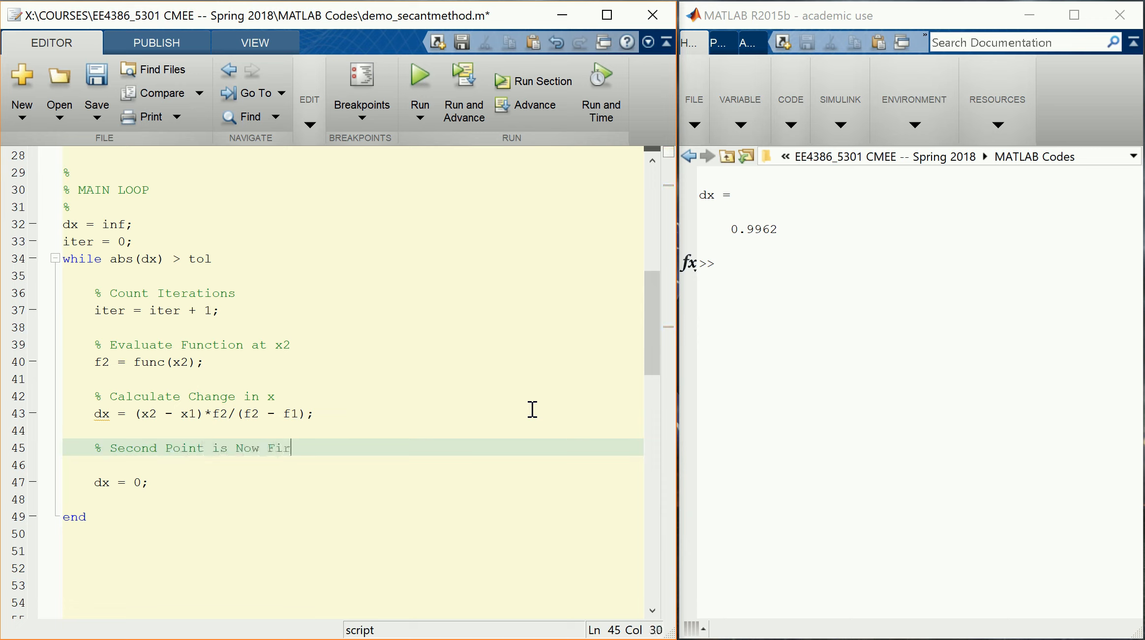
type("st Point")
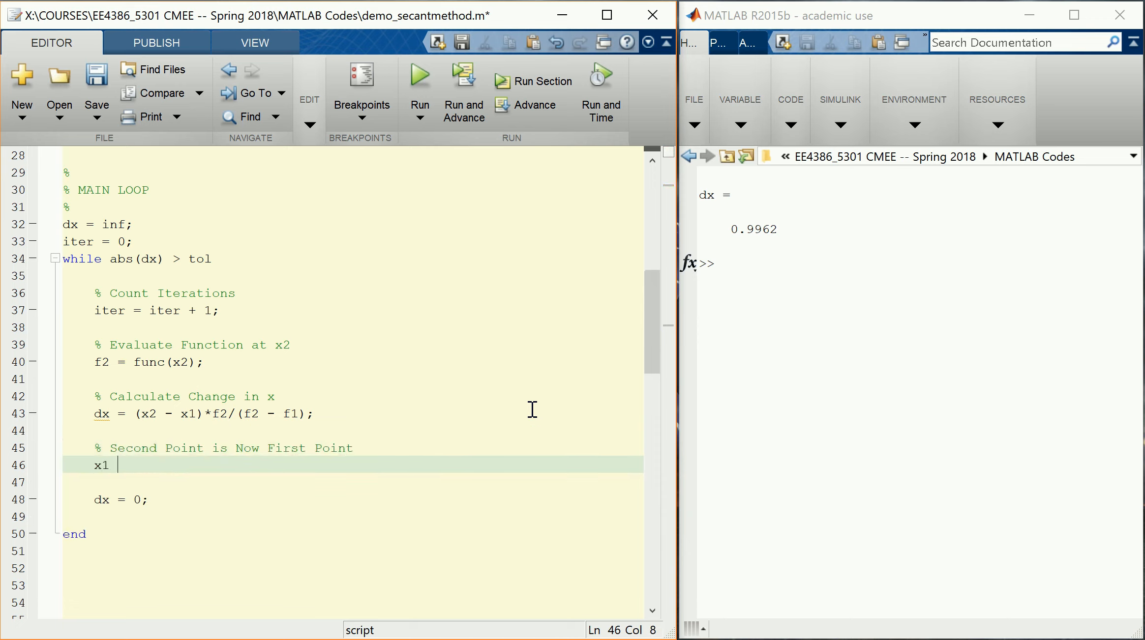
type("= x2;")
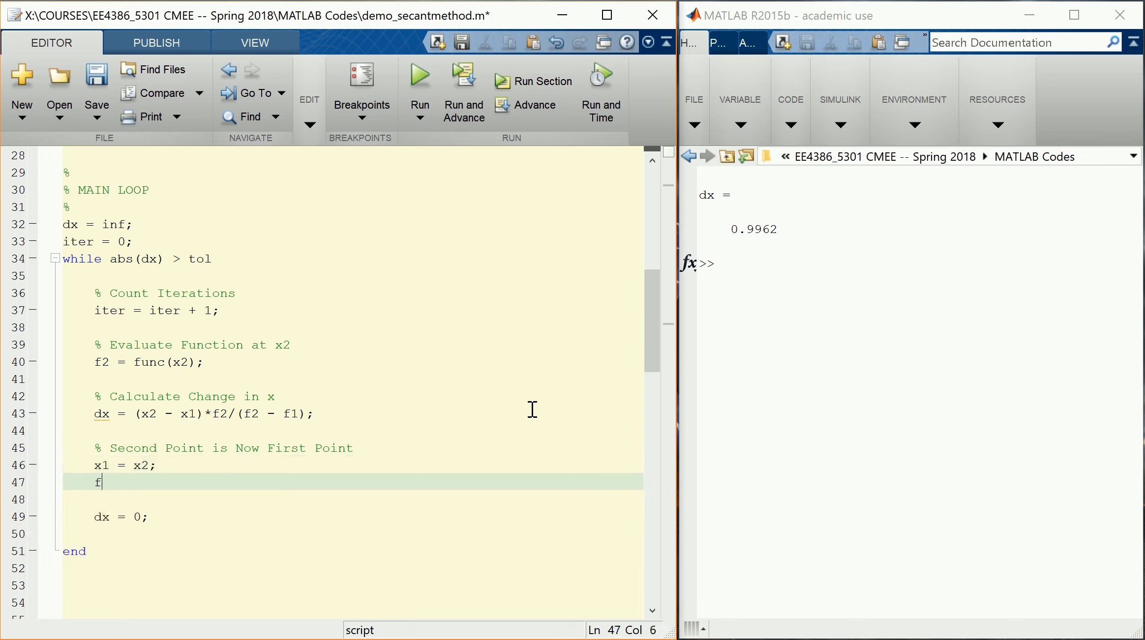
type("1 = f2;")
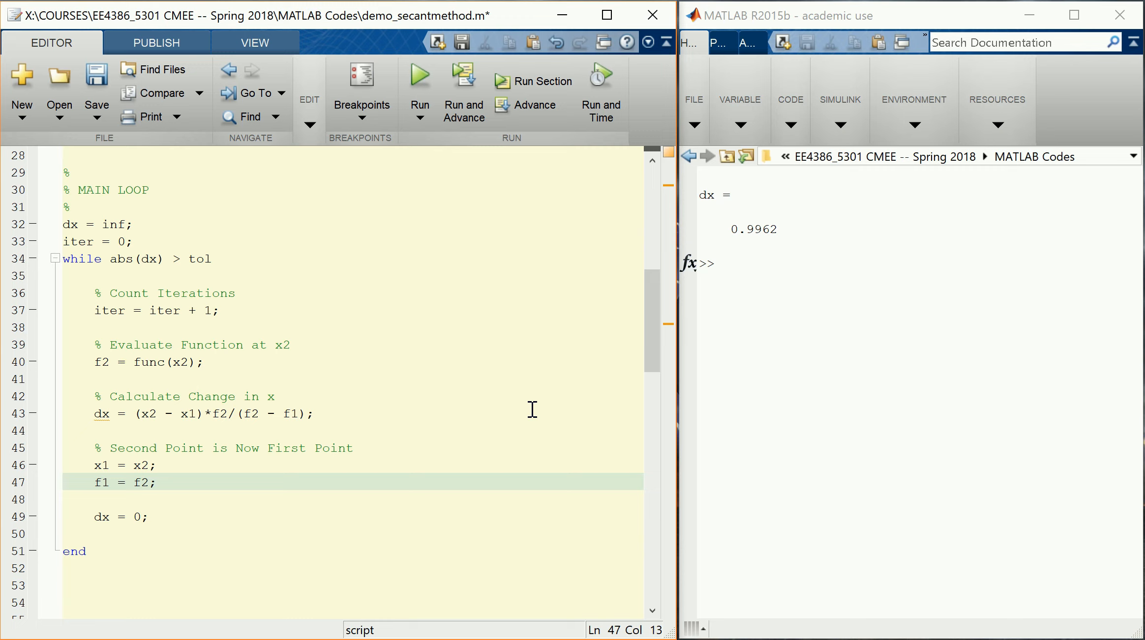
mouse_move(351, 444)
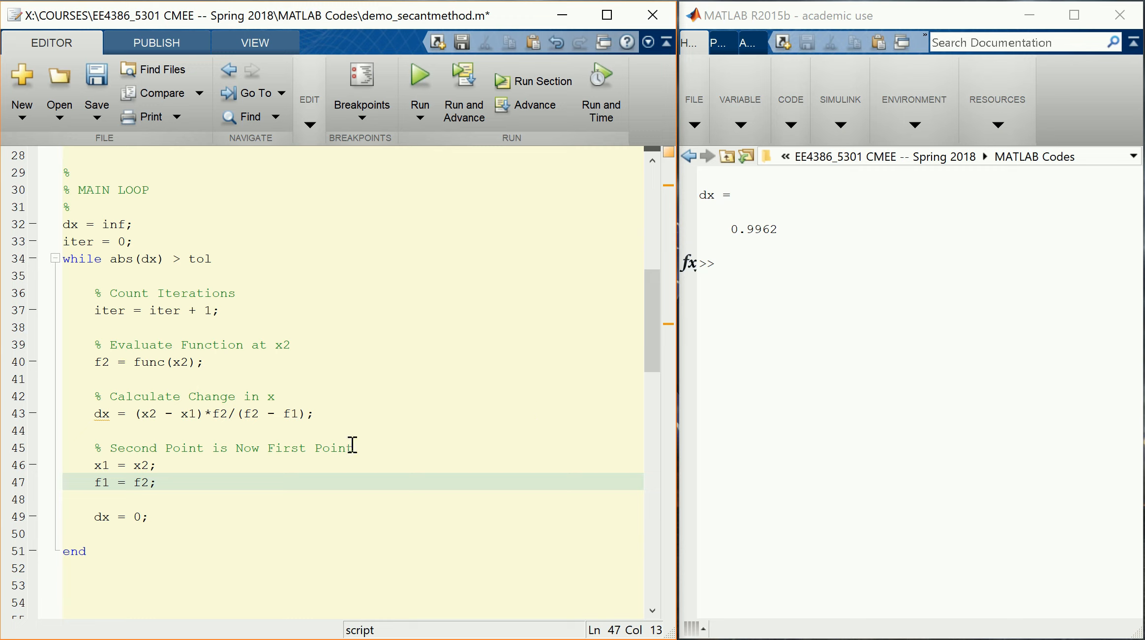
Highlight f2 to review its uses, then start a new line after f1 = f2;.
double_click(140, 483)
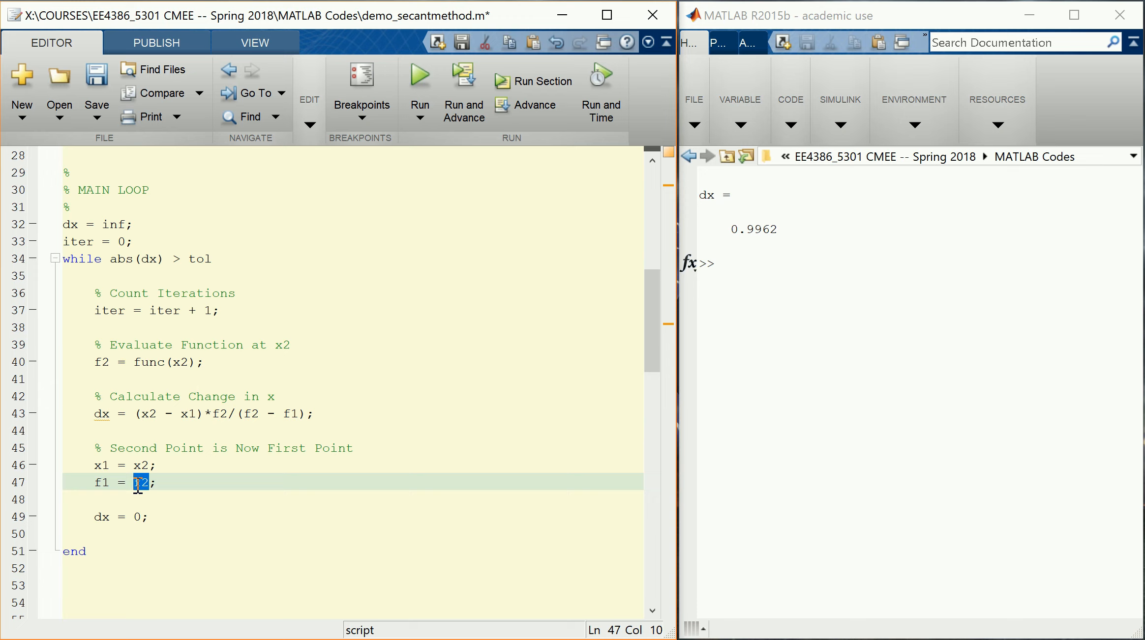
double_click(141, 481)
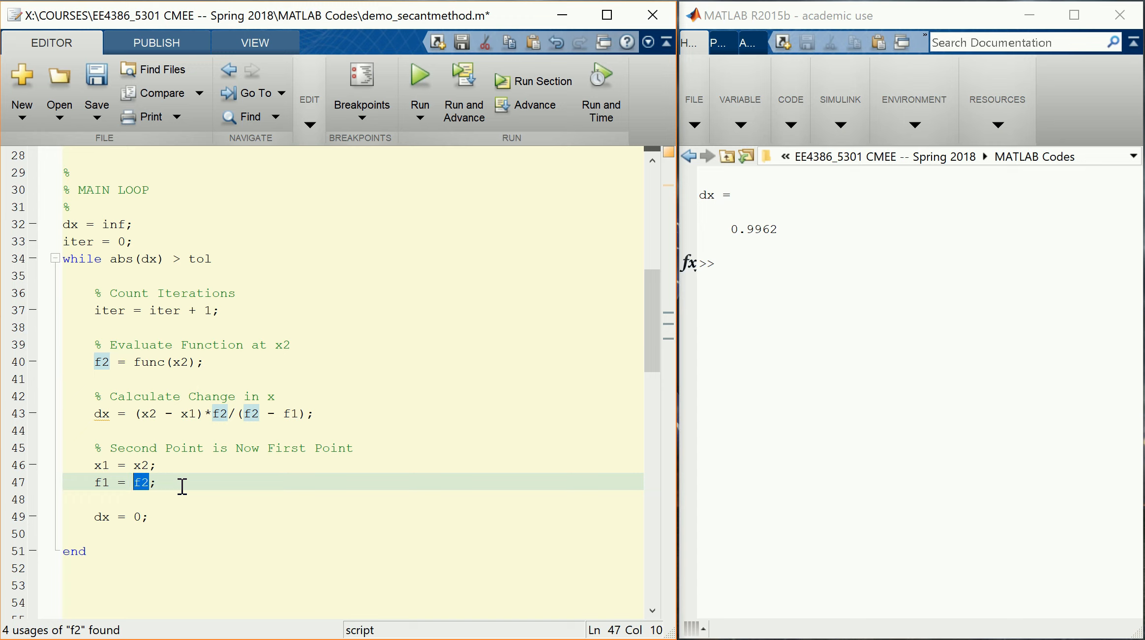
left_click(157, 482)
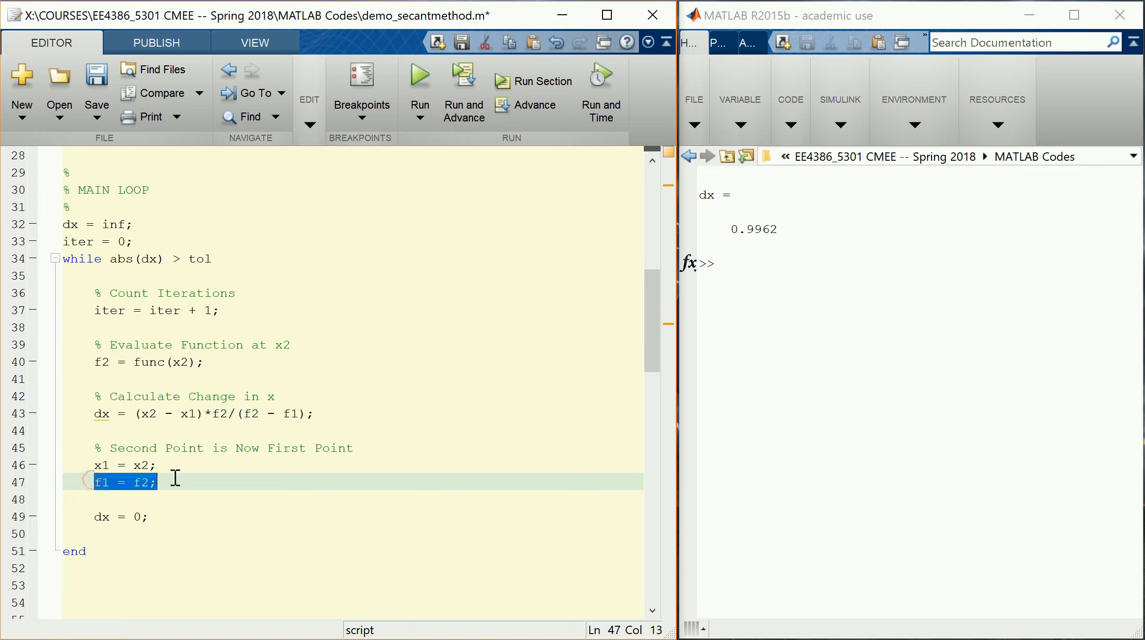
left_click(175, 482)
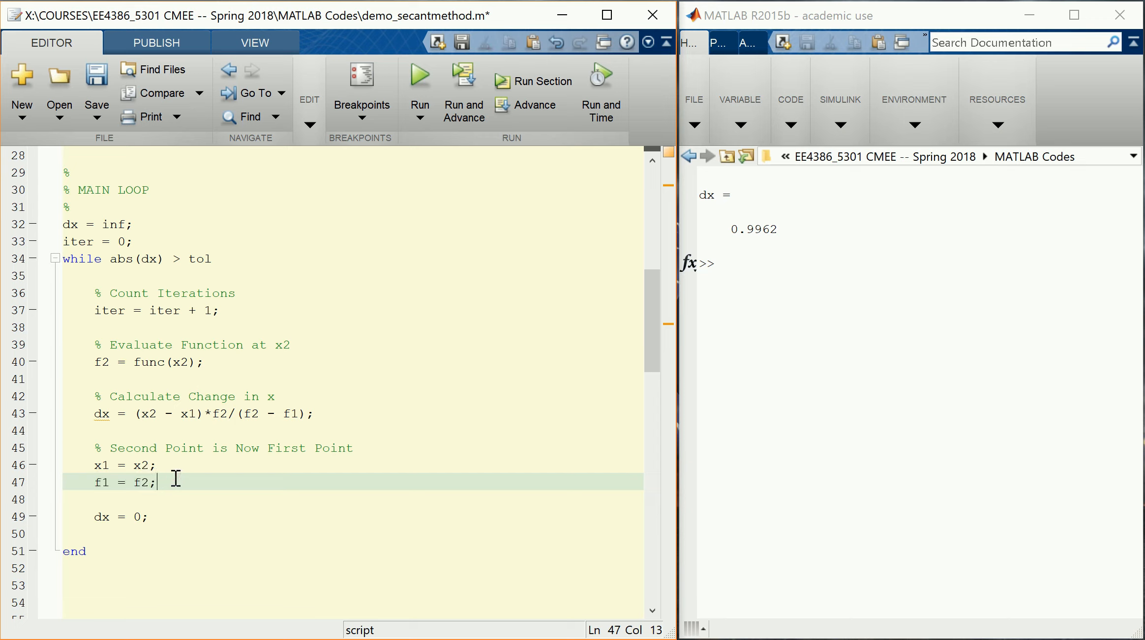
key("enter")
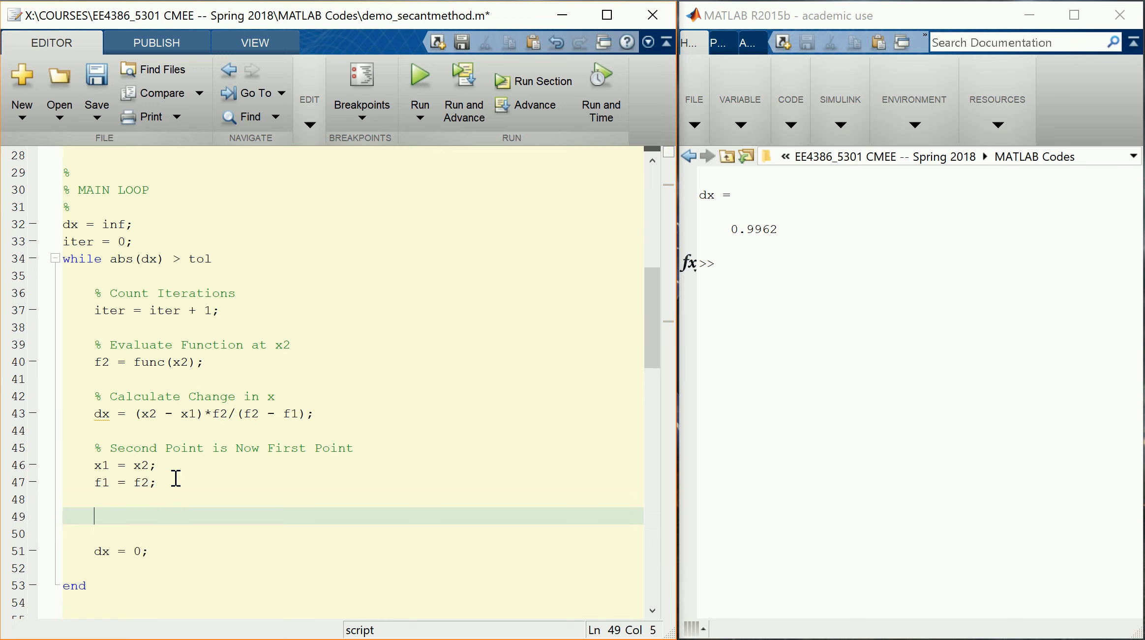
Write '% Update Position of Second Point' followed by x2 = x2 - dx; in the loop.
type("%")
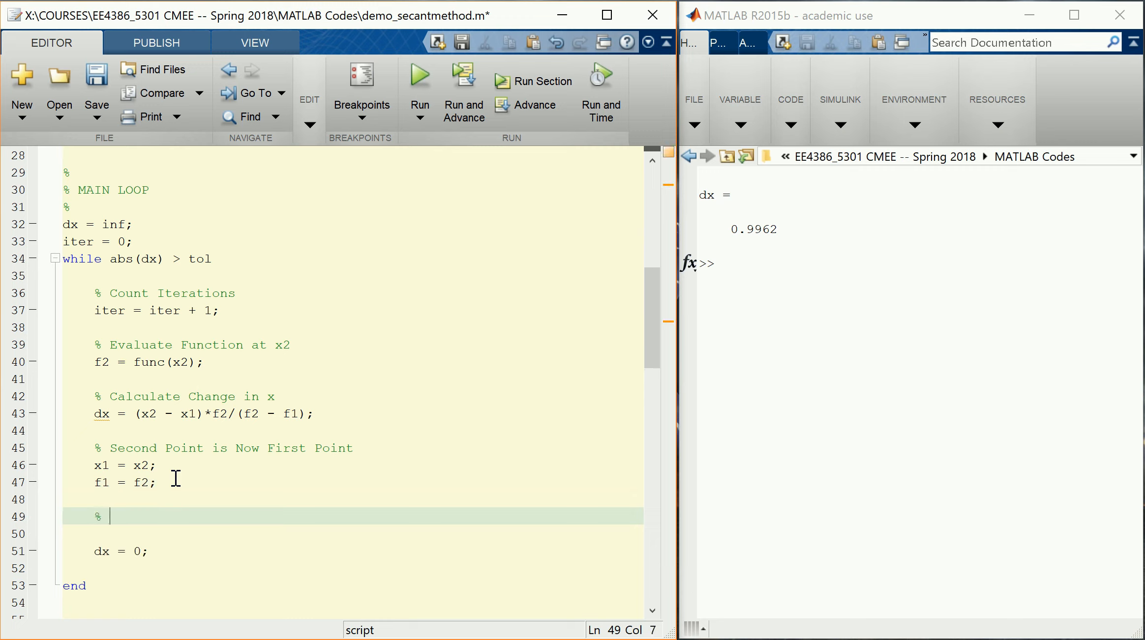
type("Up")
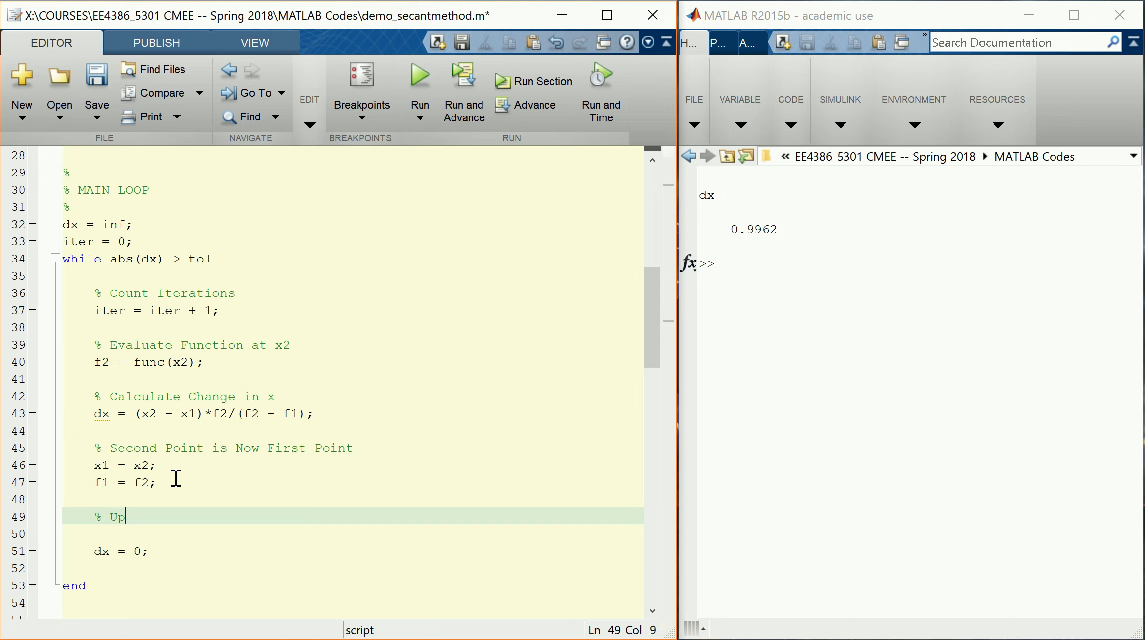
type("date Position of Second Point")
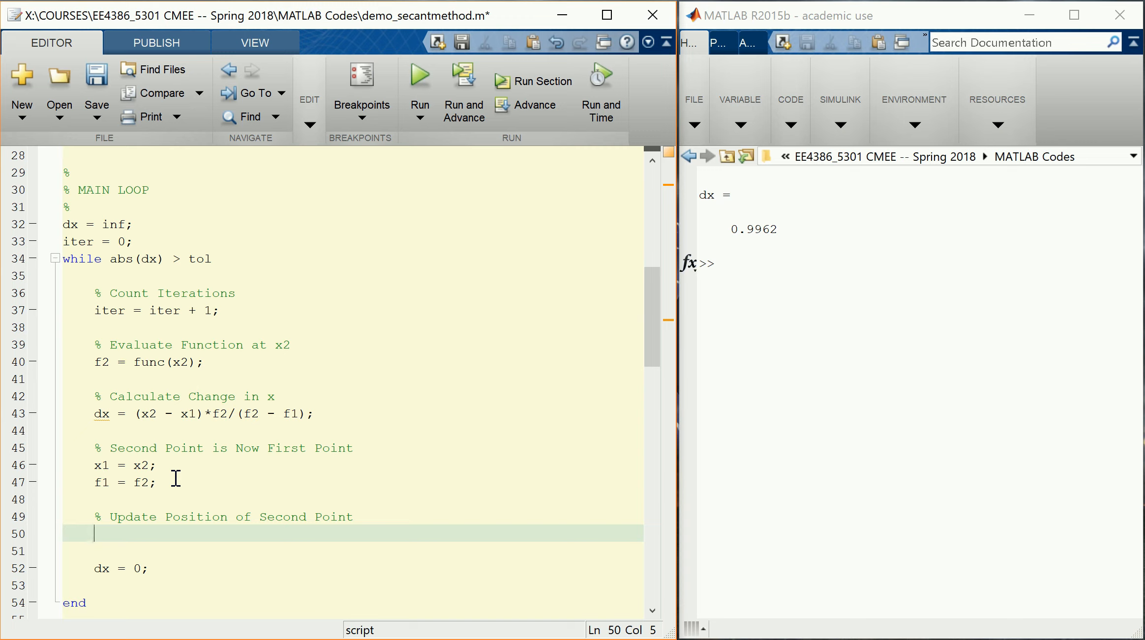
type("x2 = x2 - d")
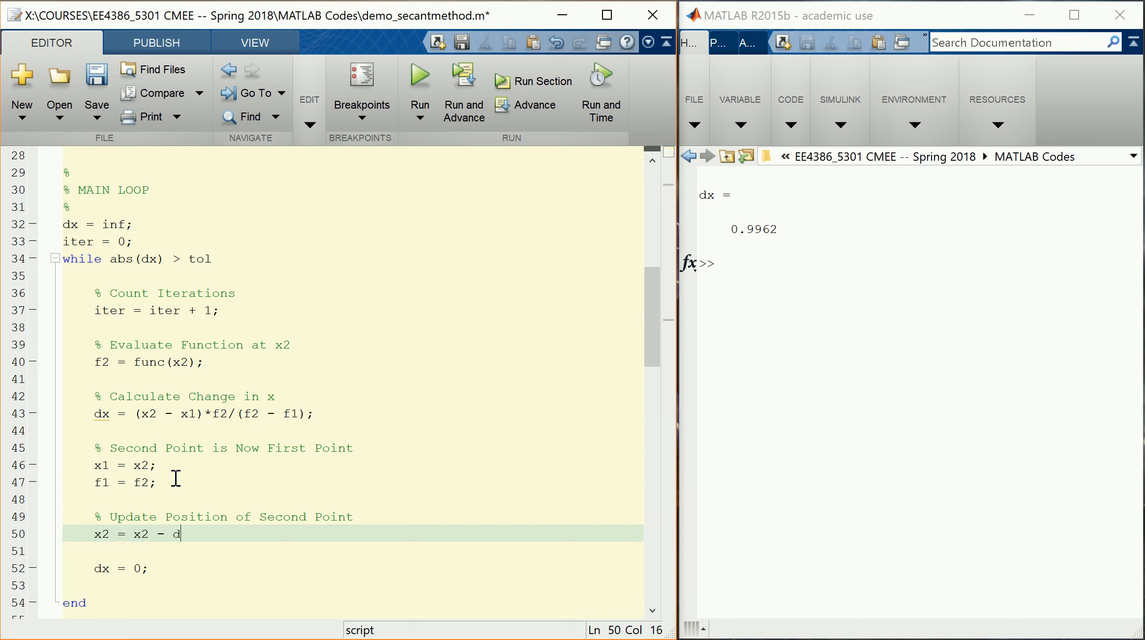
type("x;")
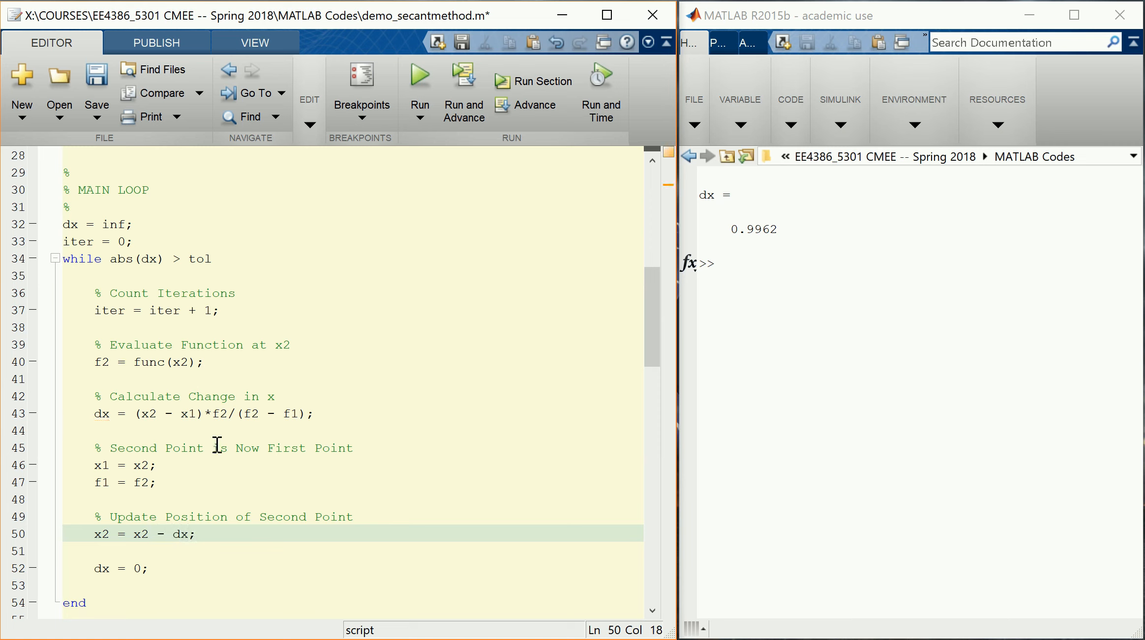
Save and run the script, then display x2 = 2.9038 in the Command Window.
left_click(95, 81)
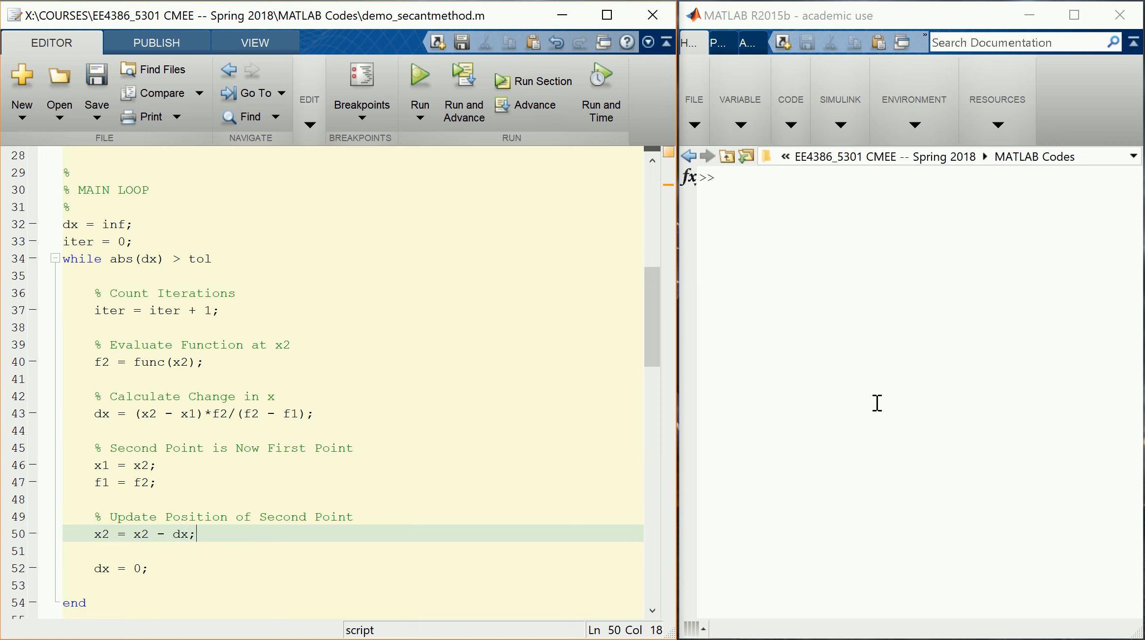
type("x2")
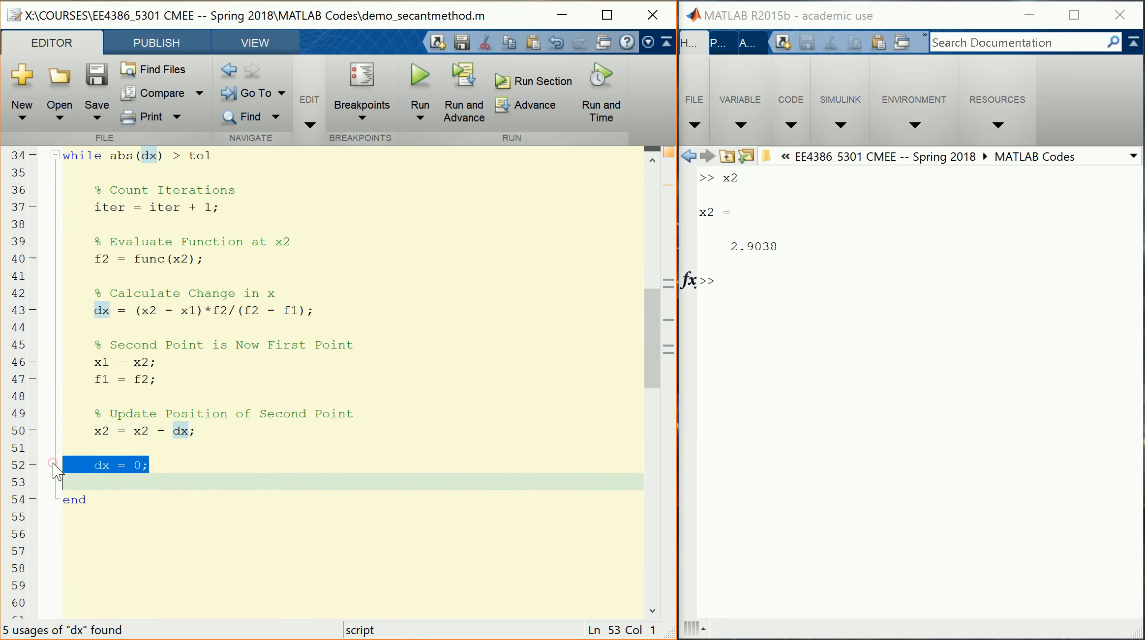
Delete the placeholder dx = 0; line and rerun the script.
key("Delete")
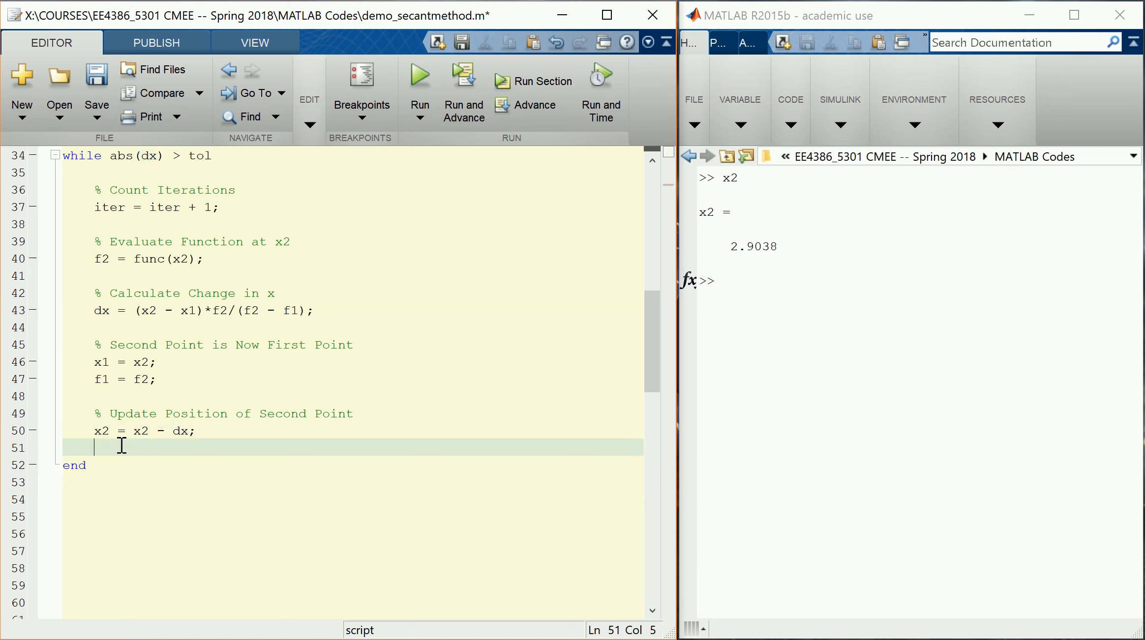
mouse_move(390, 430)
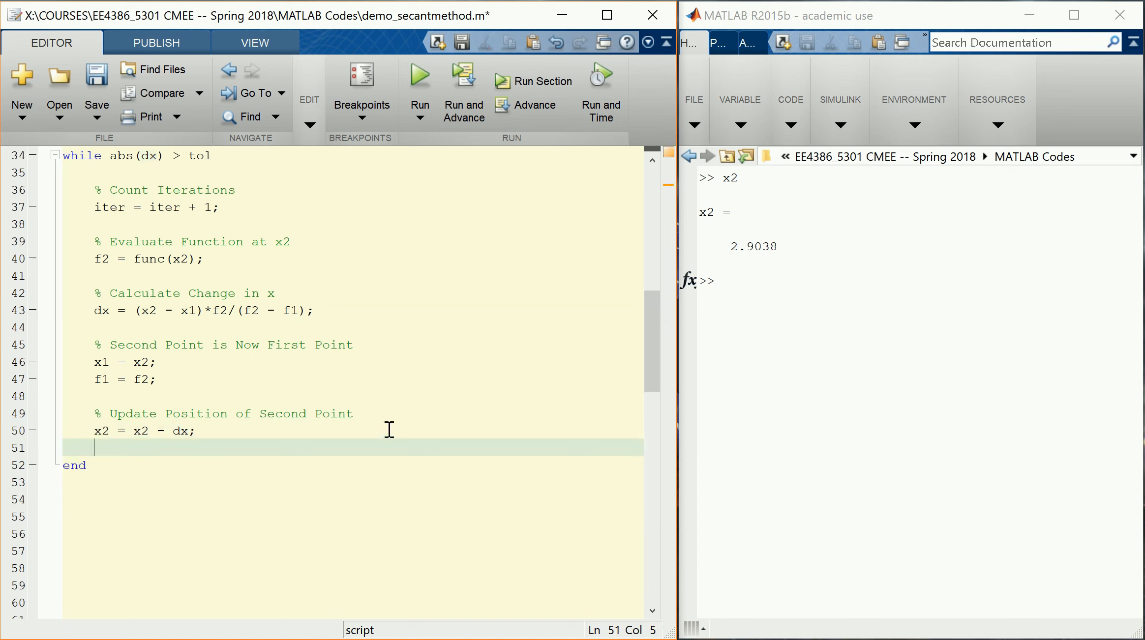
scroll("up", 3)
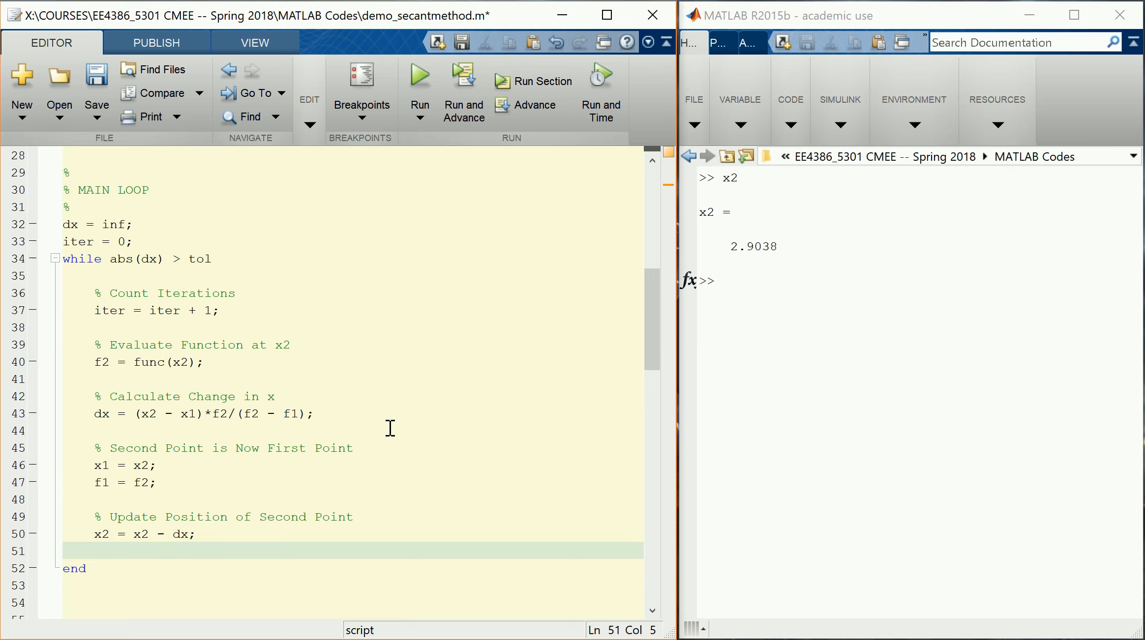
left_click(420, 80)
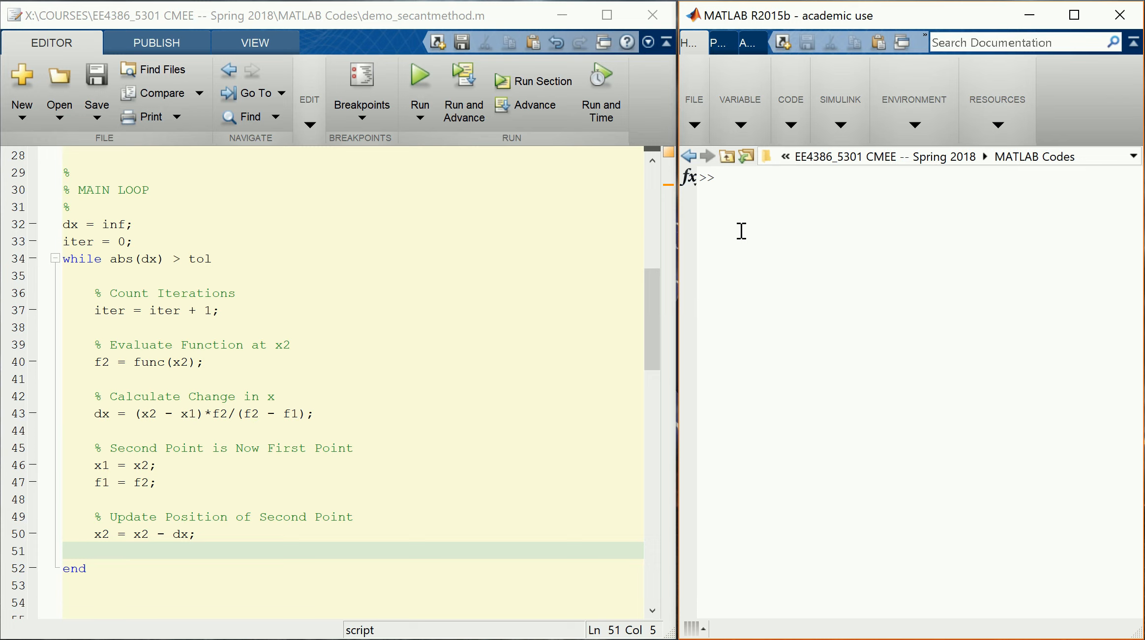
Display x2 in the Command Window, confirming it converged to 3.1416.
type("x2")
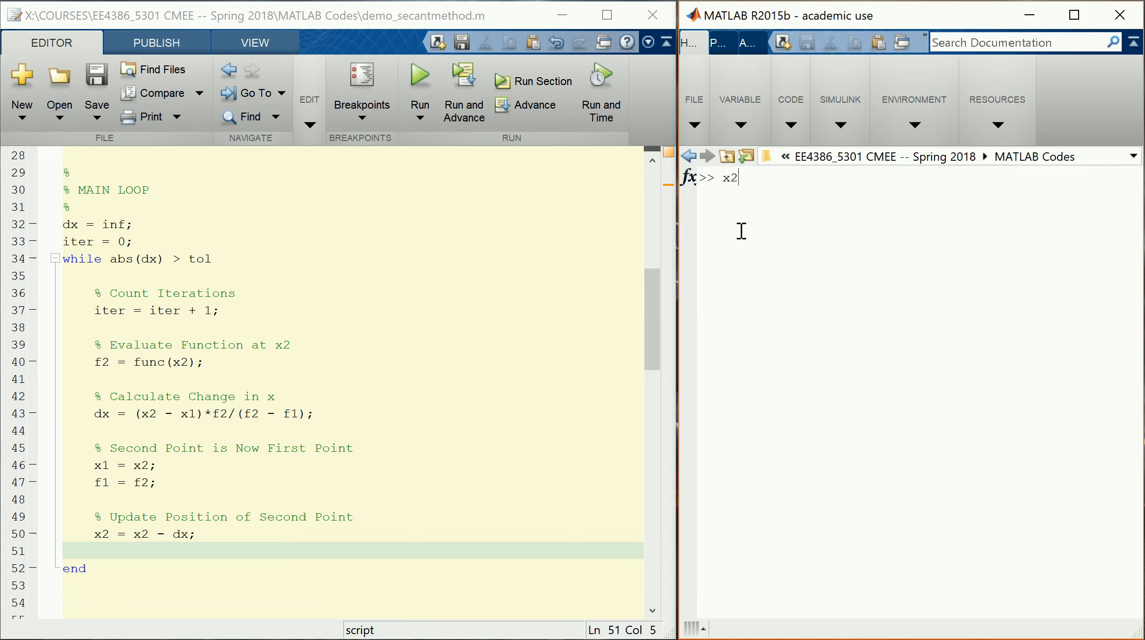
key("Return")
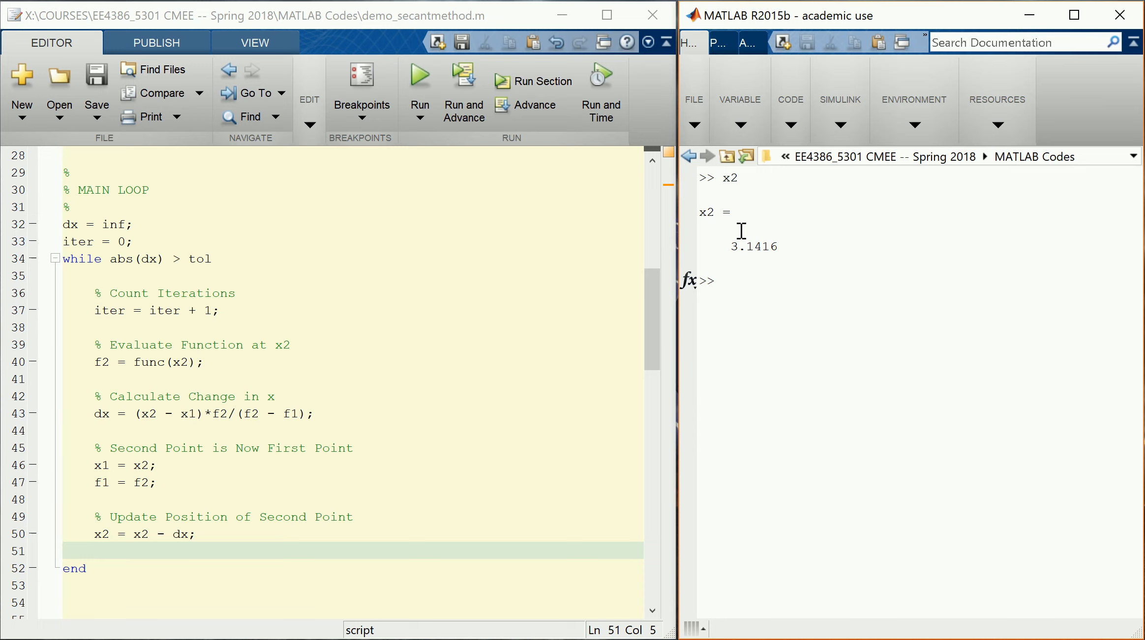
left_click(719, 282)
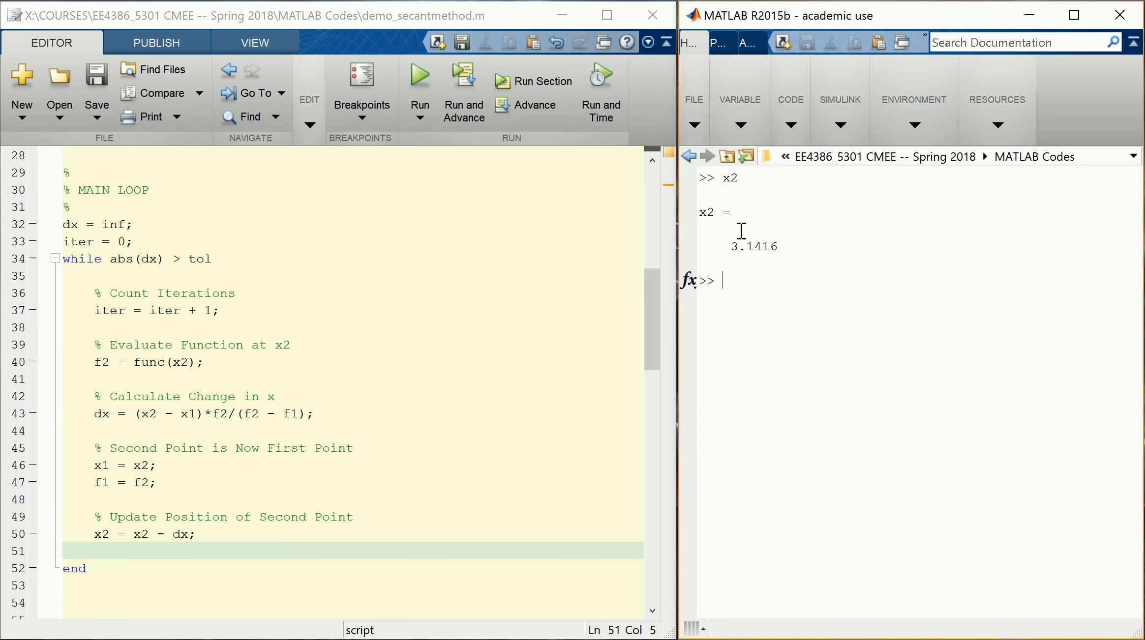
mouse_move(764, 242)
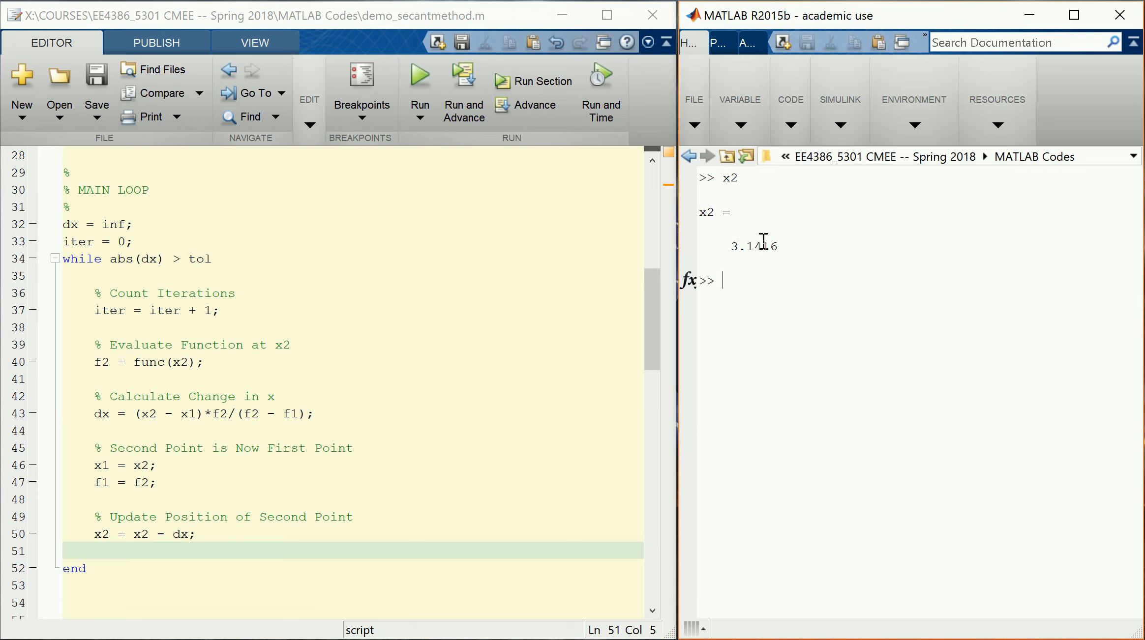